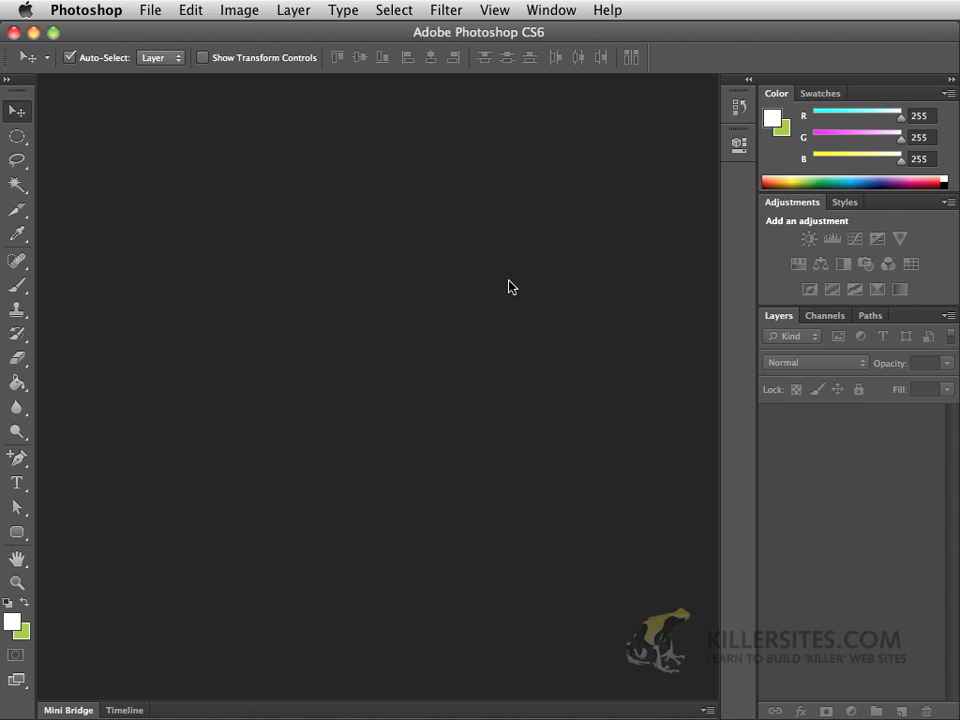
mouse_move(596, 232)
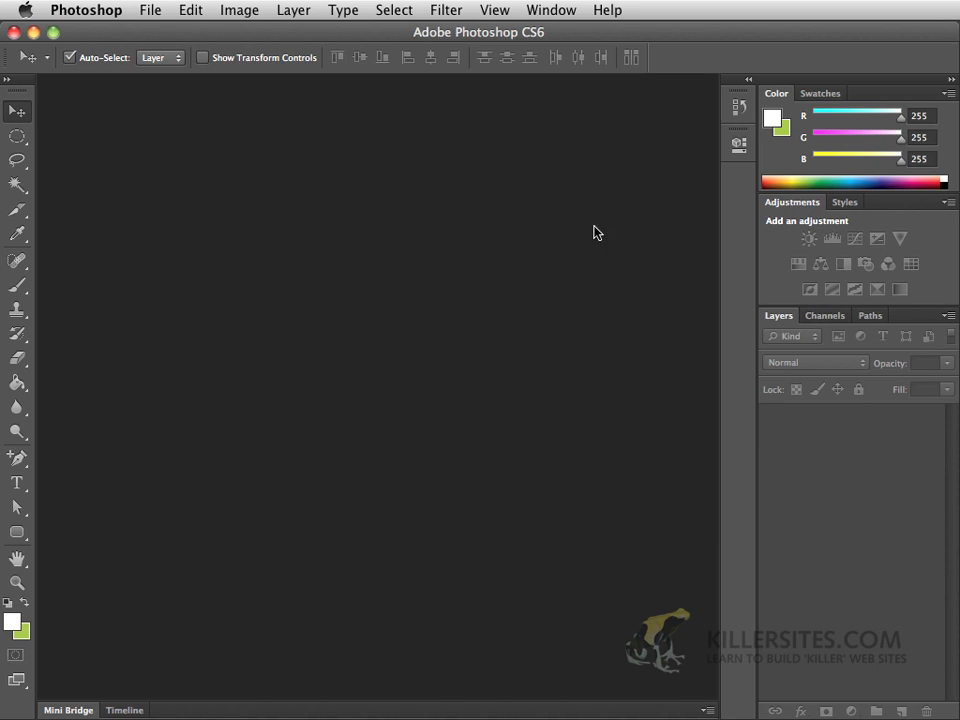
mouse_move(86, 10)
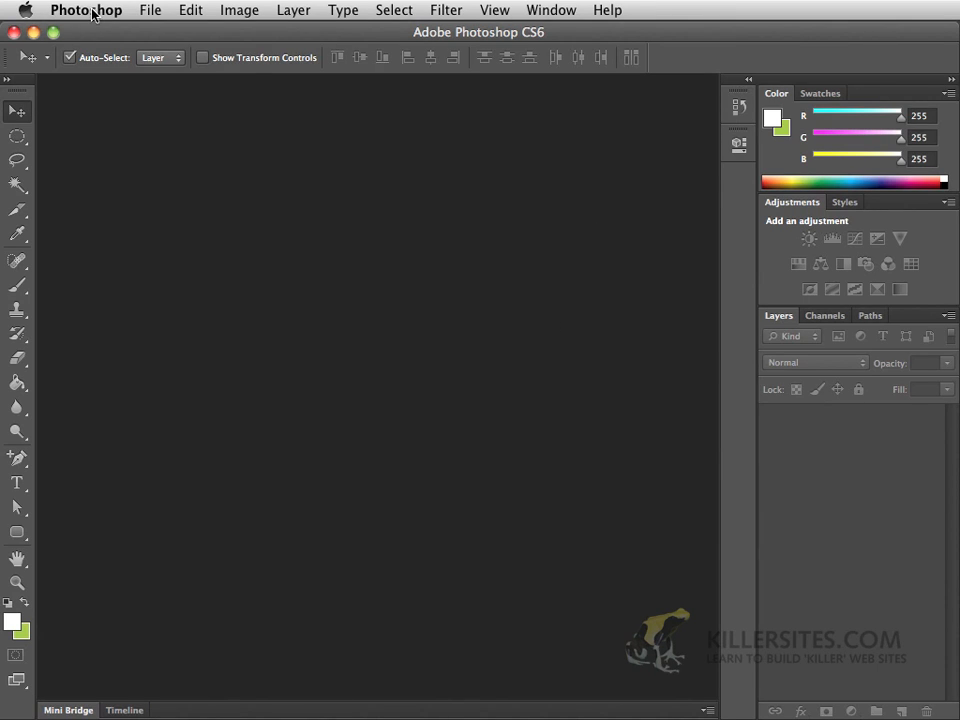
Bring up the Window menu to see the available workspaces and panels
click(552, 10)
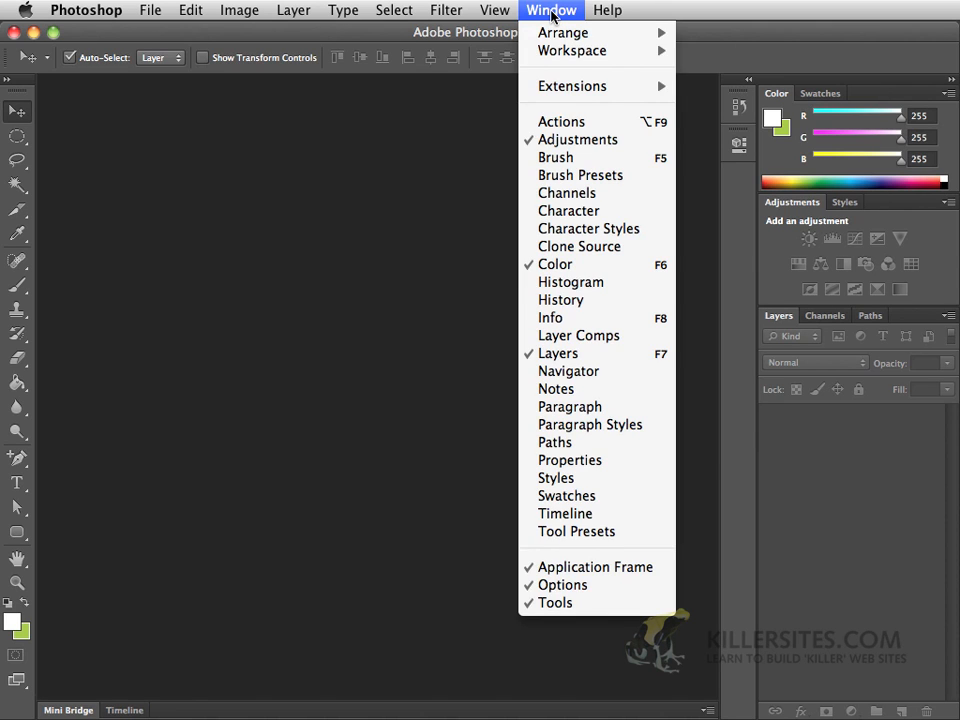
mouse_move(572, 52)
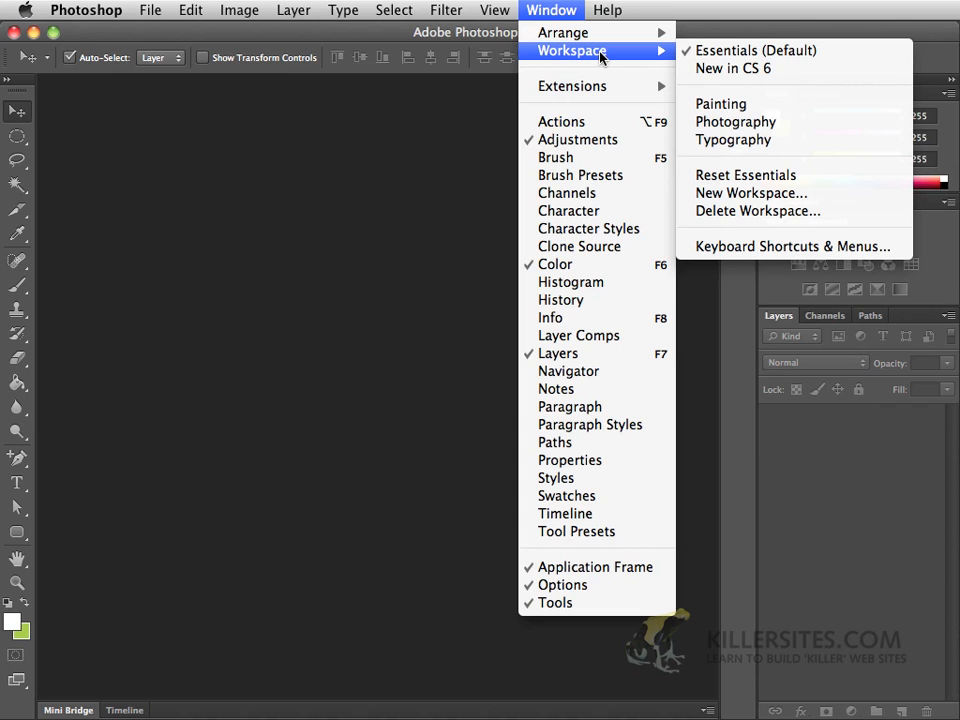
mouse_move(732, 140)
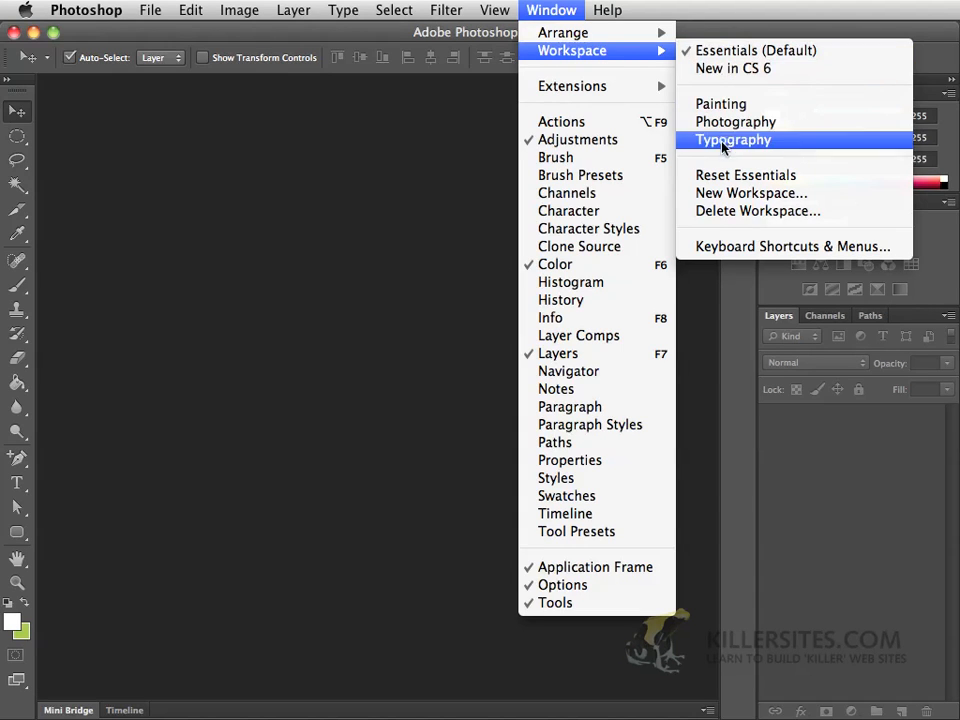
mouse_move(732, 50)
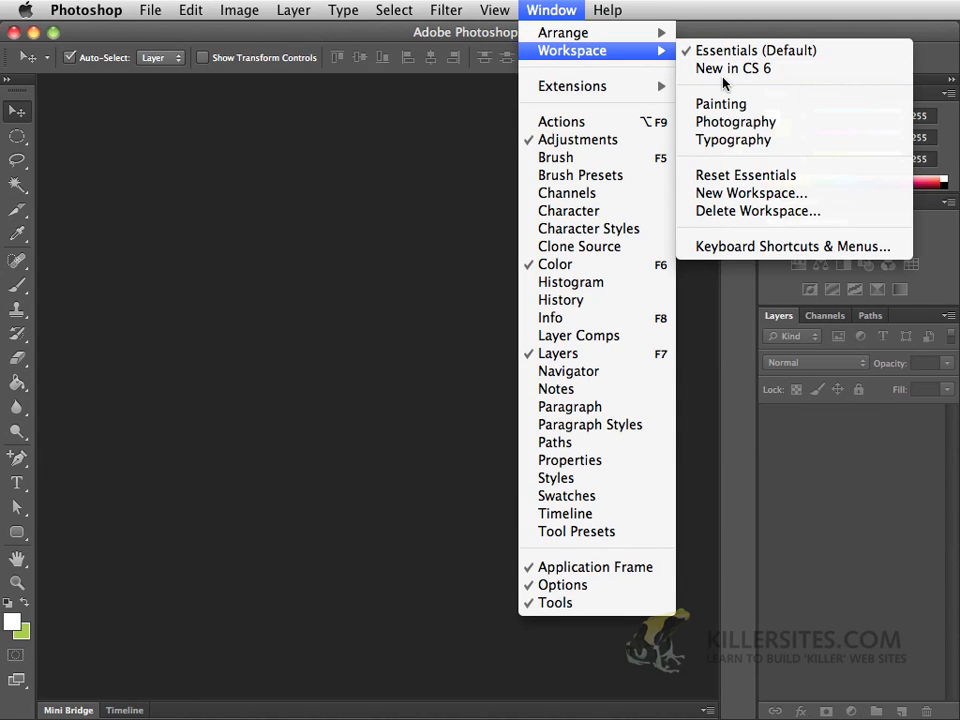
mouse_move(756, 50)
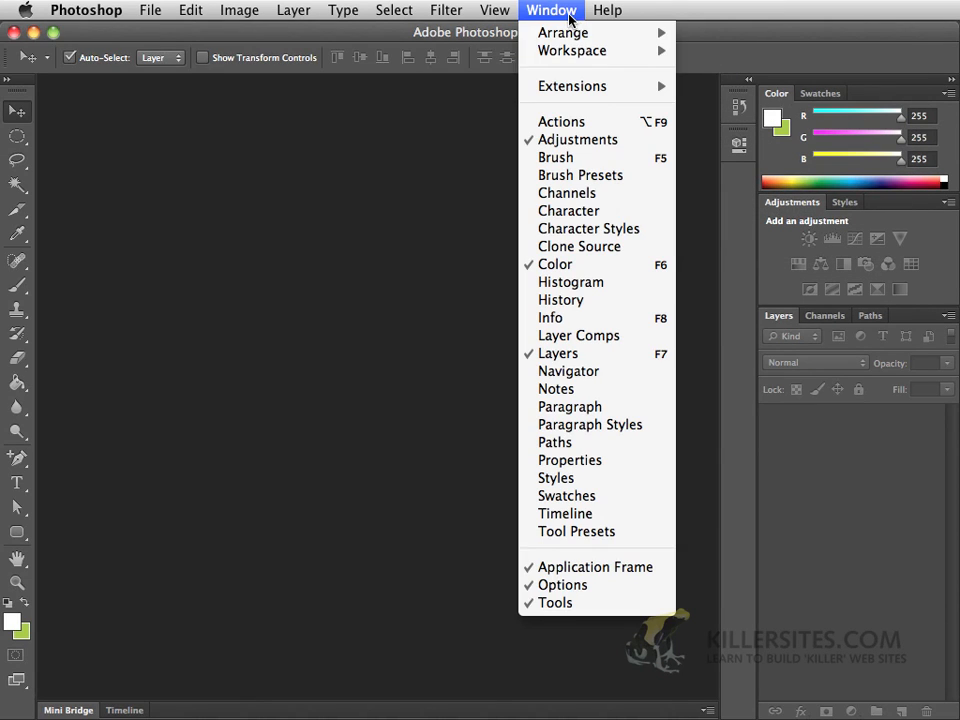
mouse_move(572, 50)
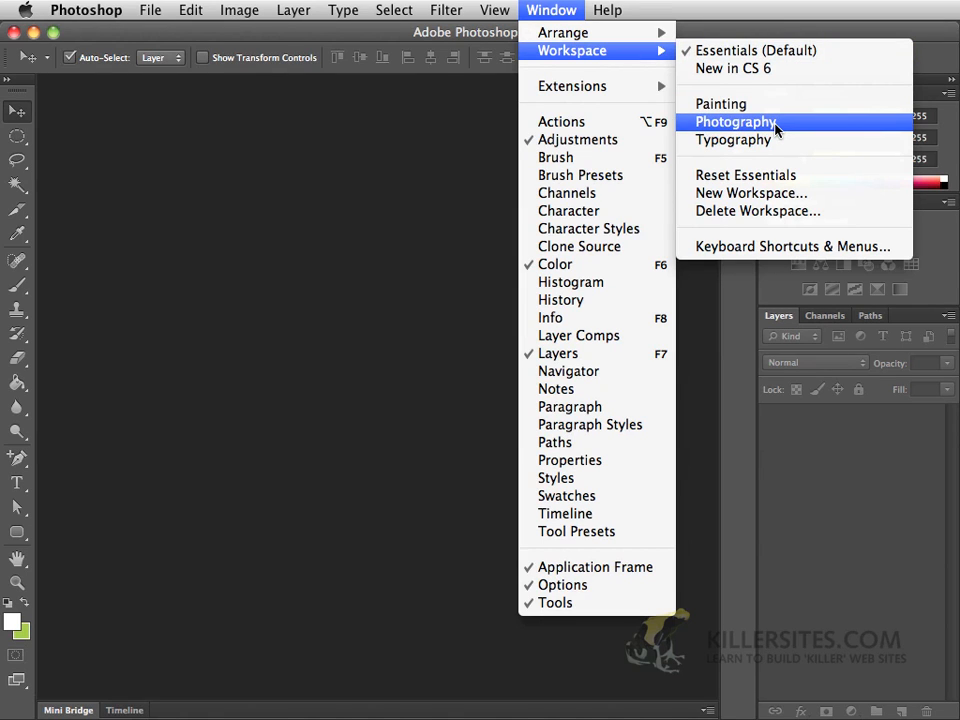
Switch to the Photography workspace, then bring the Window menu back up
click(736, 122)
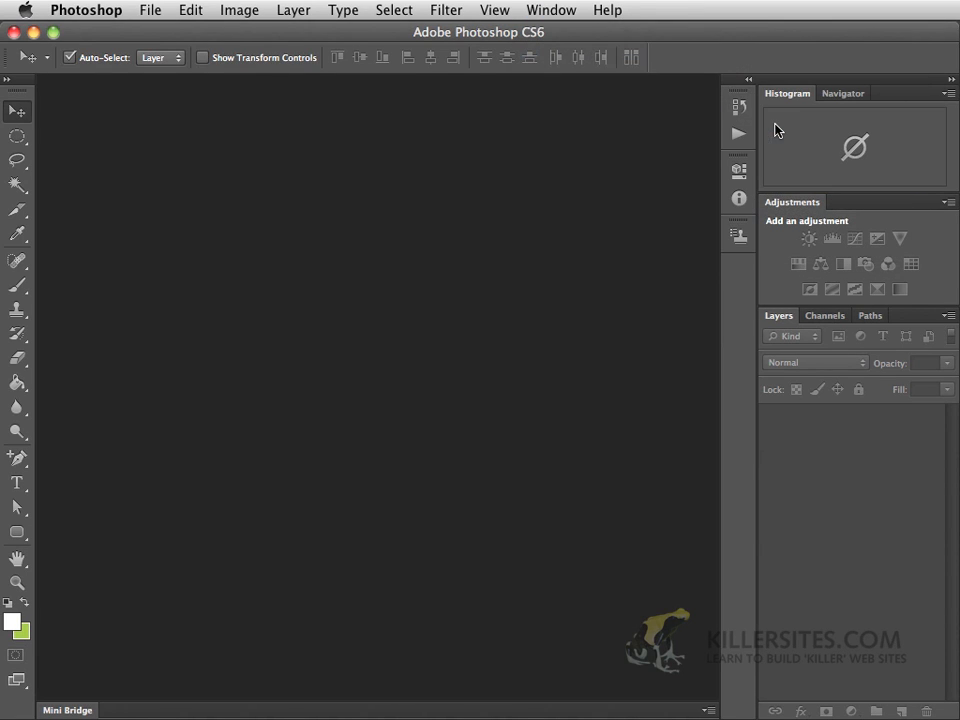
mouse_move(598, 28)
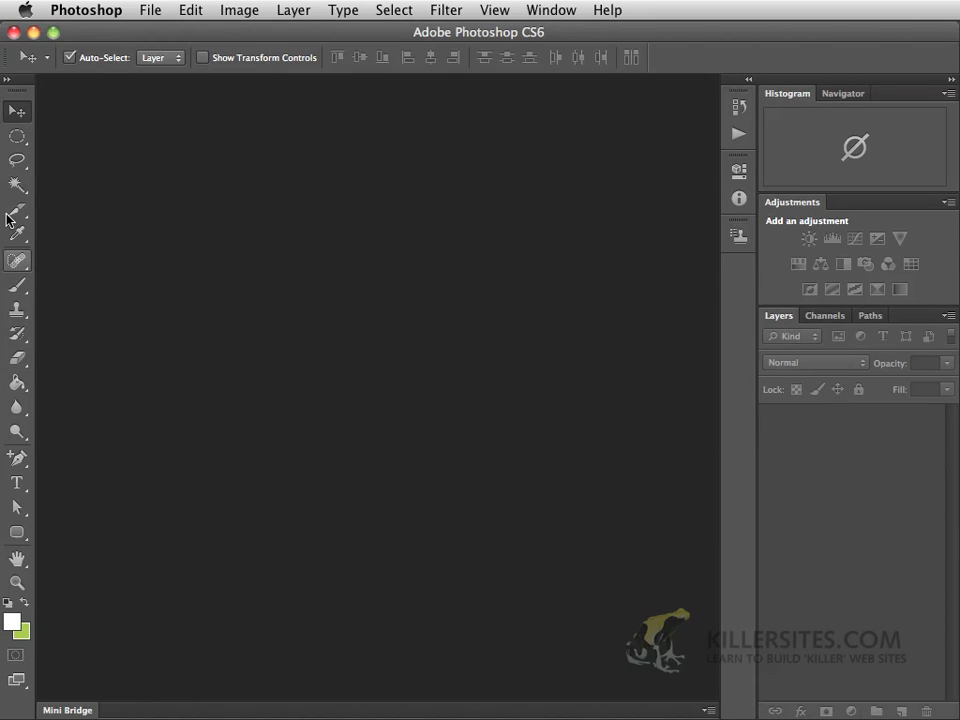
mouse_move(628, 184)
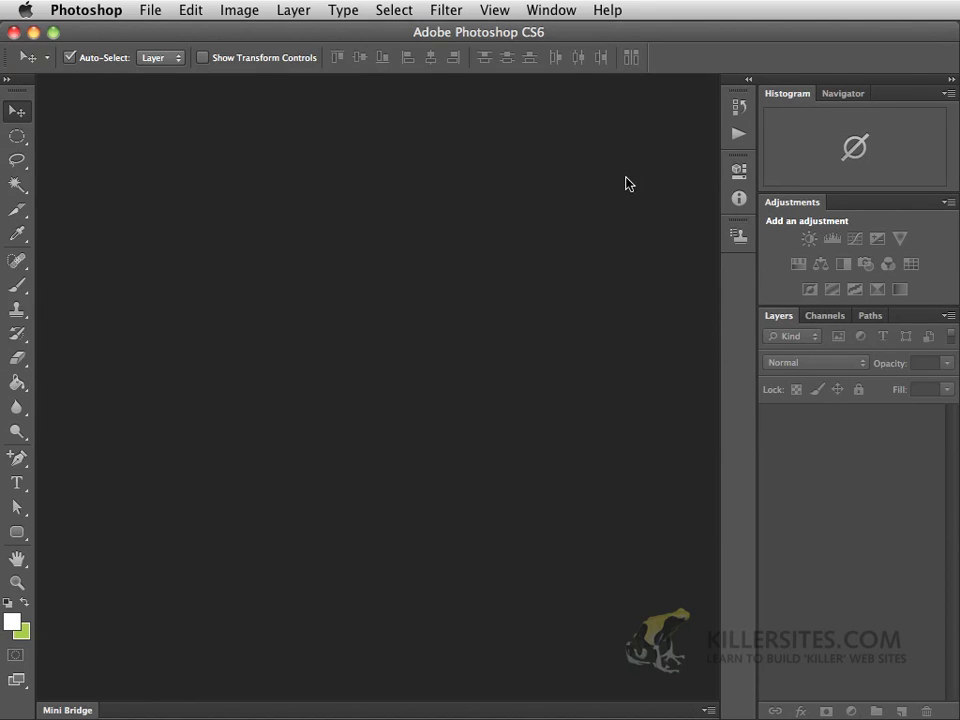
mouse_move(512, 80)
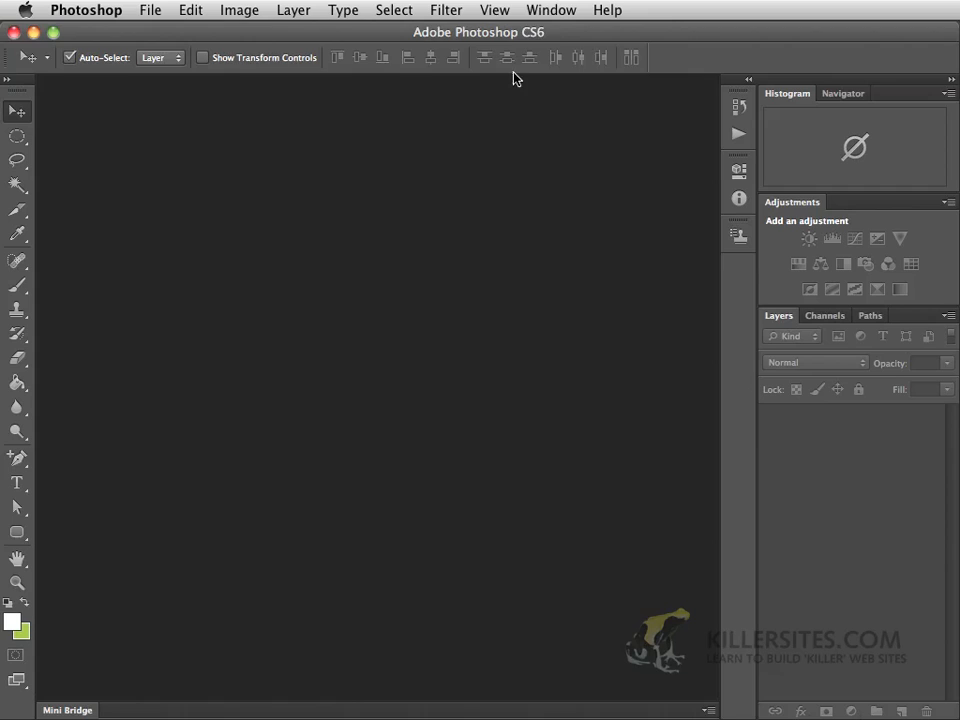
click(552, 8)
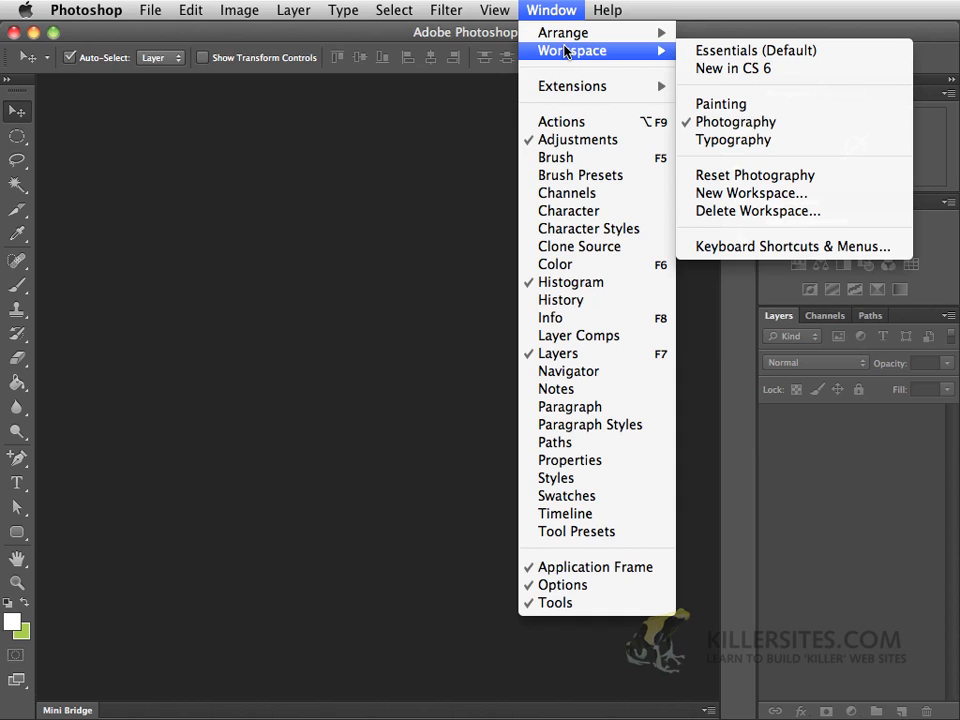
mouse_move(756, 50)
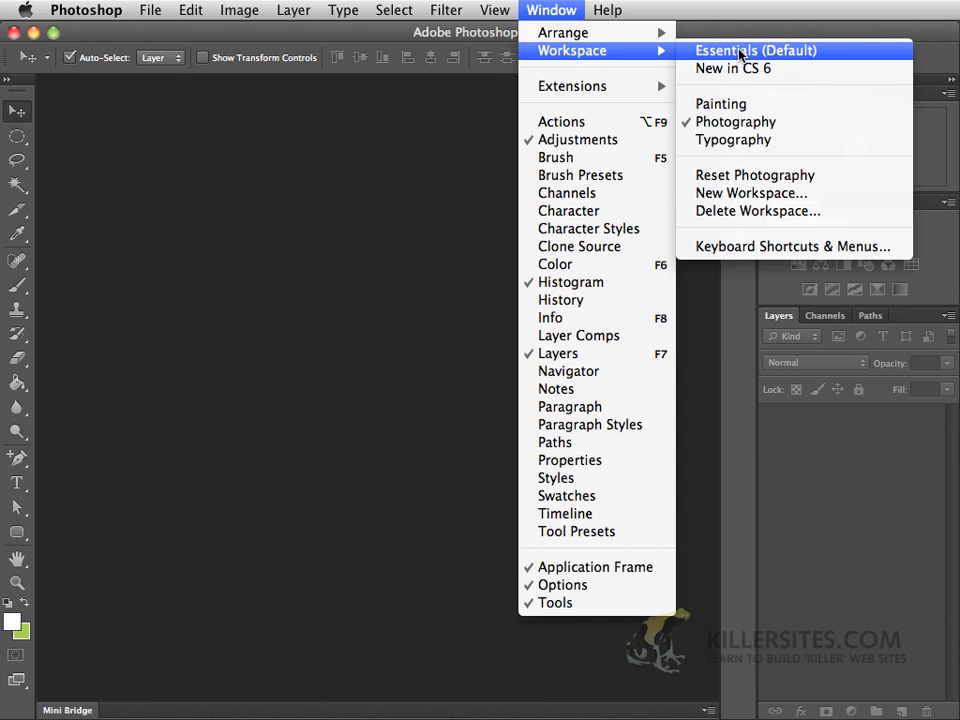
Return to the Essentials (Default) workspace with Color, Adjustments and Layers panels
click(756, 50)
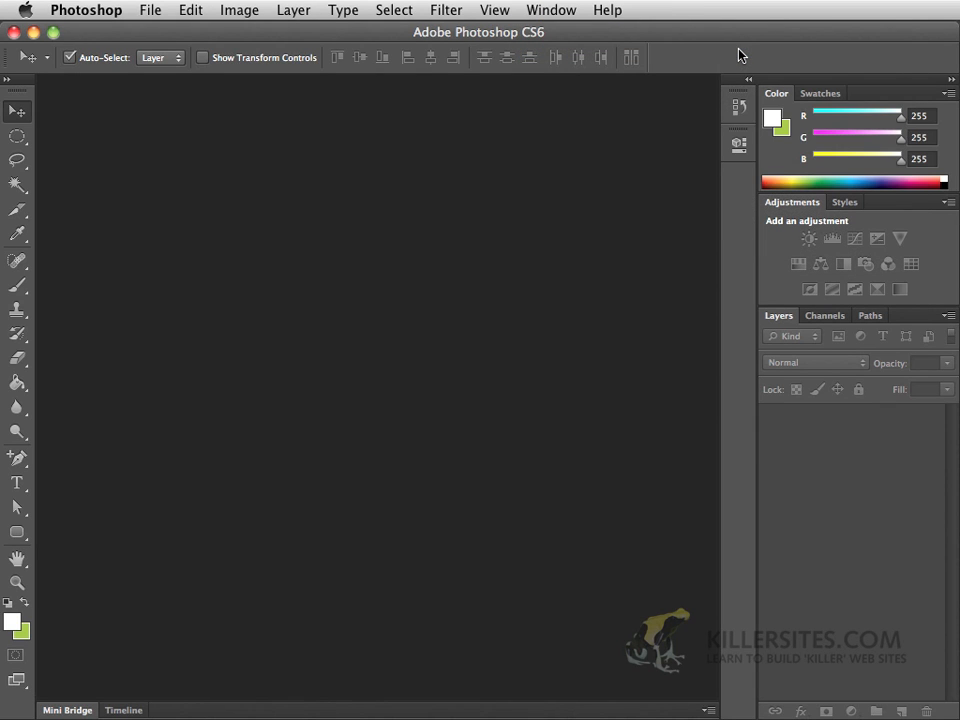
mouse_move(688, 194)
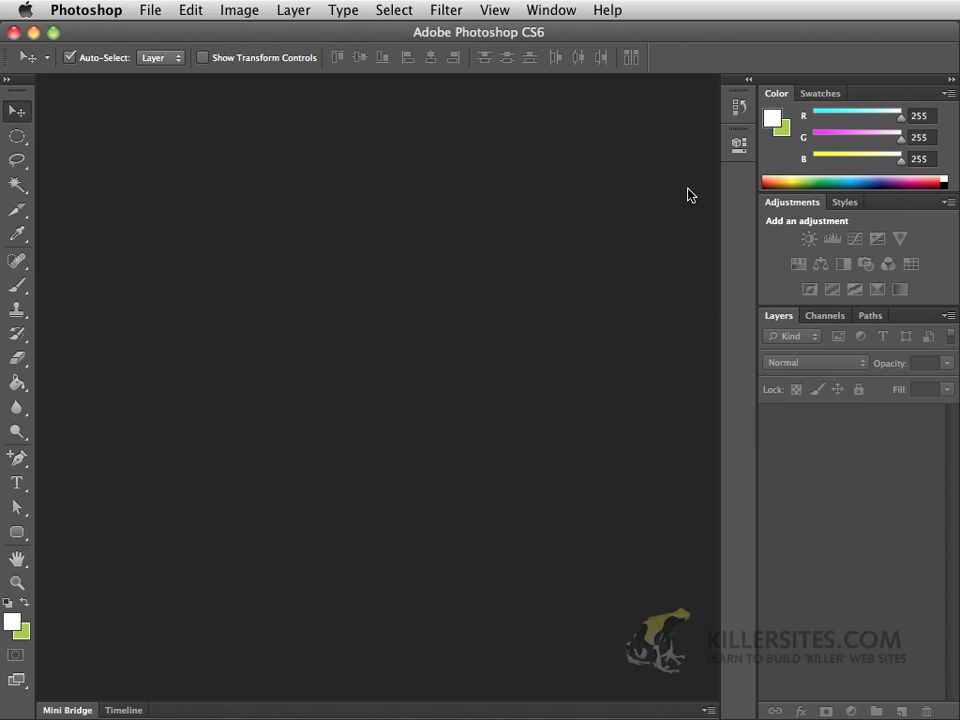
mouse_move(632, 210)
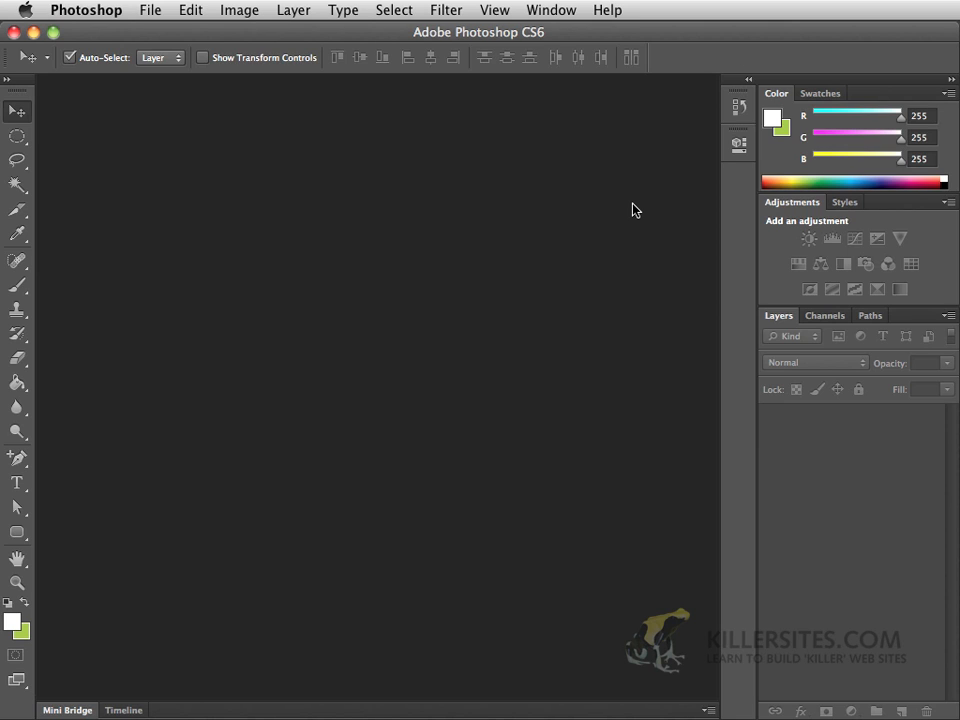
mouse_move(370, 248)
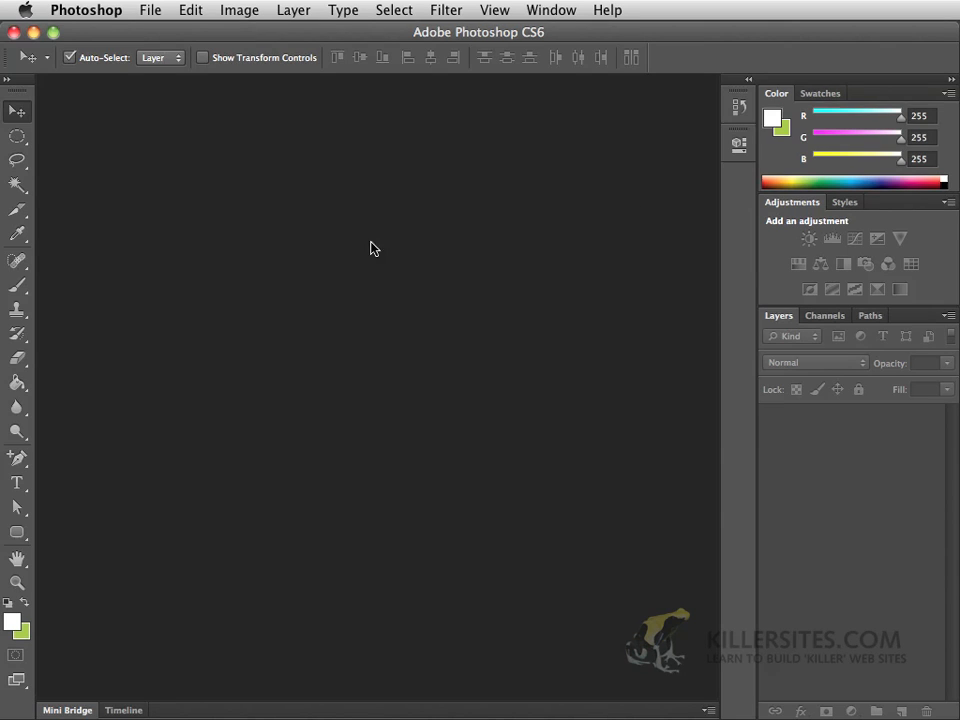
mouse_move(24, 88)
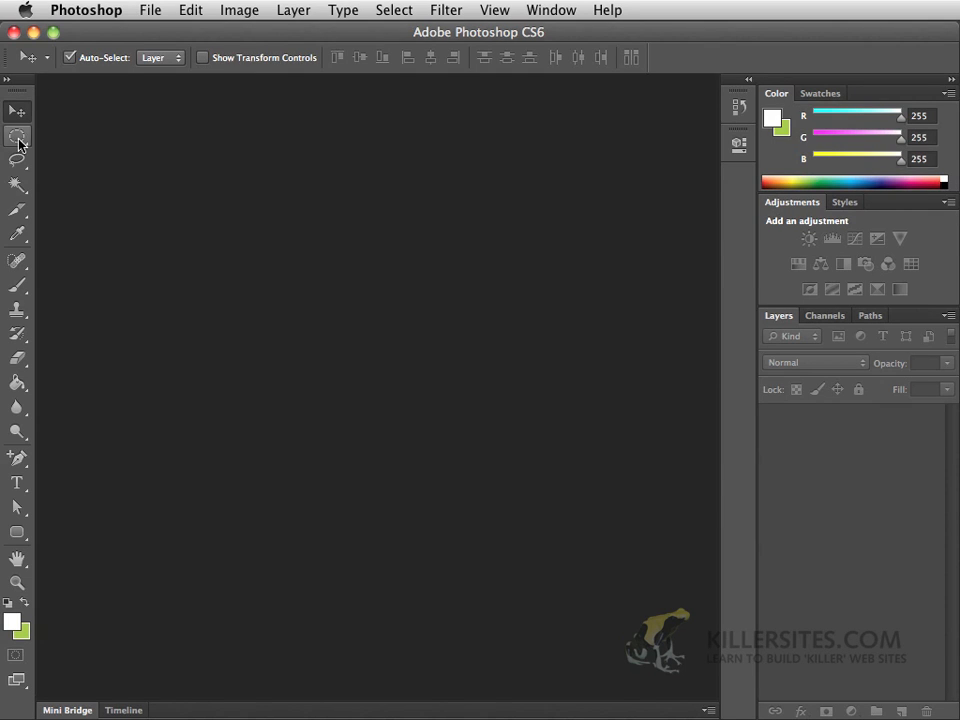
click(548, 10)
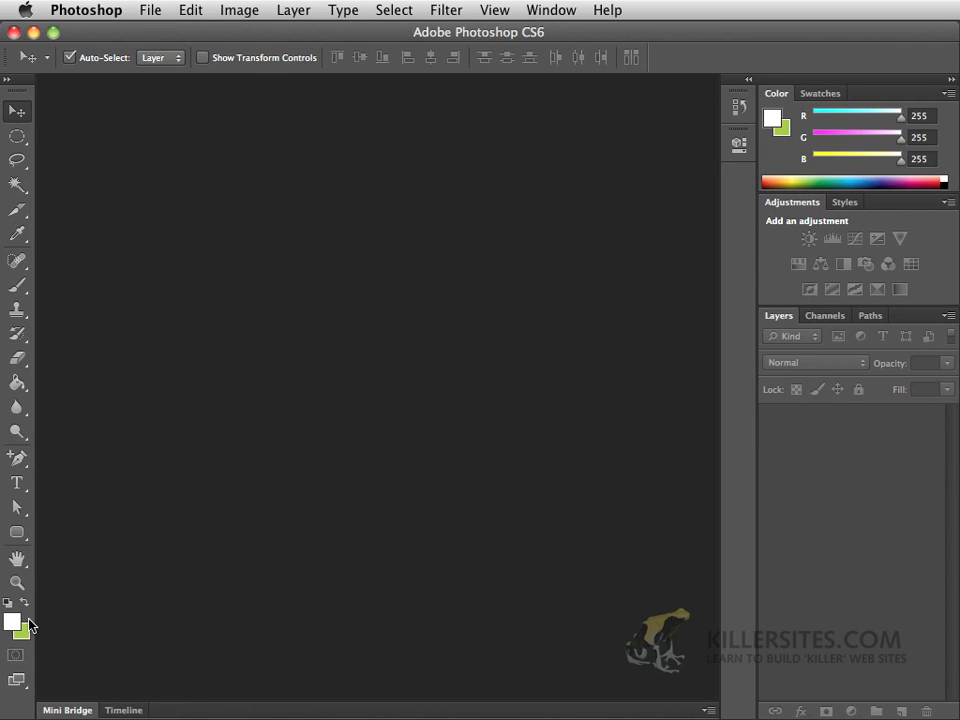
mouse_move(18, 90)
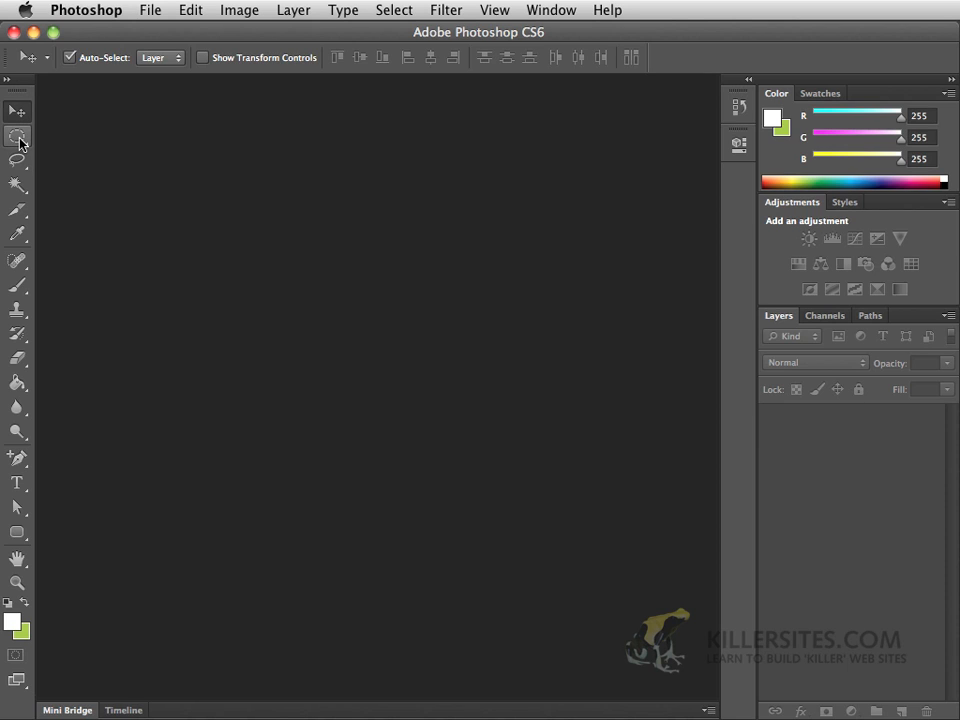
mouse_move(18, 138)
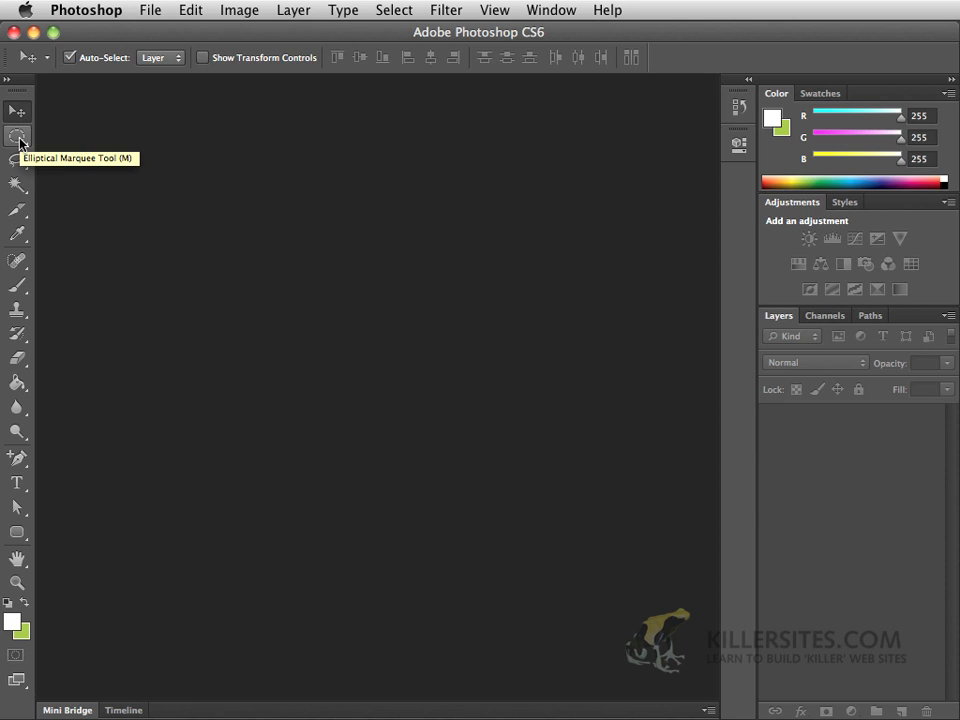
mouse_move(16, 310)
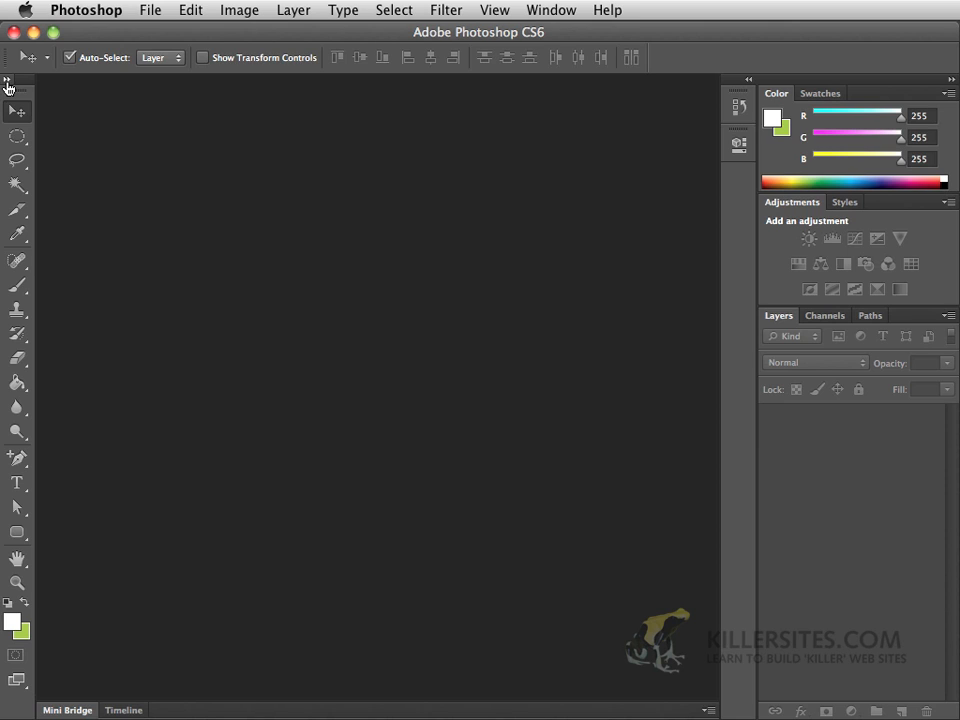
click(20, 84)
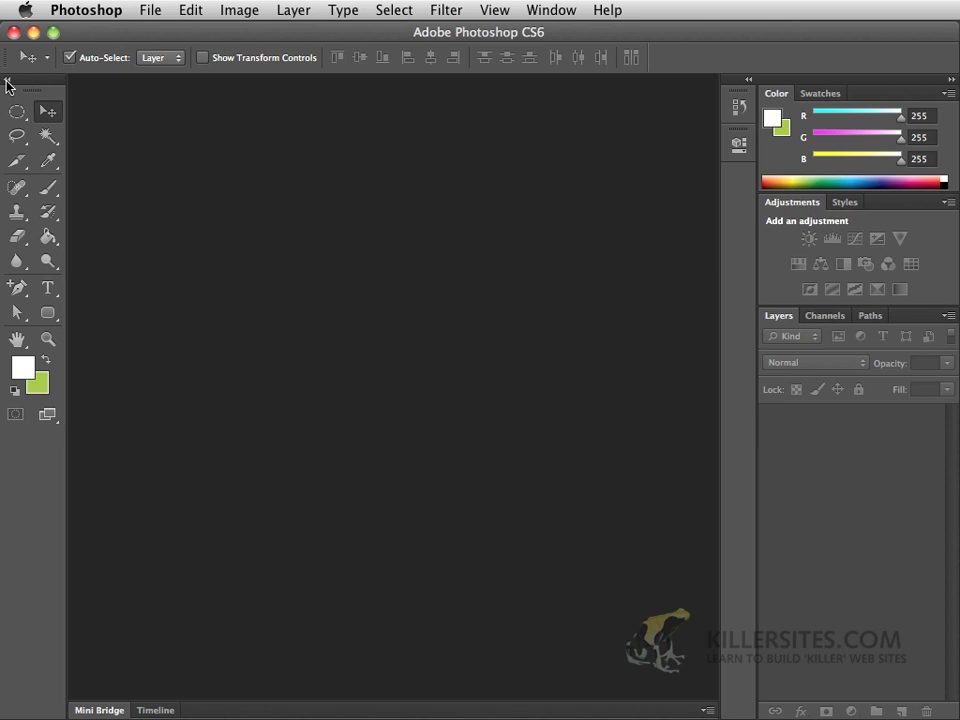
mouse_move(10, 88)
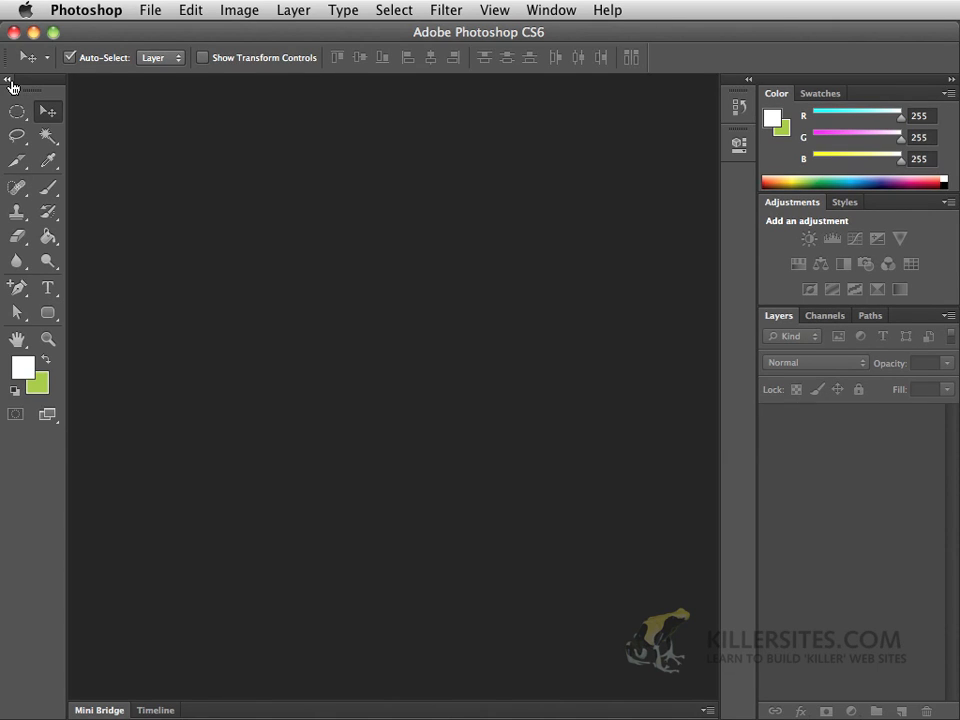
click(12, 84)
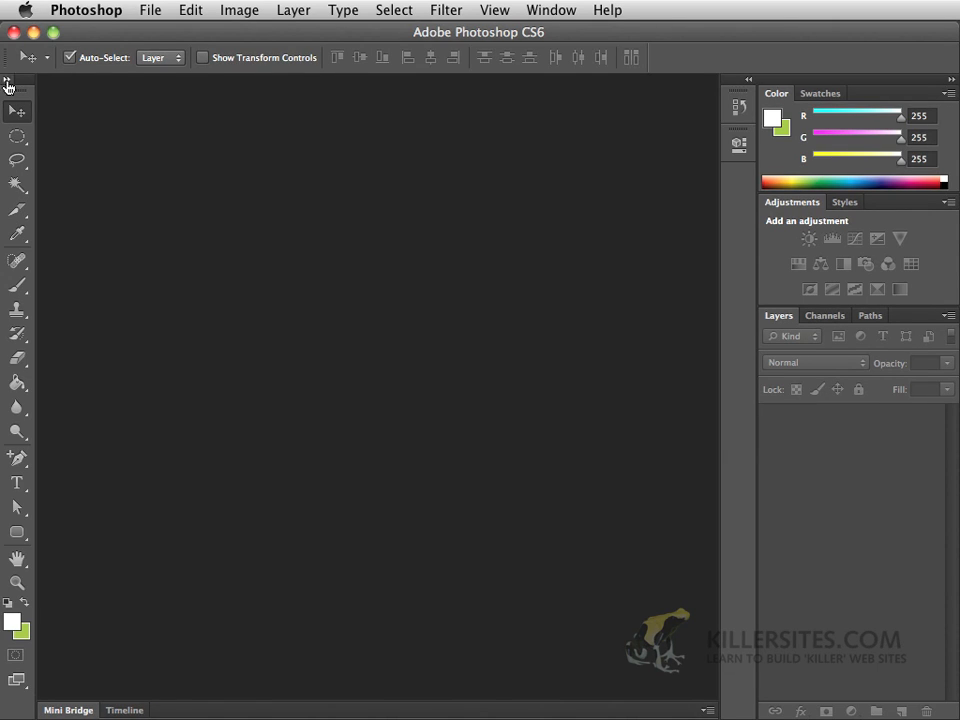
mouse_move(32, 136)
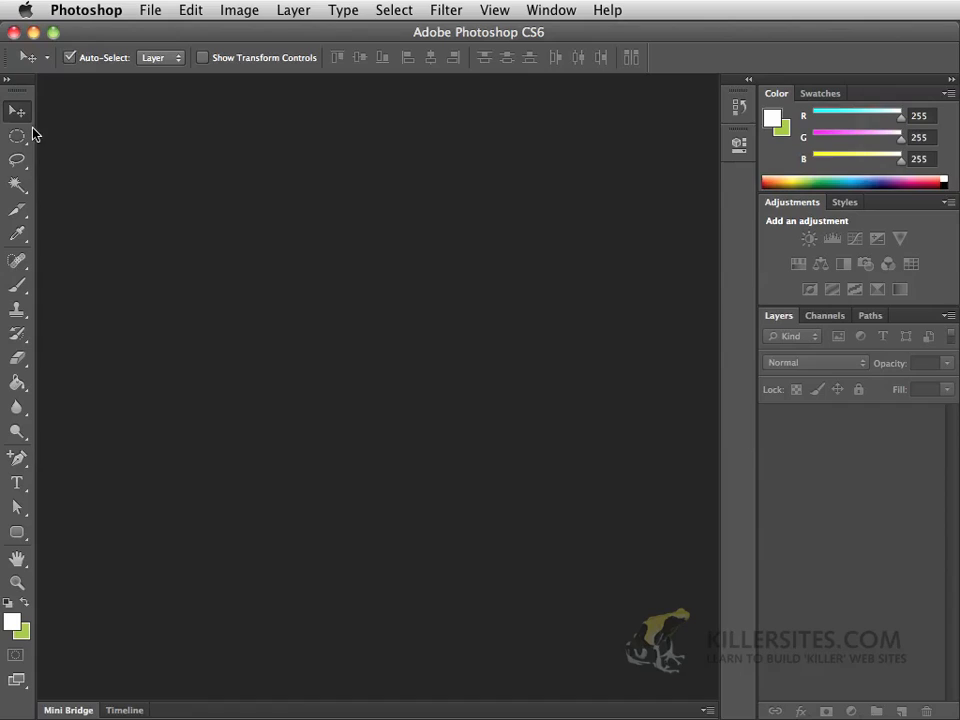
mouse_move(24, 90)
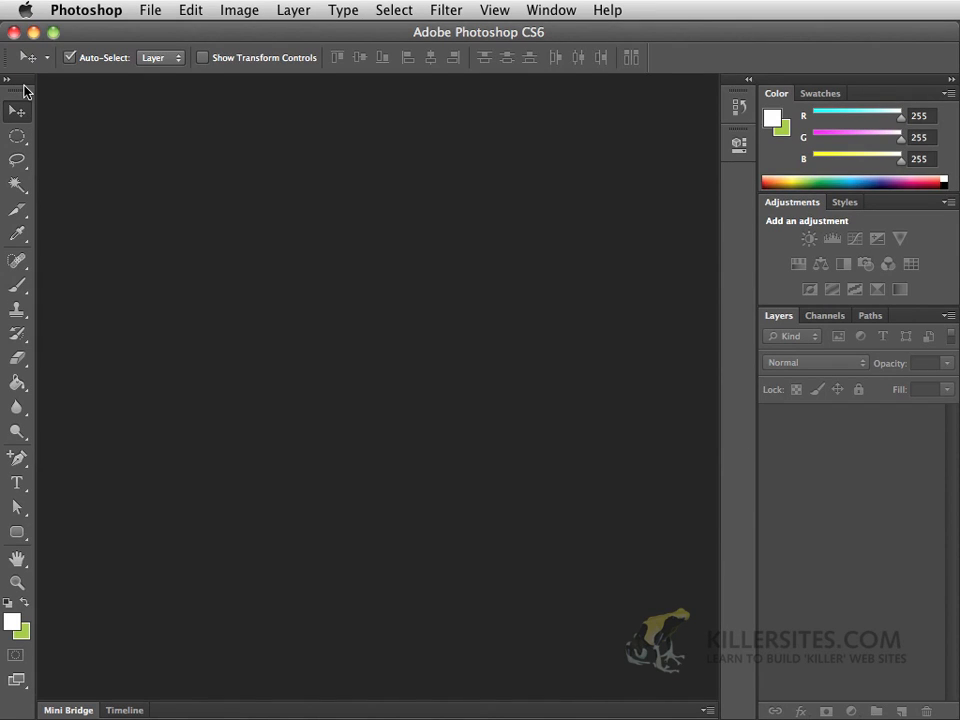
mouse_move(18, 138)
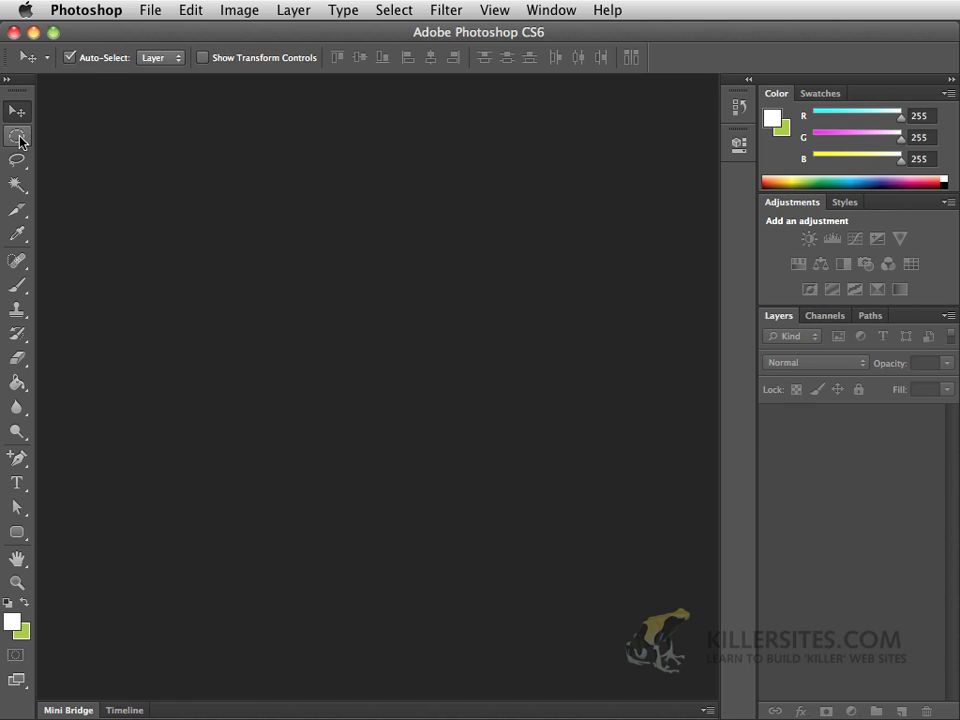
click(16, 160)
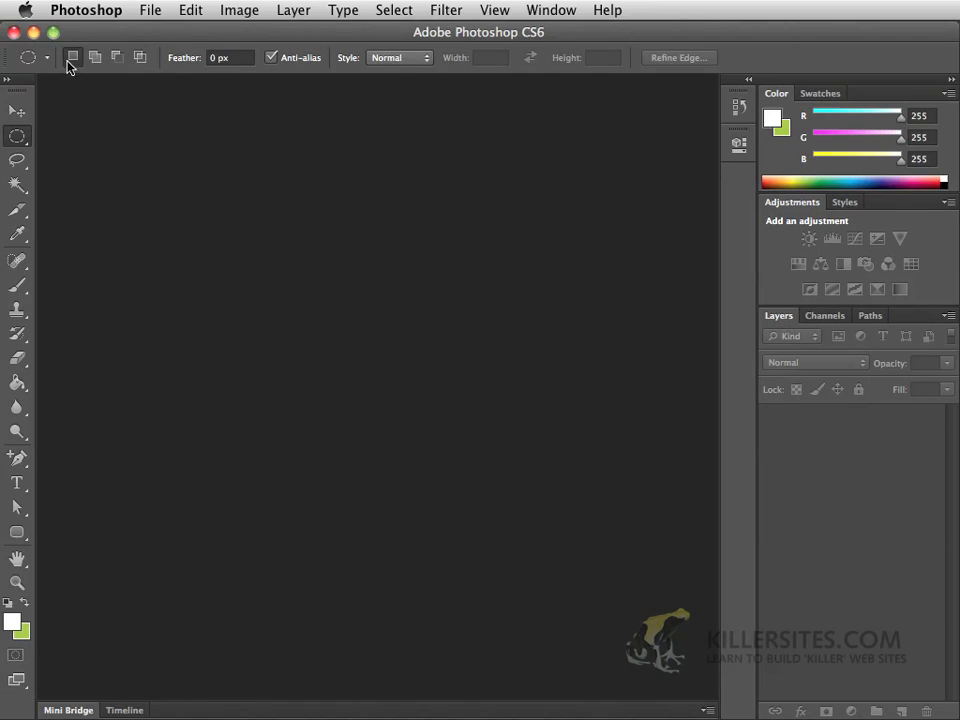
mouse_move(156, 104)
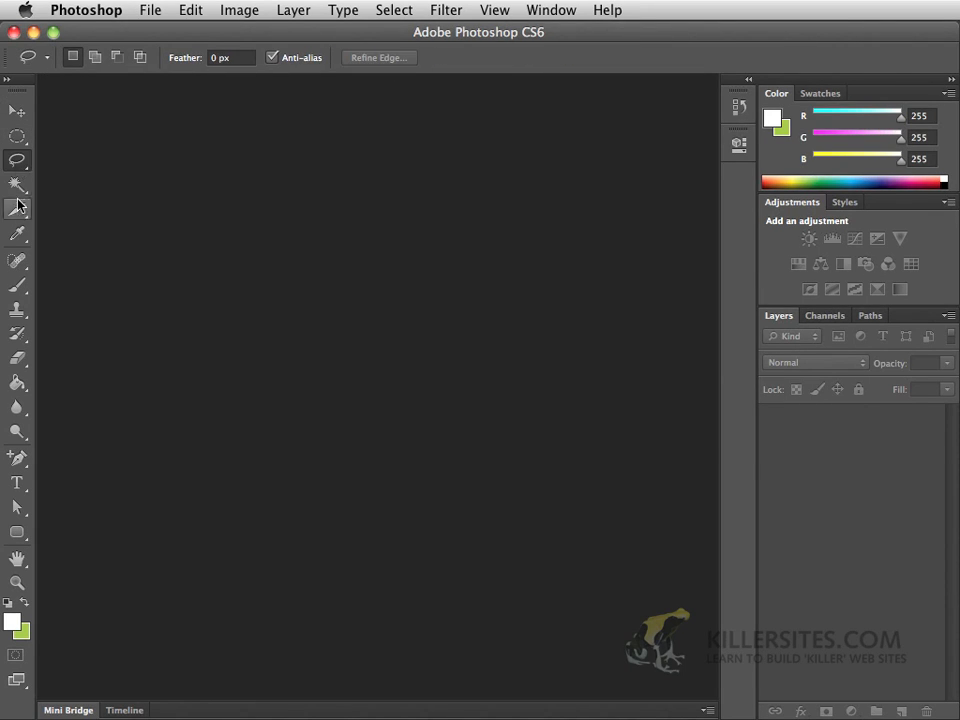
click(16, 210)
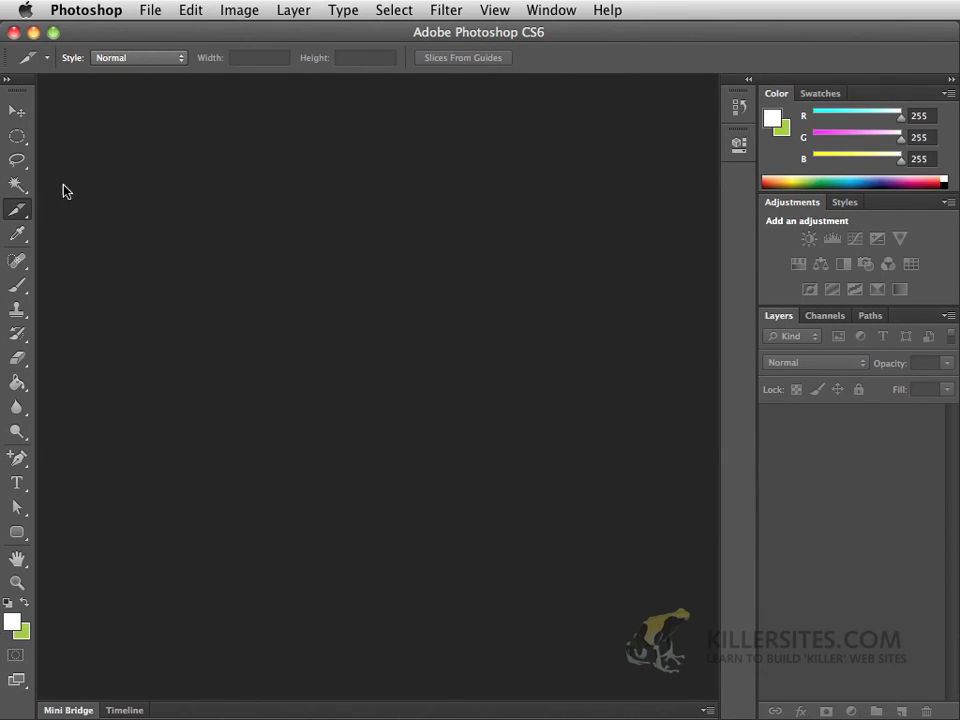
click(18, 110)
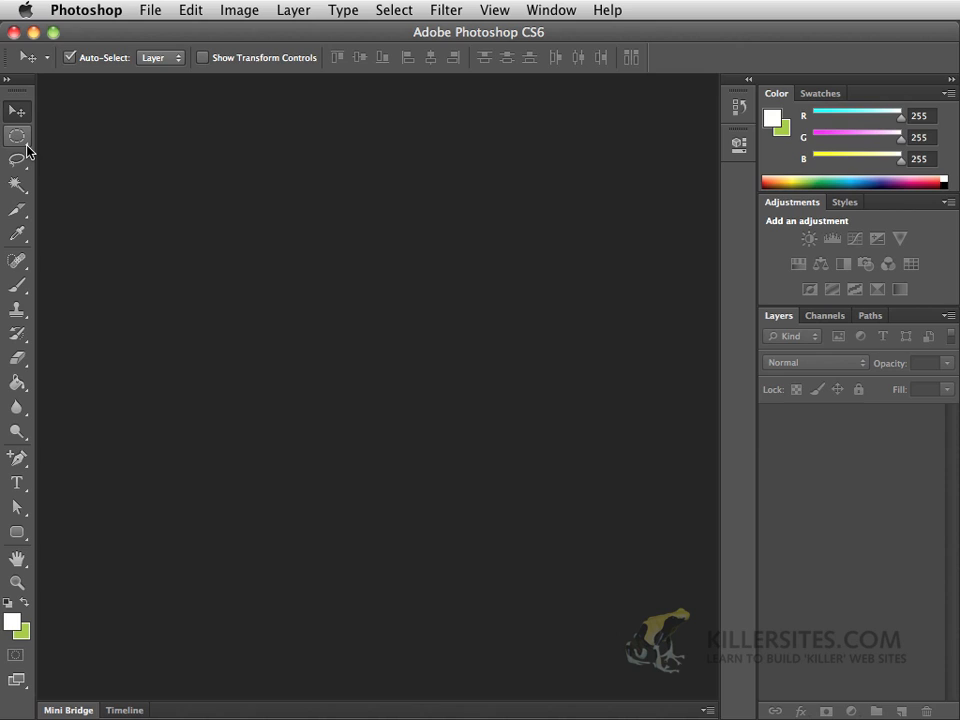
mouse_move(16, 136)
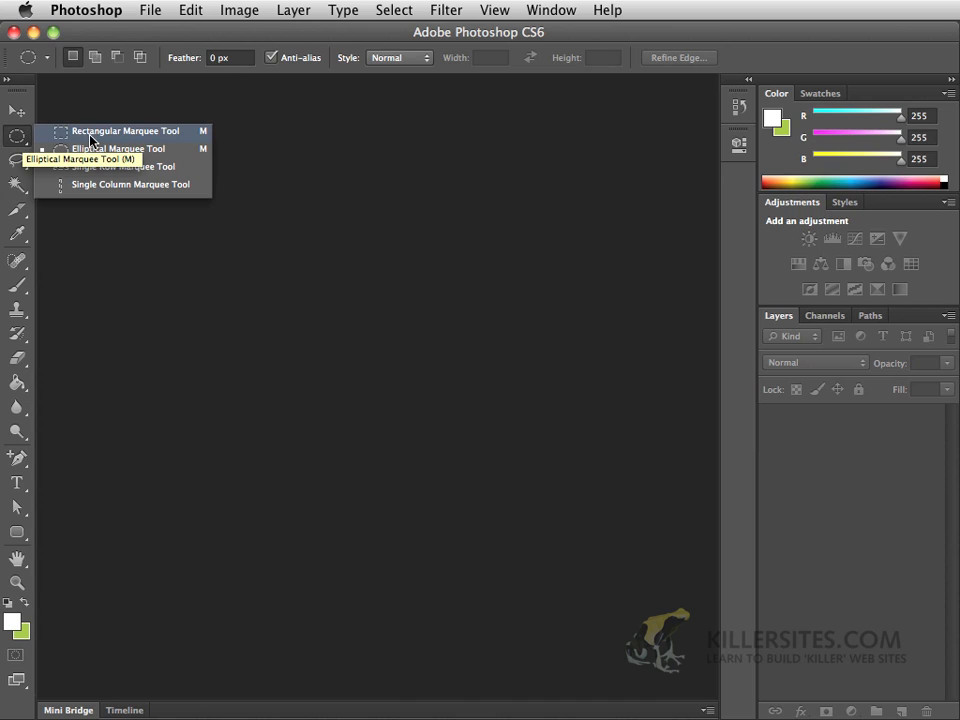
mouse_move(116, 168)
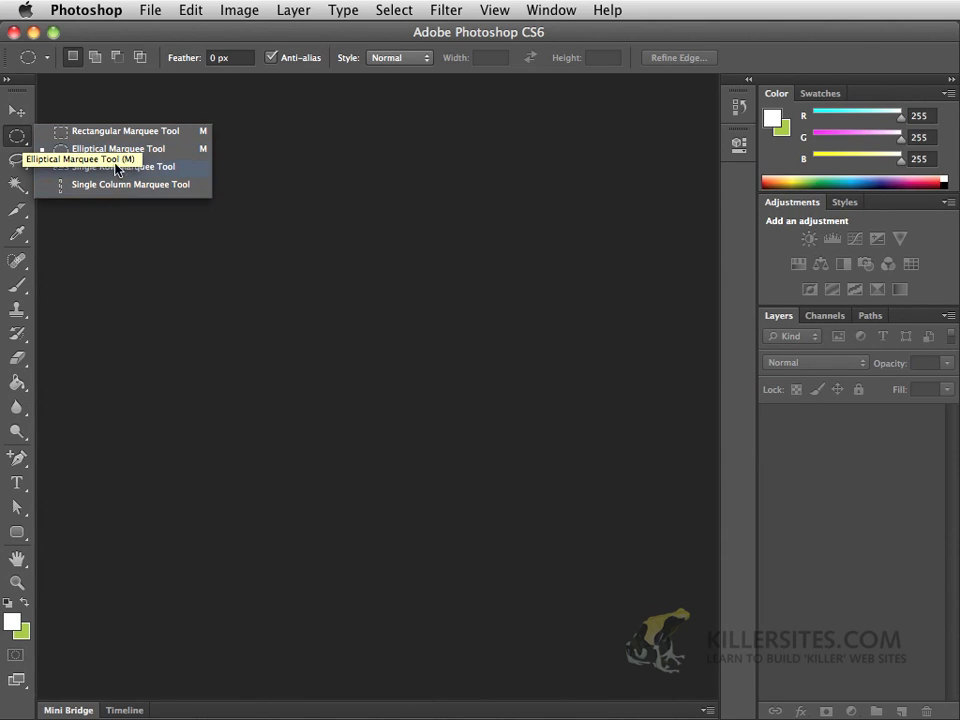
mouse_move(126, 132)
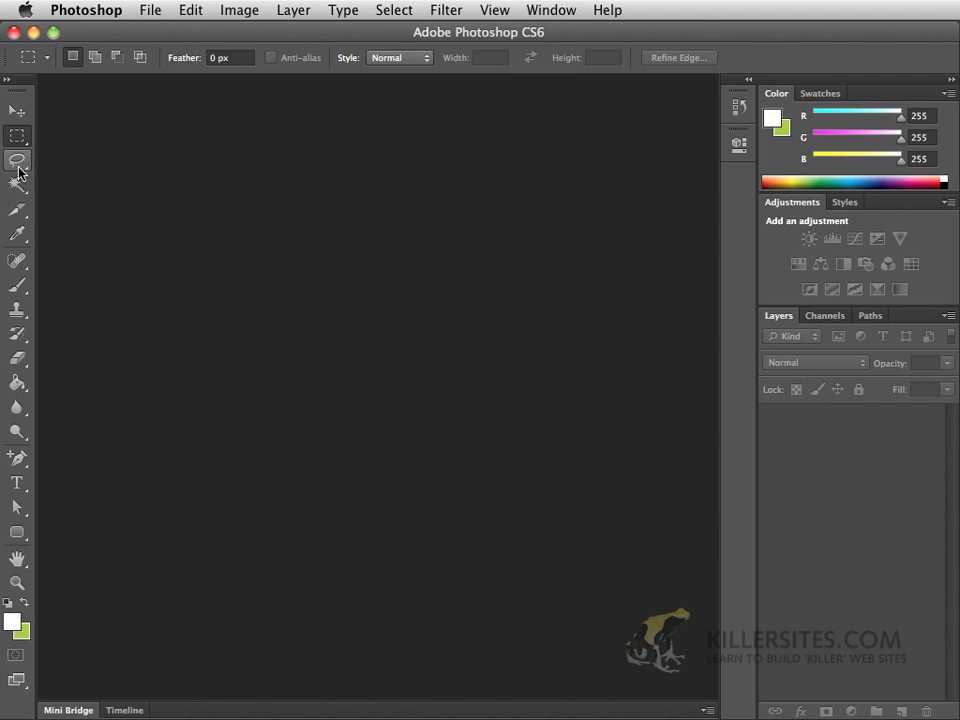
Reveal the lasso variants, try the Magic Wand, then make Quick Selection the active tool
click(16, 160)
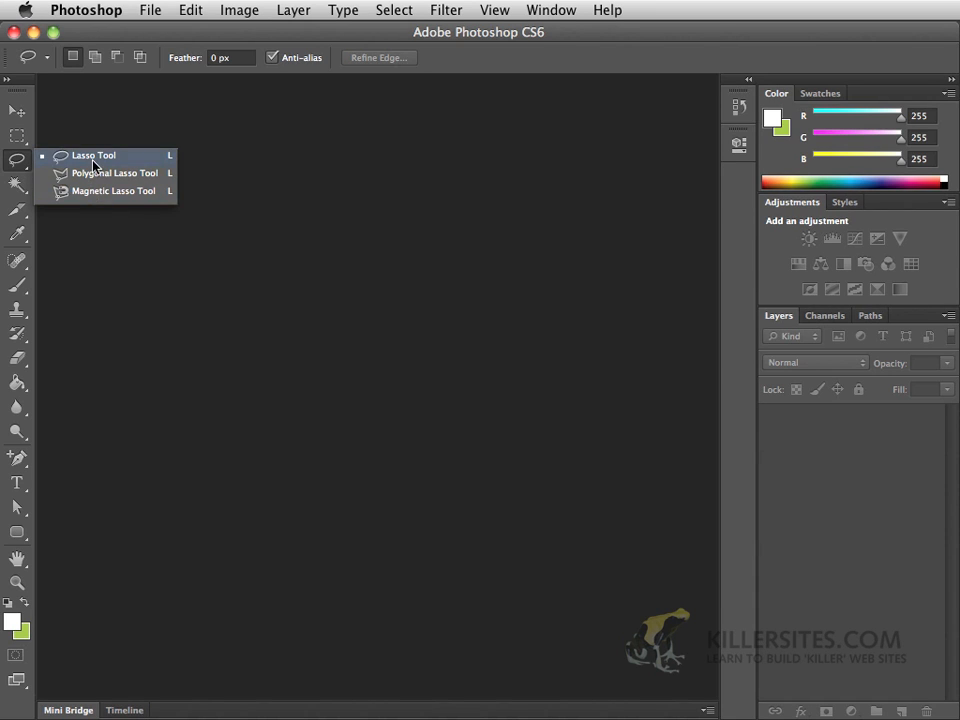
click(16, 190)
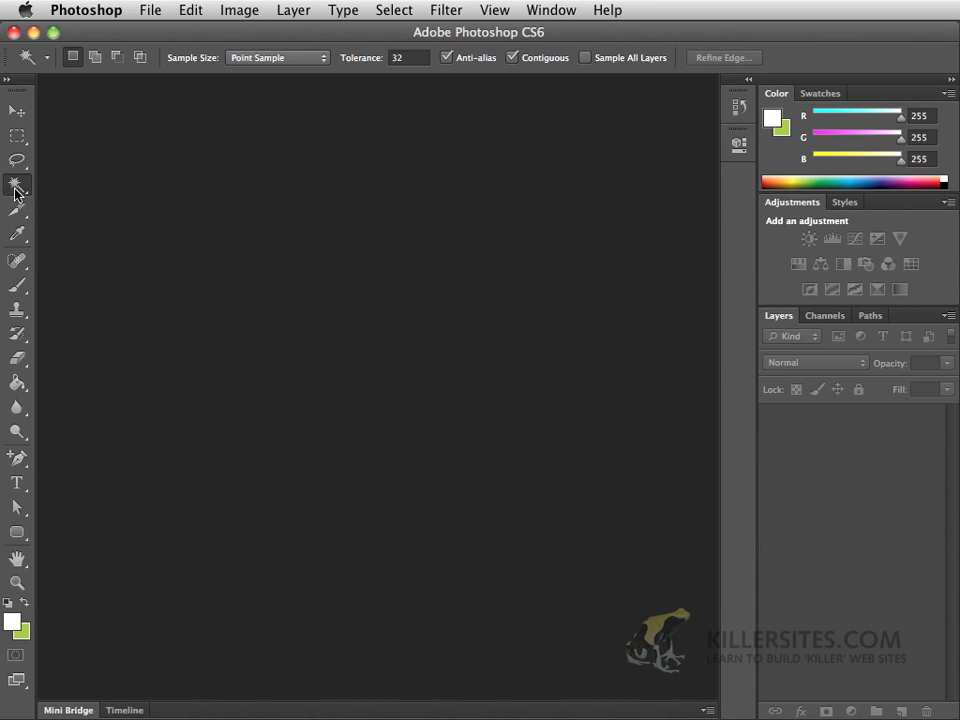
click(16, 188)
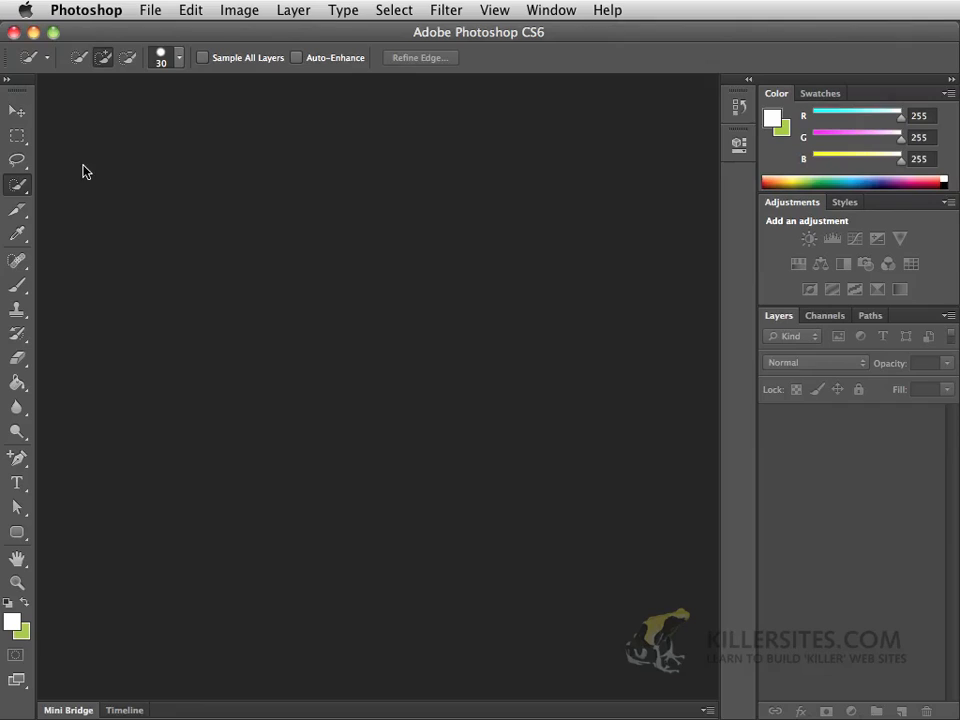
mouse_move(100, 150)
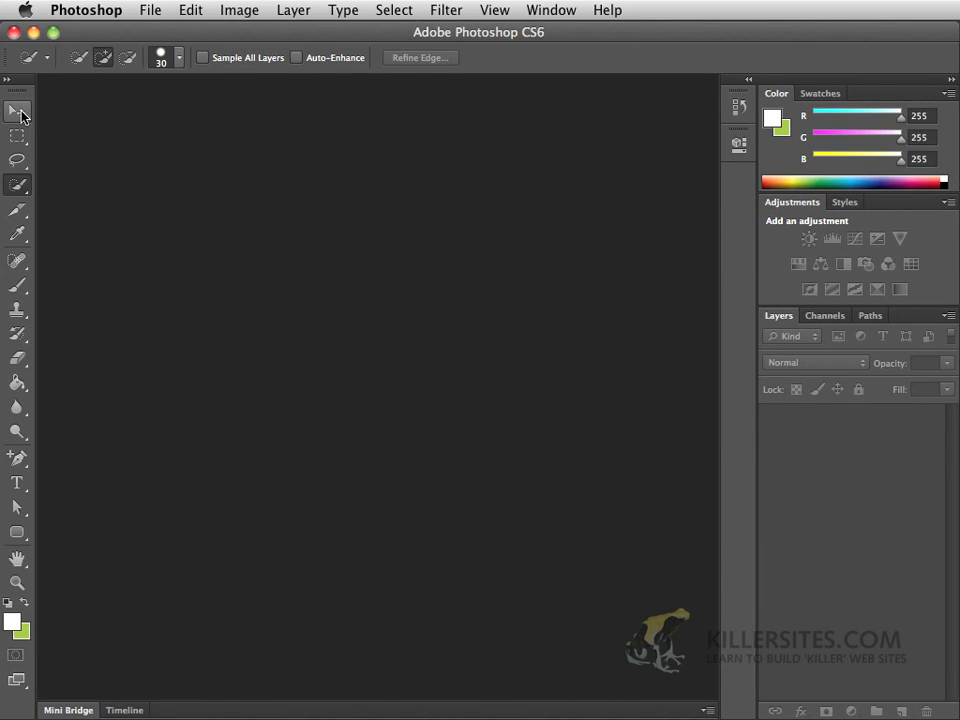
mouse_move(16, 112)
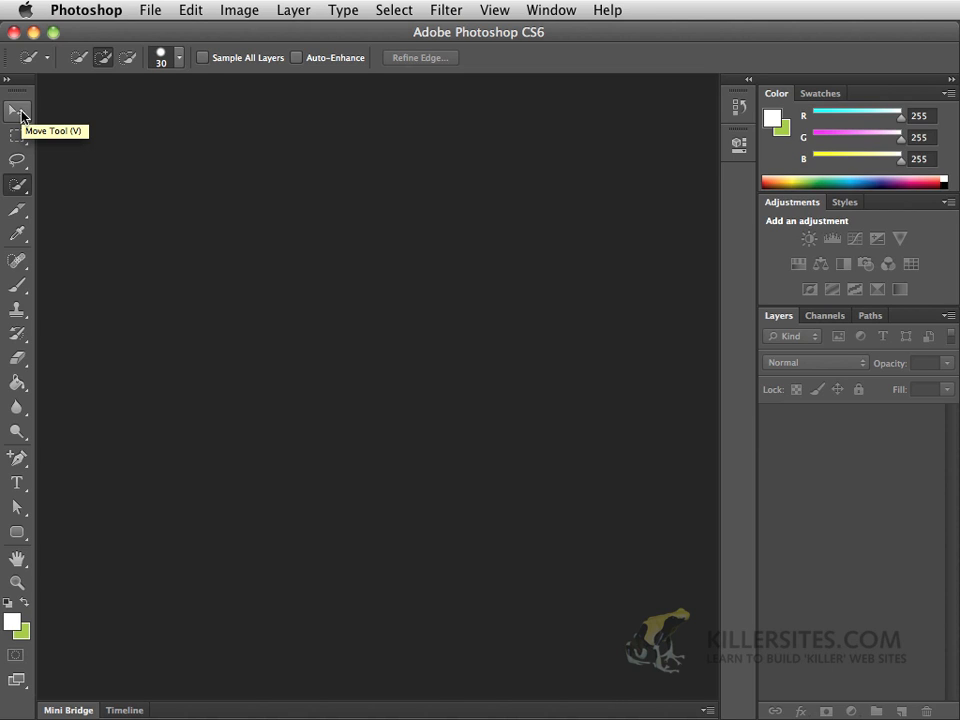
mouse_move(16, 136)
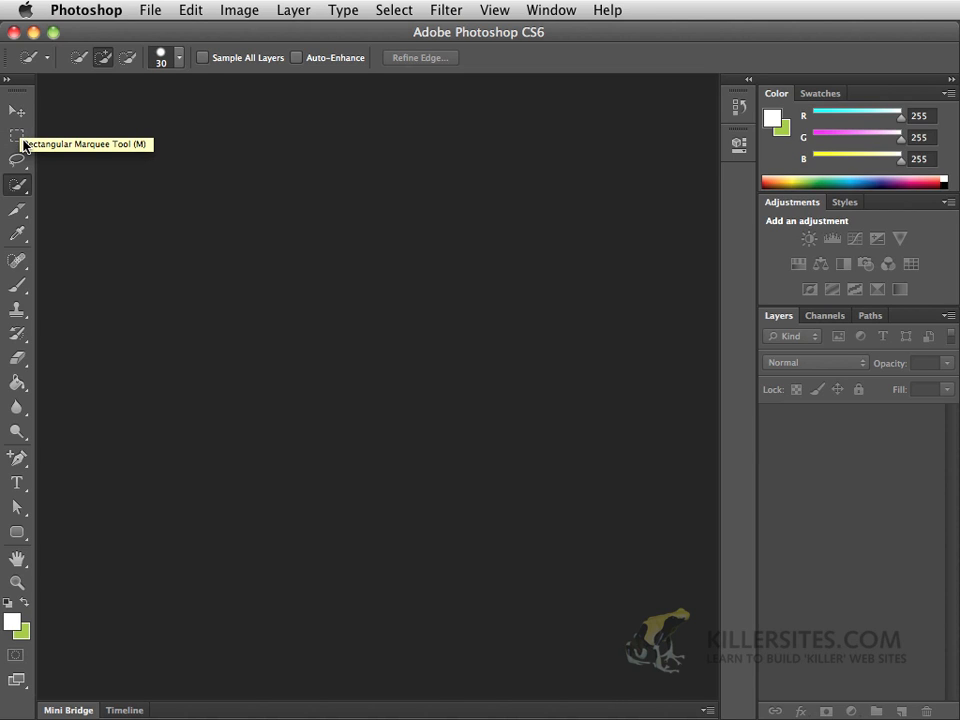
mouse_move(100, 148)
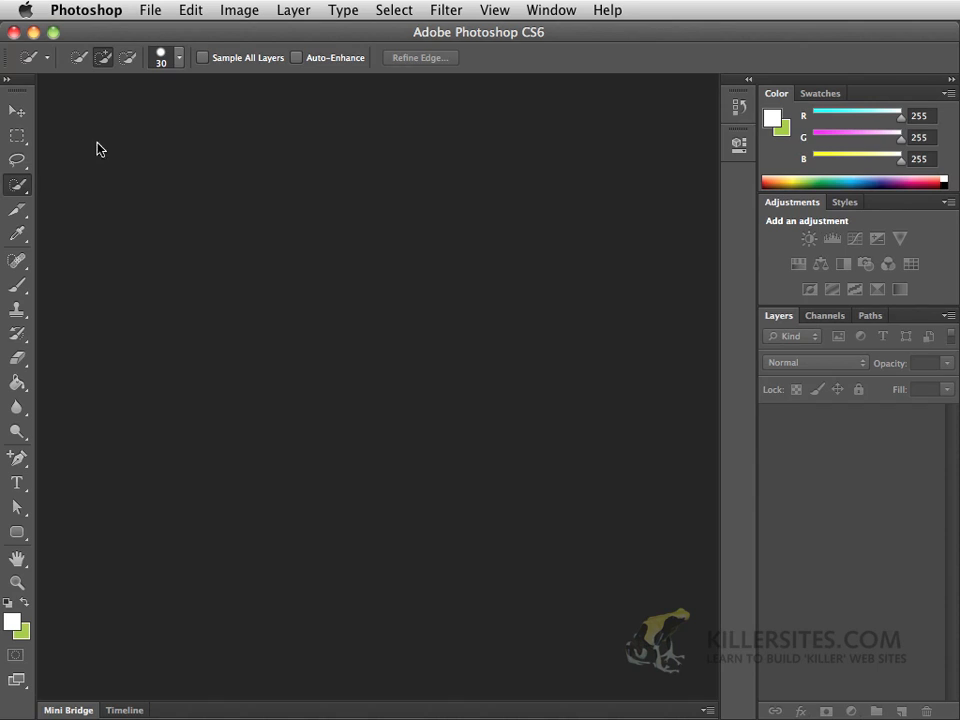
mouse_move(16, 162)
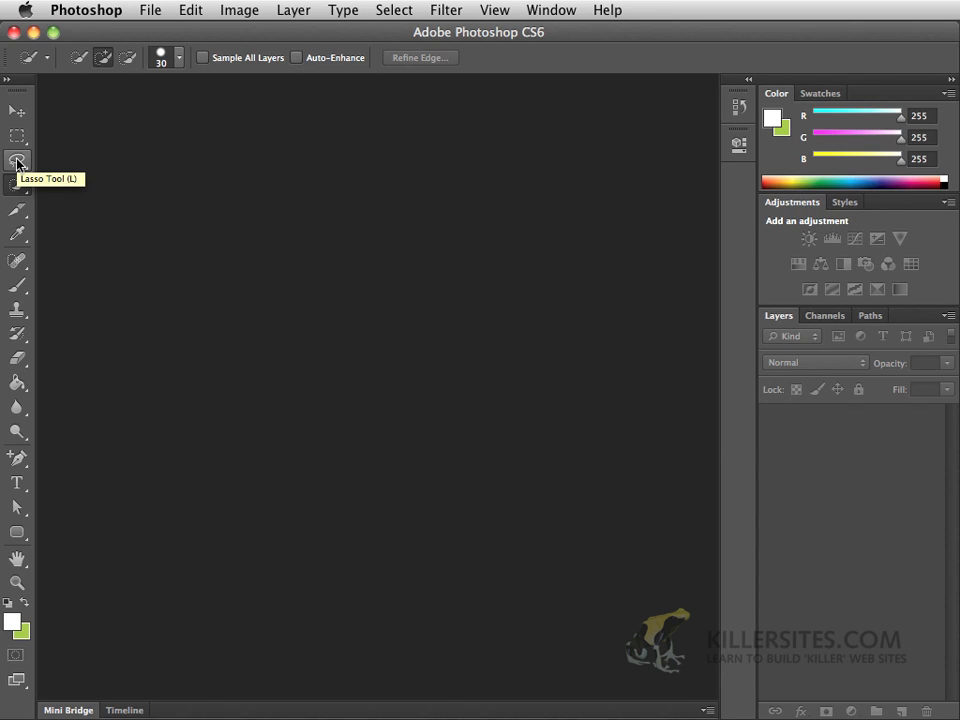
mouse_move(16, 186)
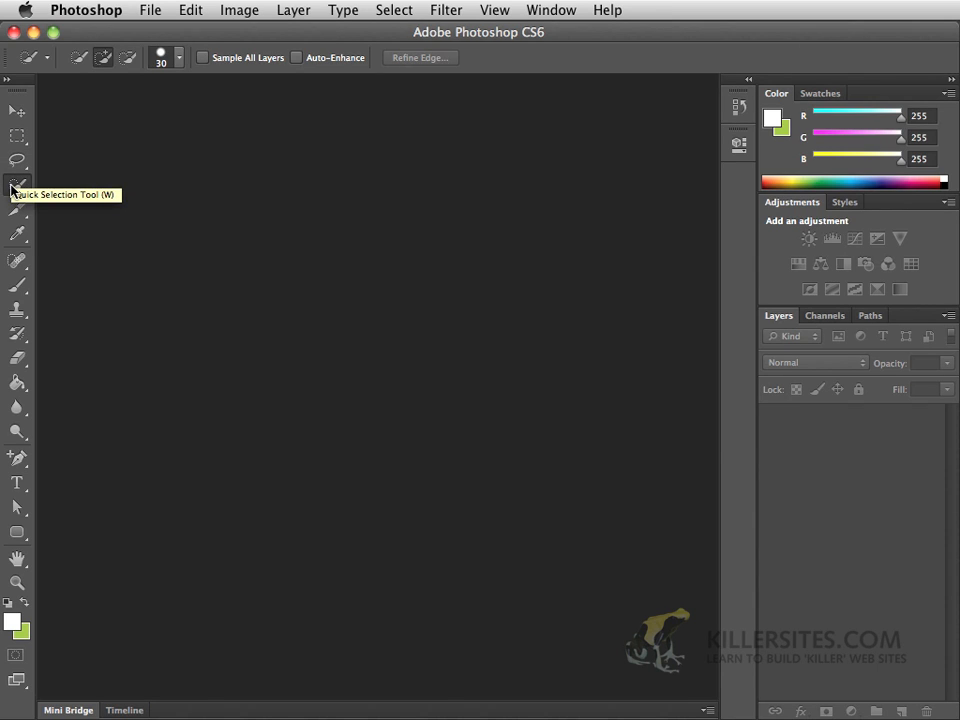
mouse_move(16, 236)
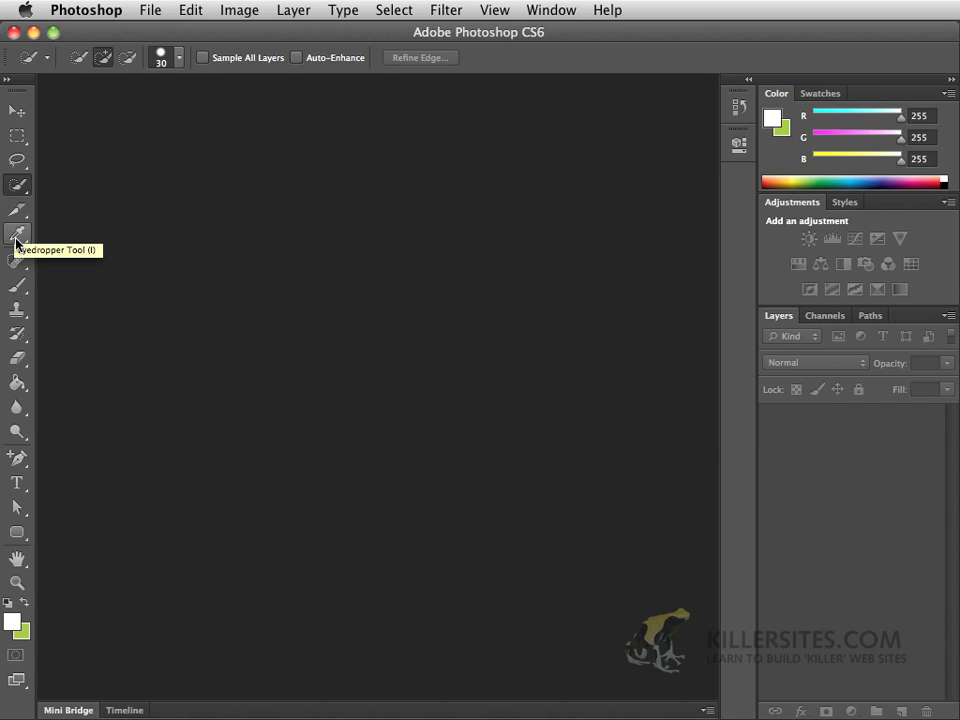
mouse_move(18, 136)
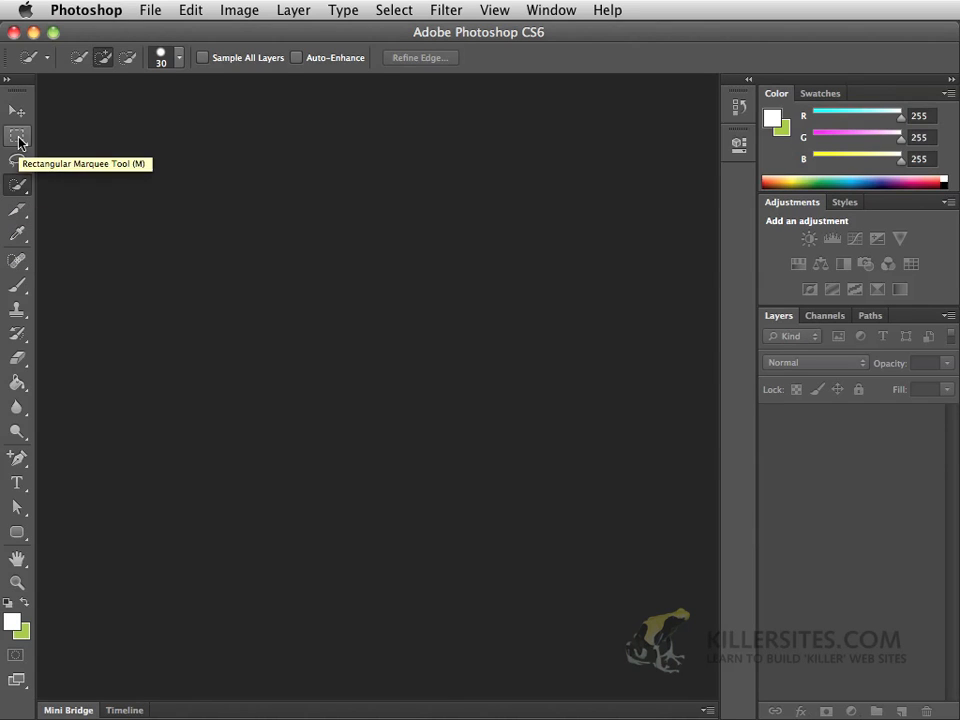
Make the Move tool active again after reading the tool names
click(16, 112)
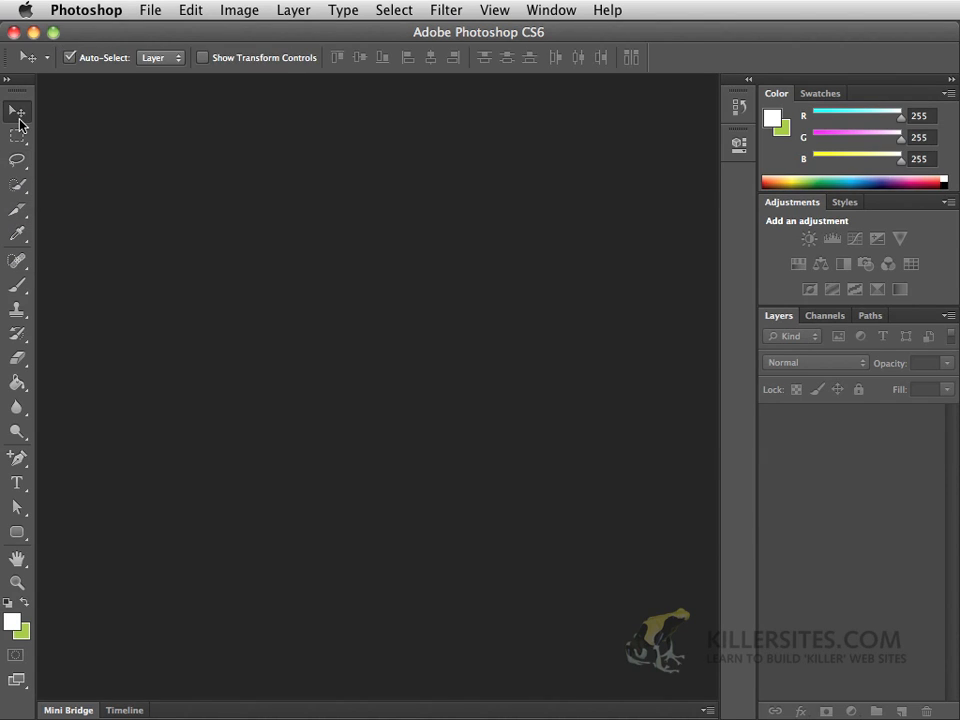
mouse_move(16, 110)
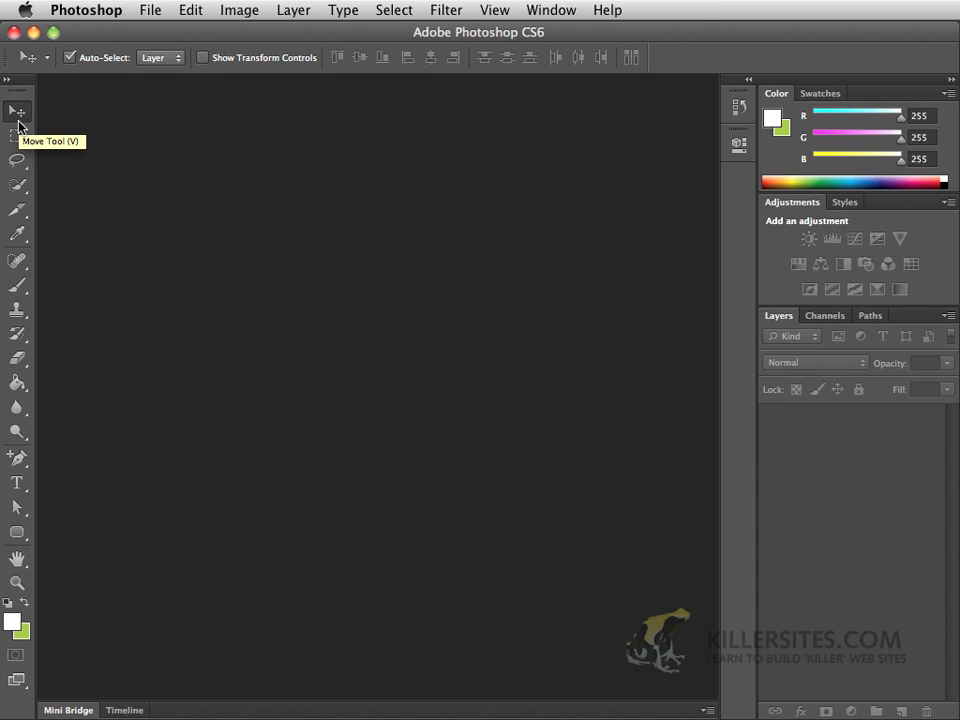
mouse_move(16, 114)
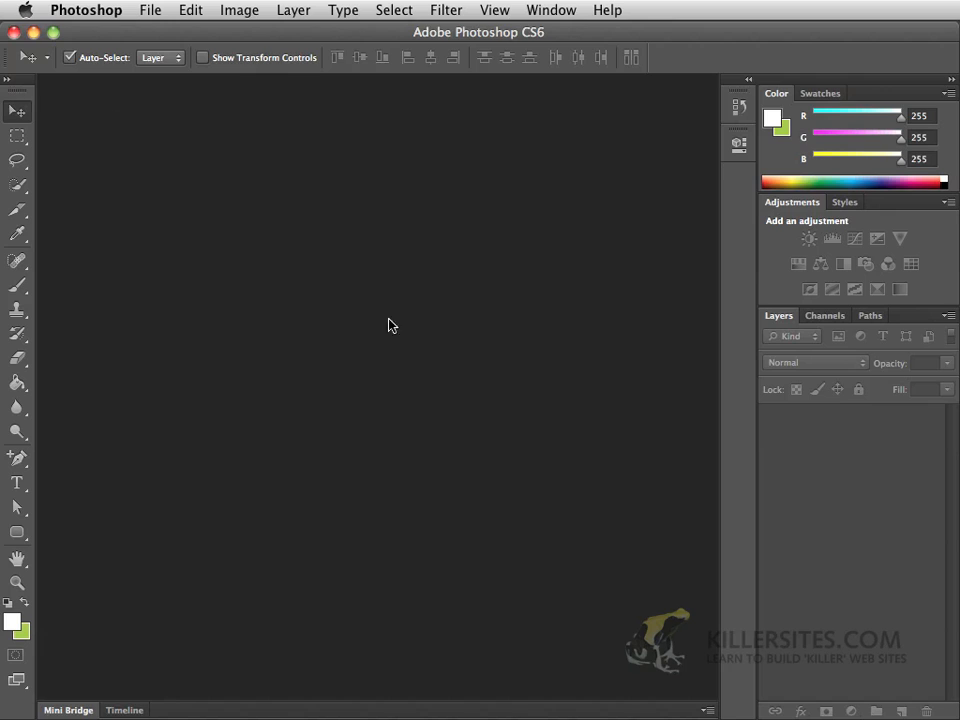
mouse_move(166, 232)
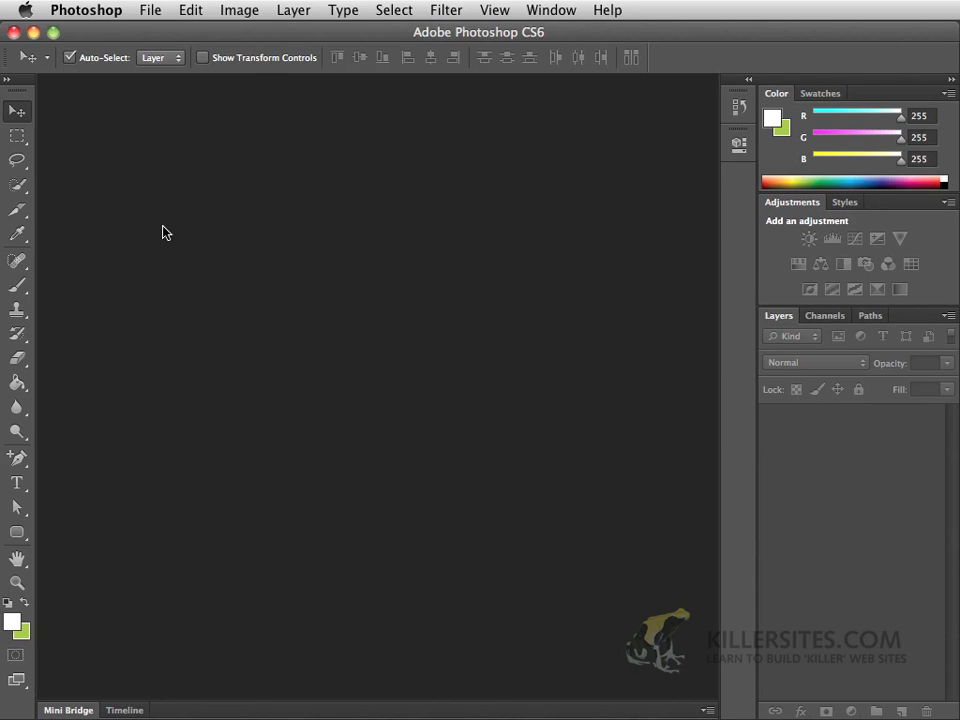
mouse_move(48, 244)
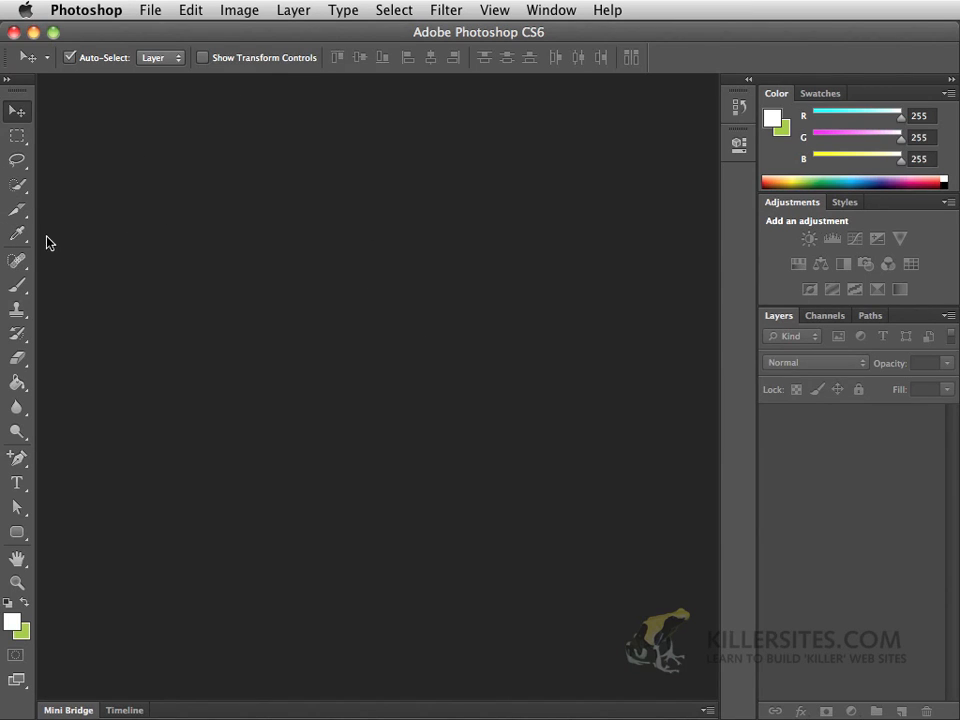
mouse_move(16, 112)
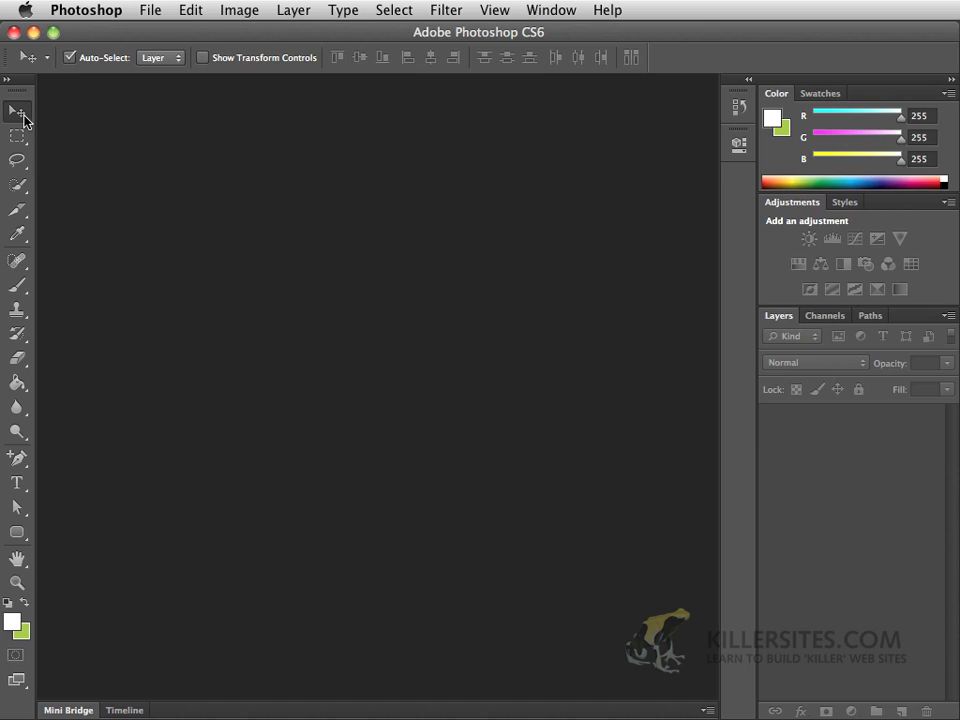
mouse_move(16, 112)
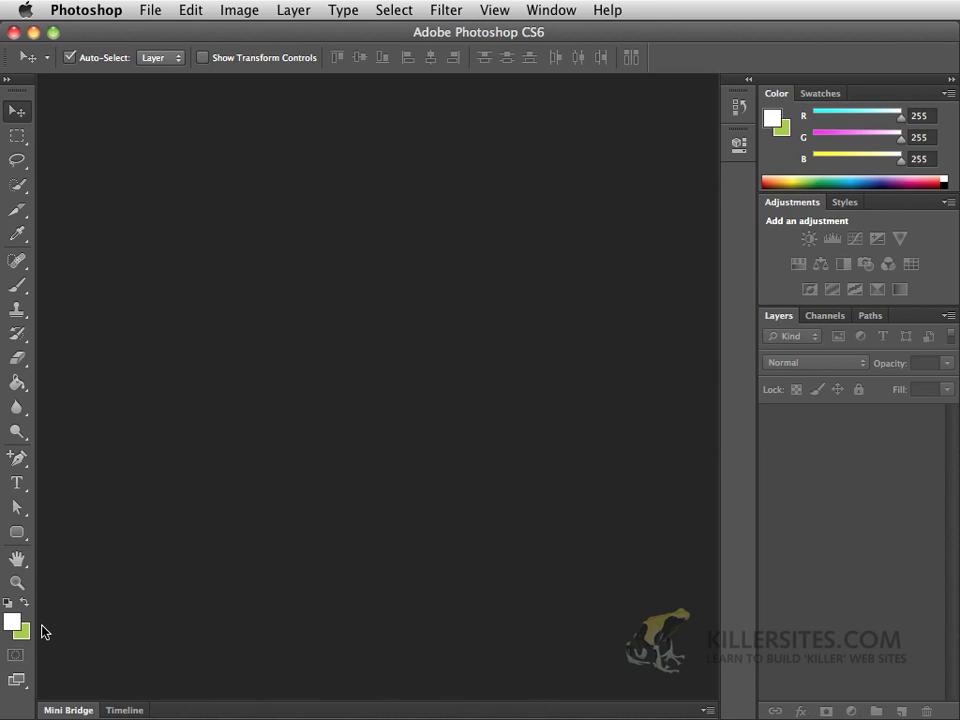
mouse_move(8, 664)
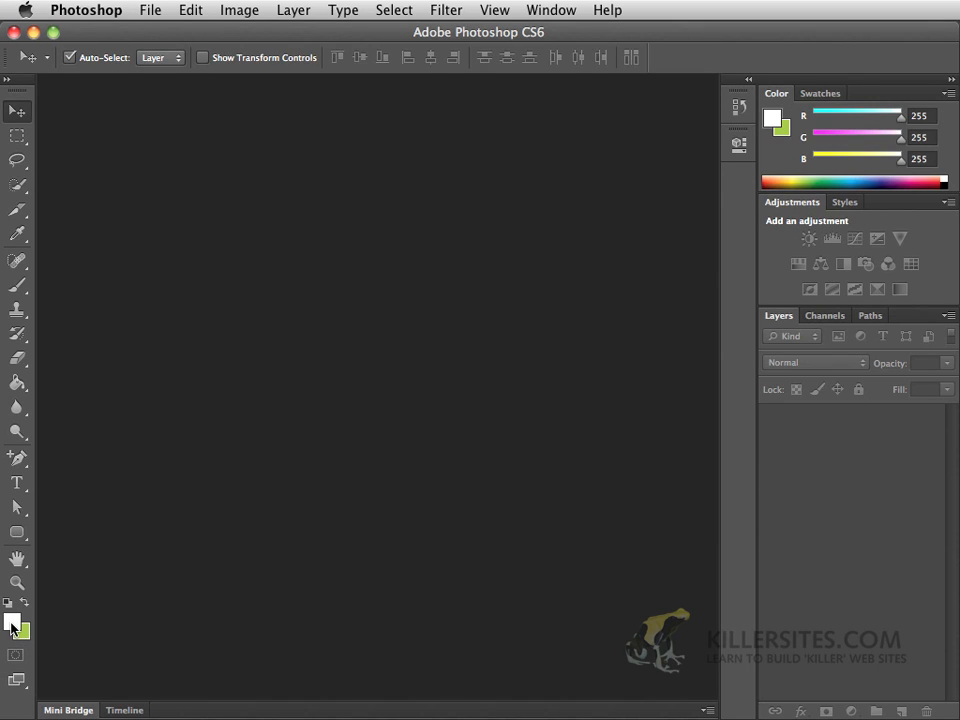
mouse_move(14, 624)
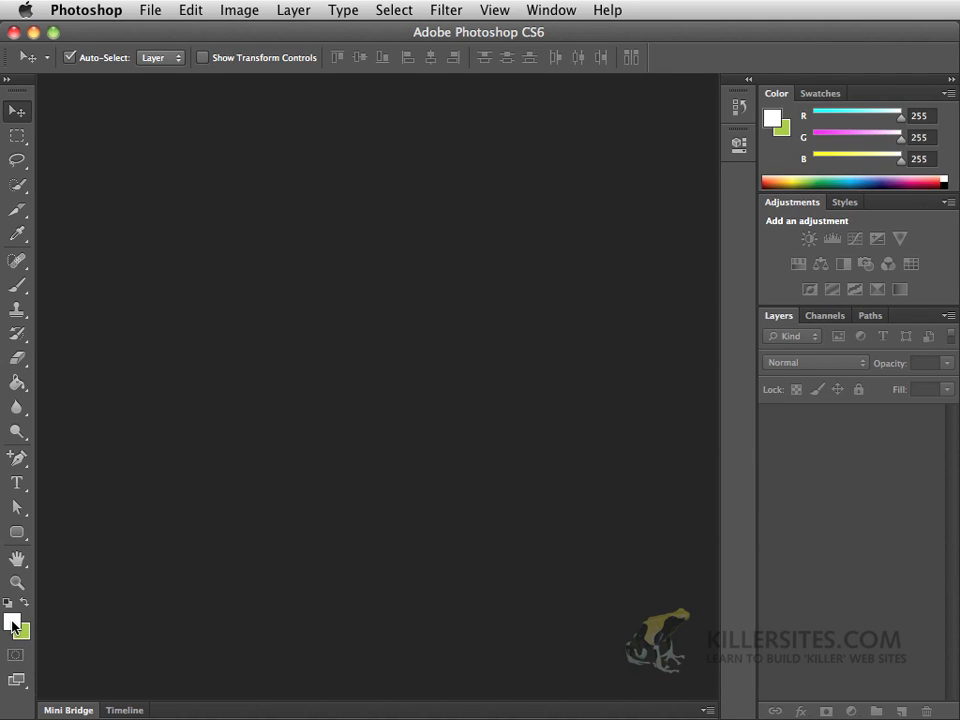
mouse_move(16, 624)
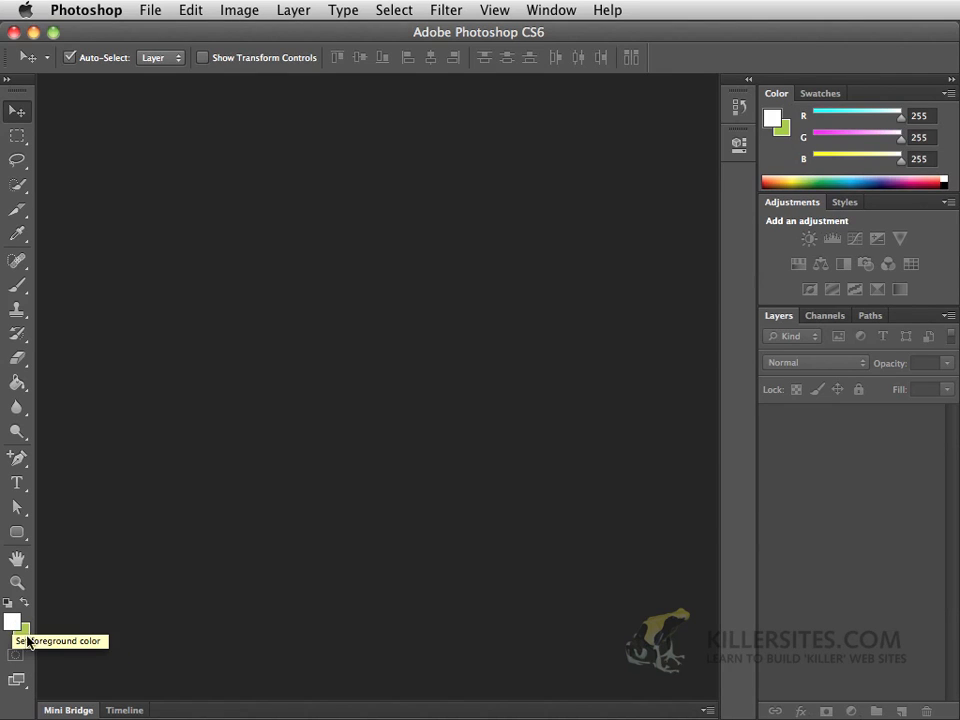
click(12, 620)
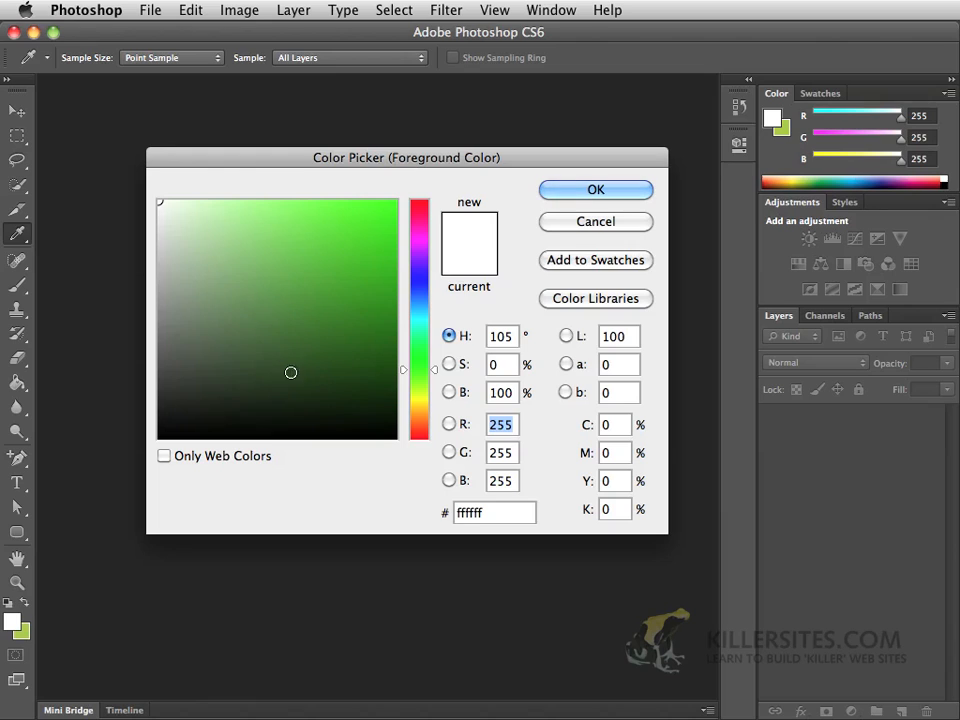
Set the foreground colour to yellow ead41a after trying green and pink shades
click(334, 234)
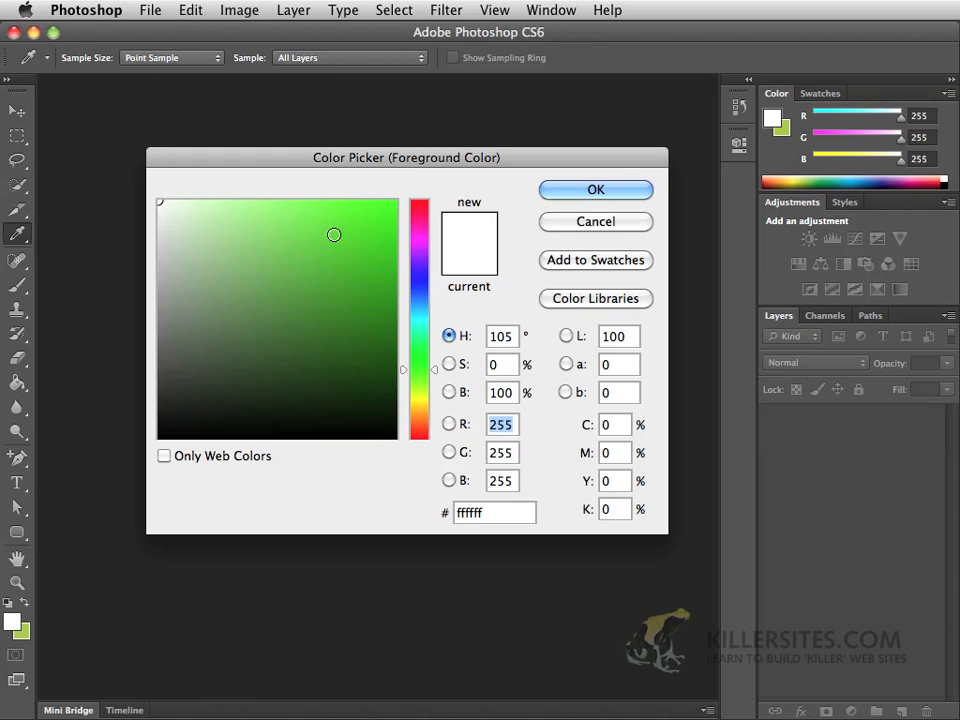
click(372, 218)
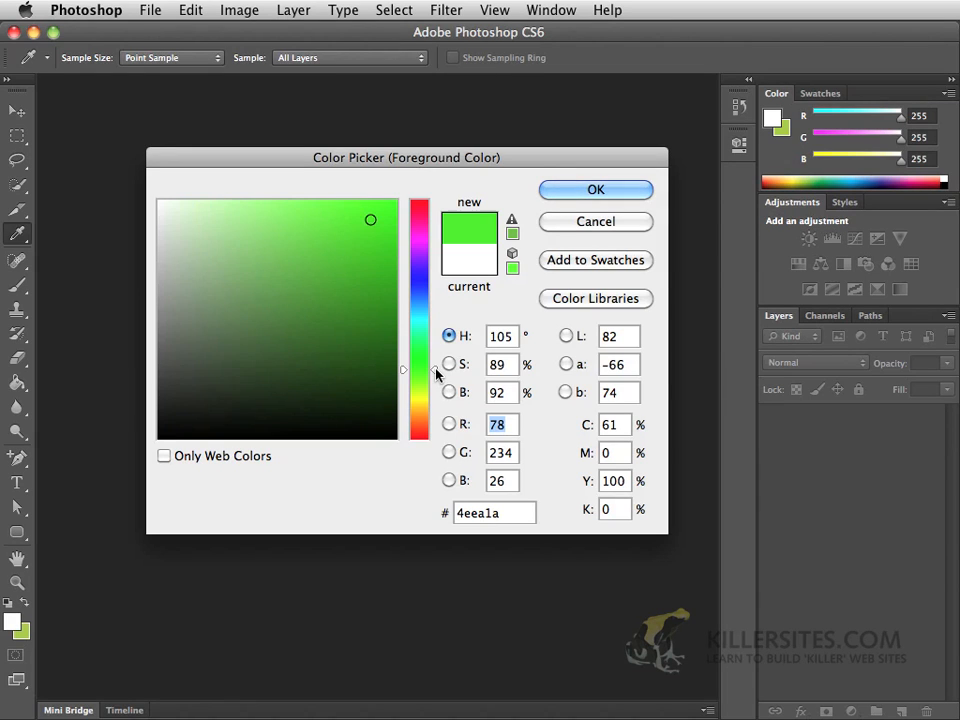
drag(404, 370, 404, 284)
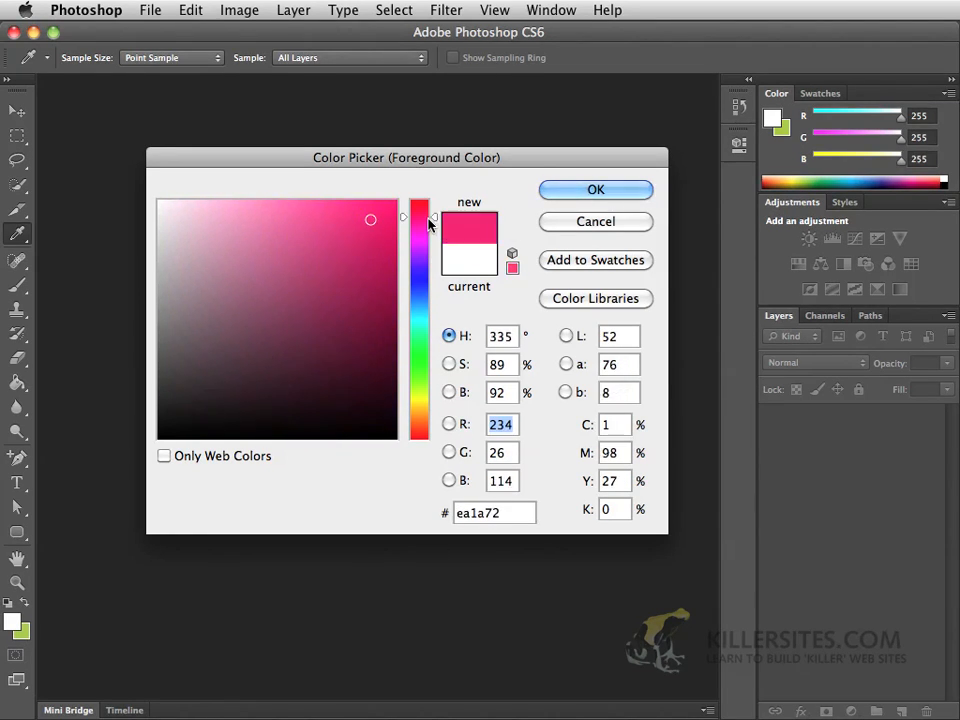
drag(420, 216, 420, 430)
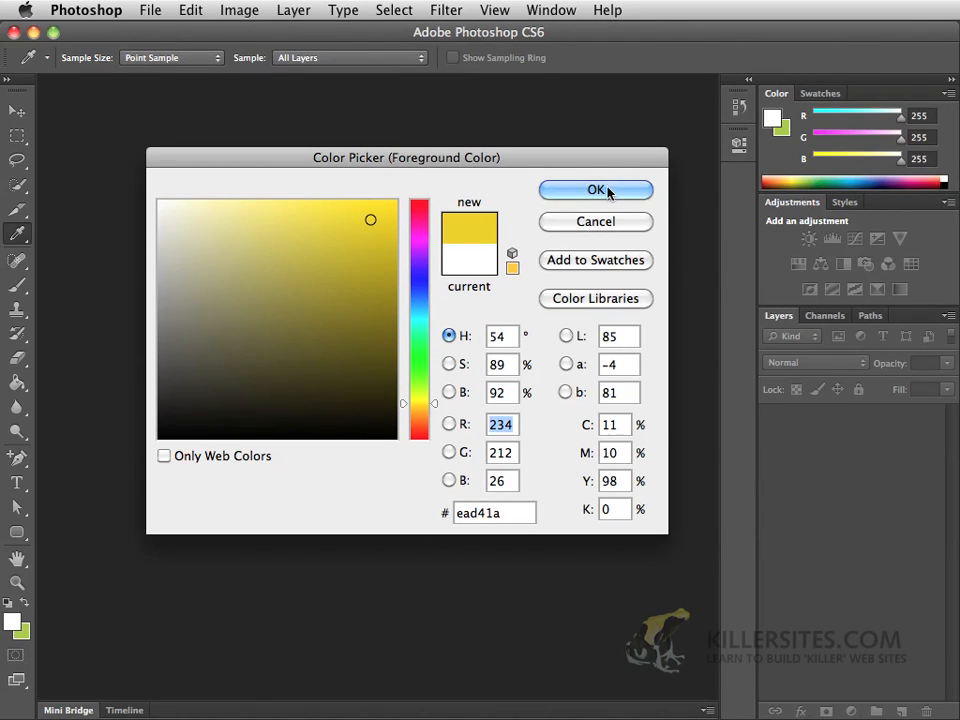
click(596, 190)
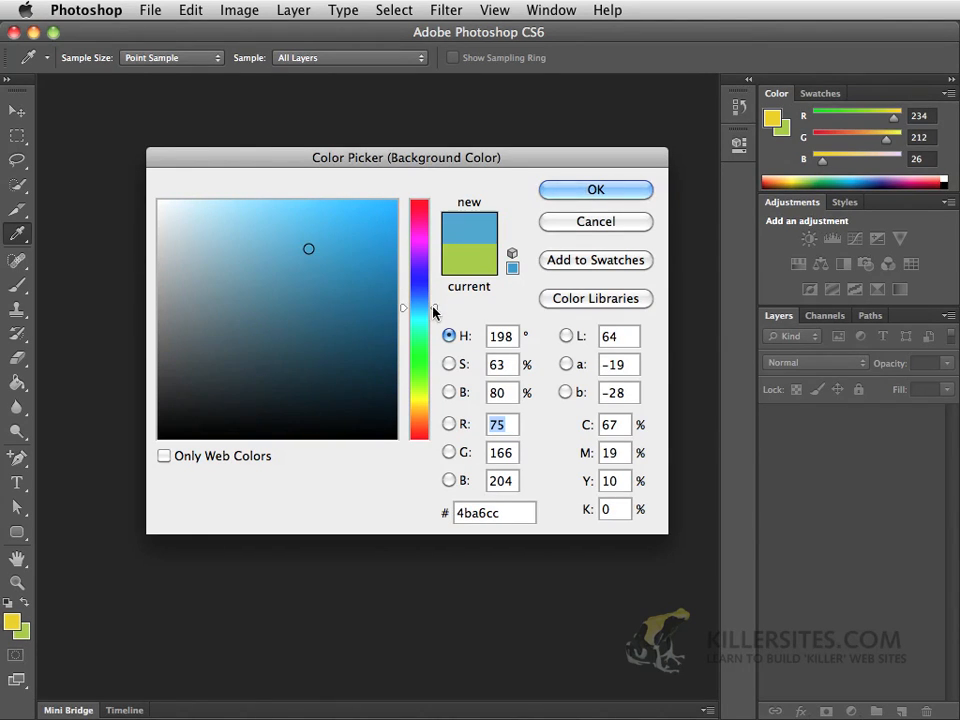
Shift the background colour hue to sky blue 4ba6cc in the Color Picker
drag(420, 308, 420, 260)
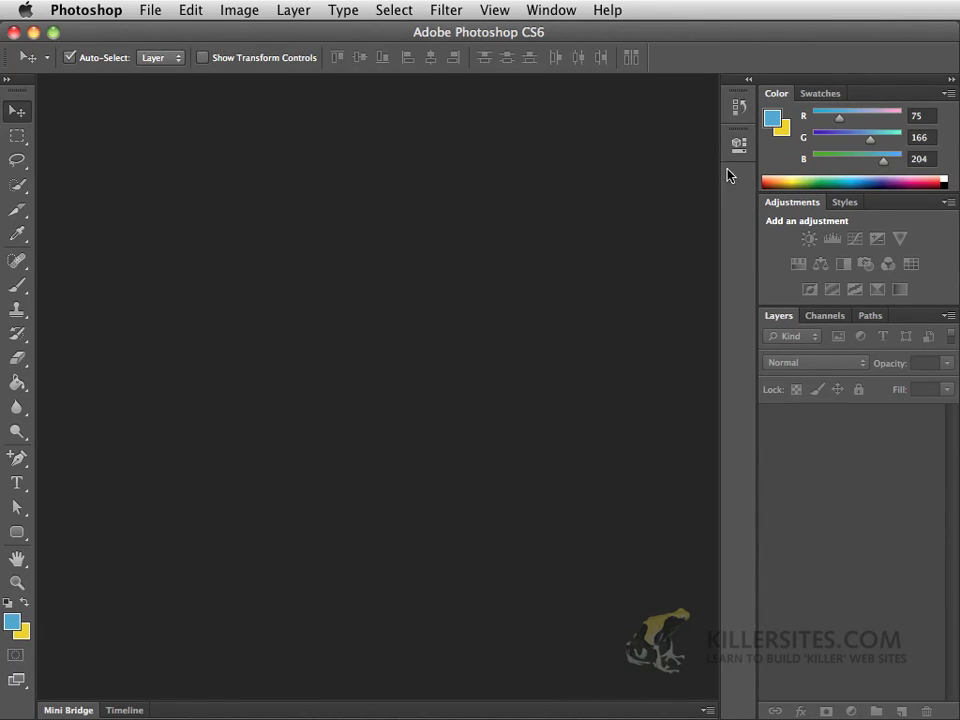
mouse_move(740, 90)
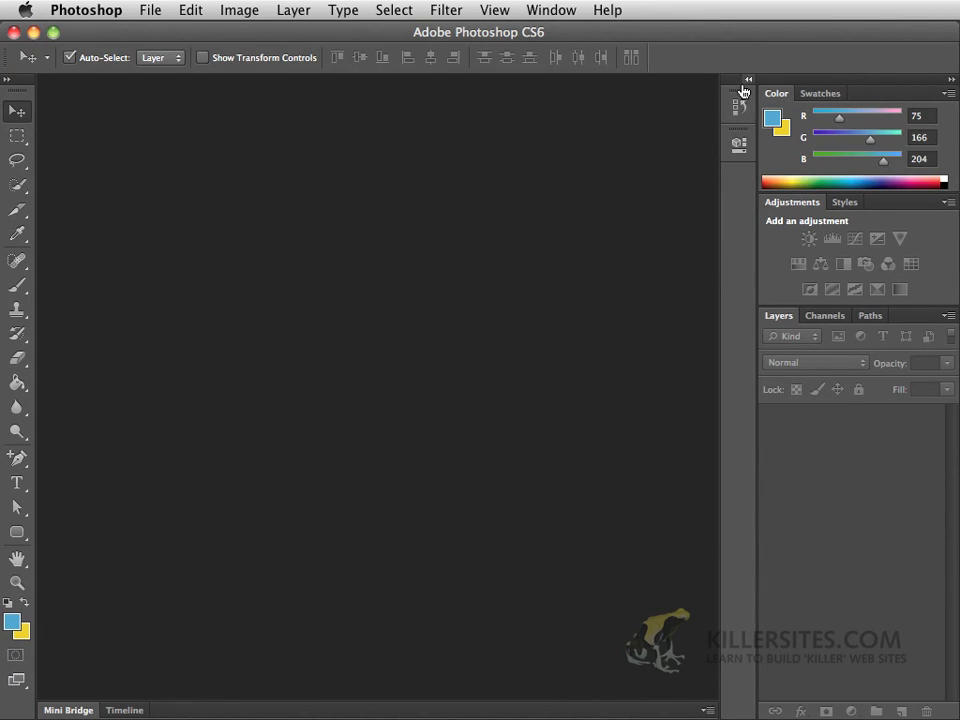
mouse_move(744, 192)
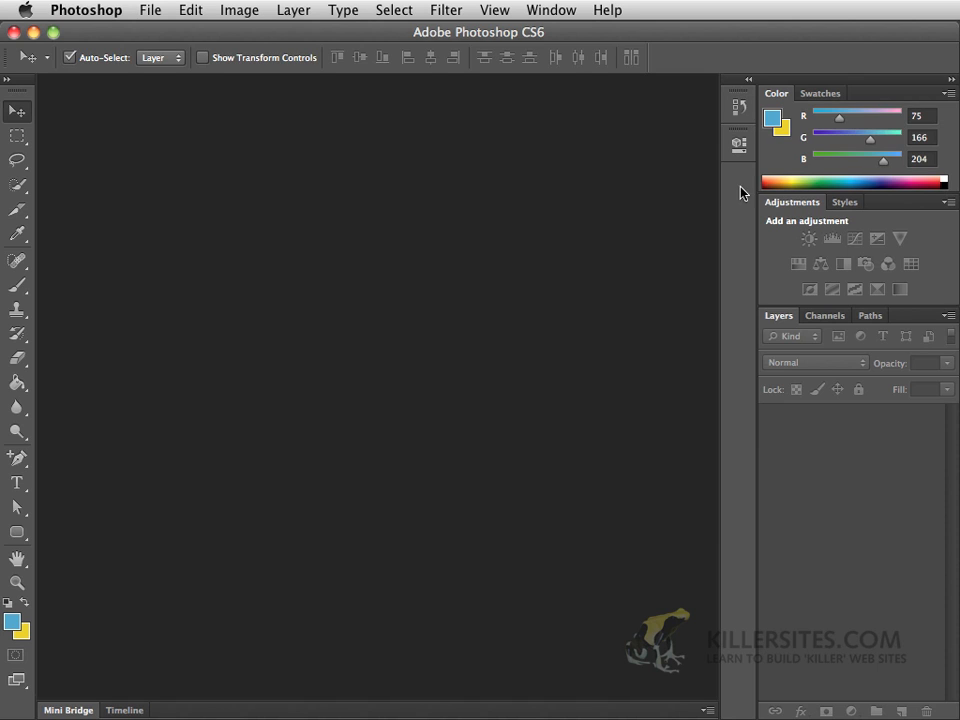
mouse_move(748, 82)
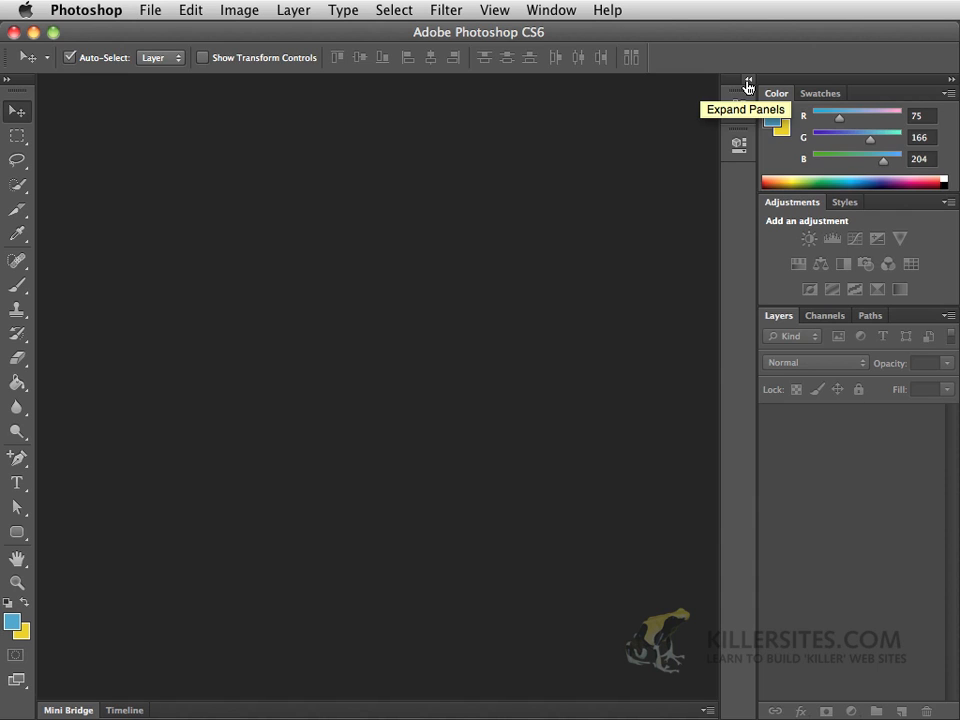
click(746, 84)
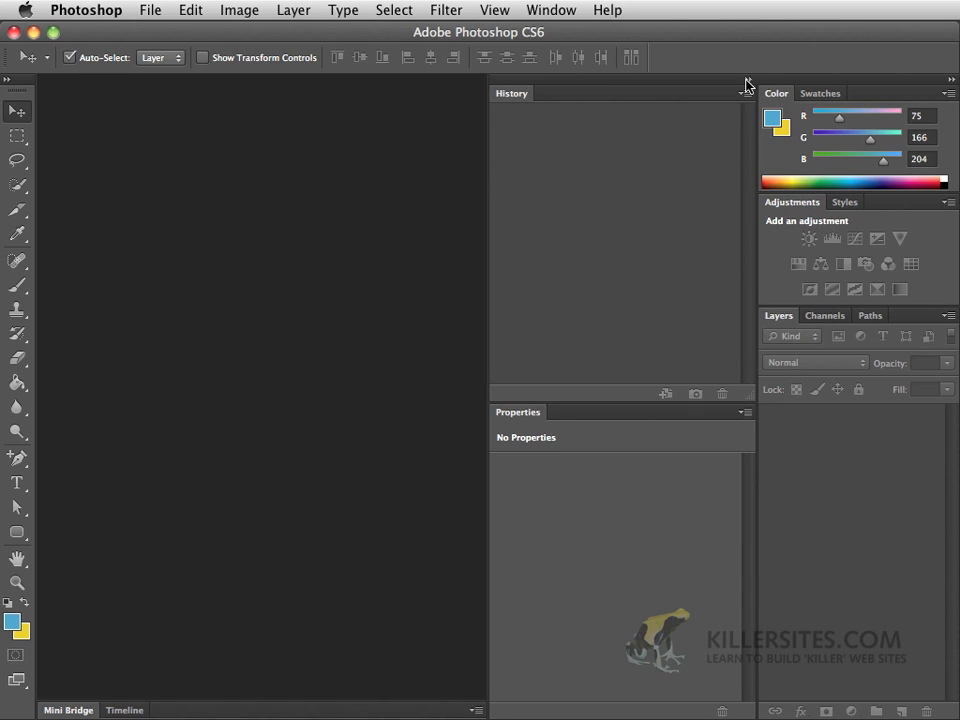
mouse_move(584, 238)
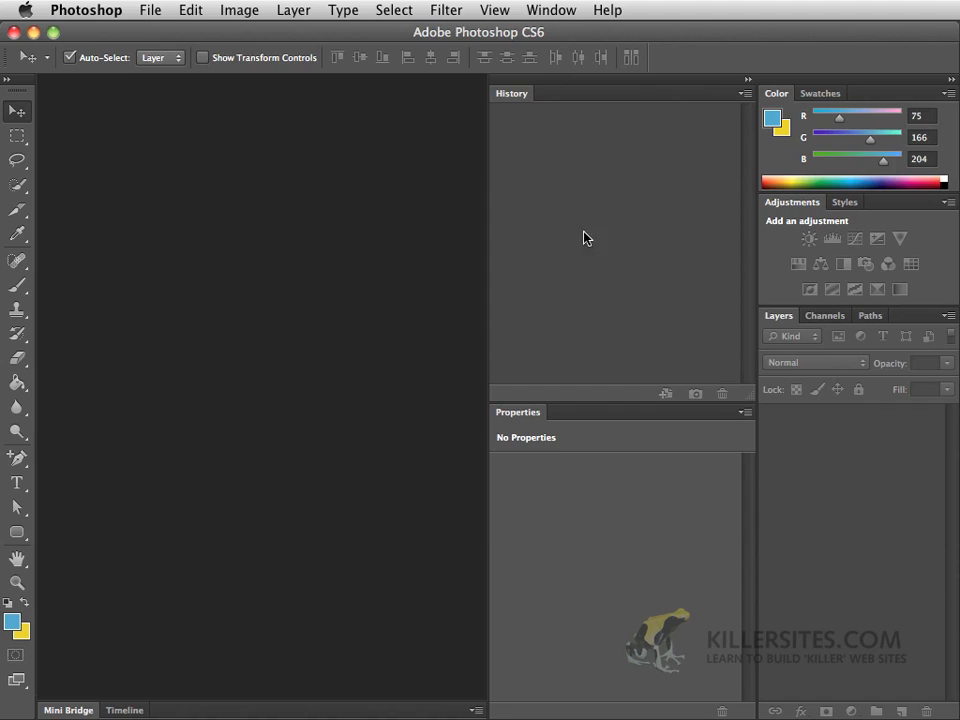
mouse_move(584, 216)
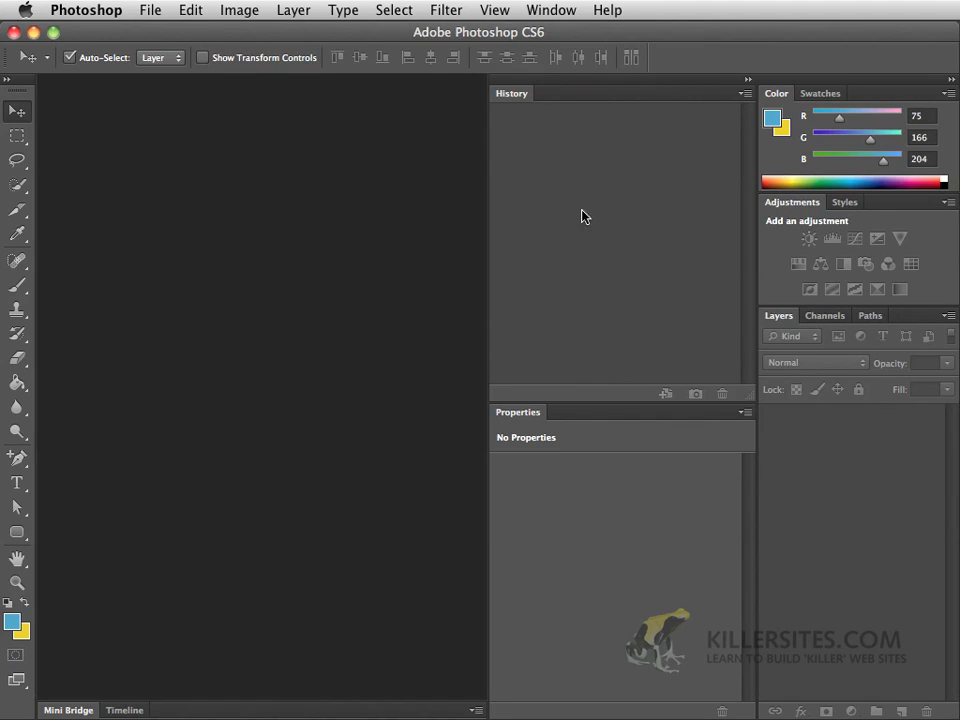
mouse_move(544, 440)
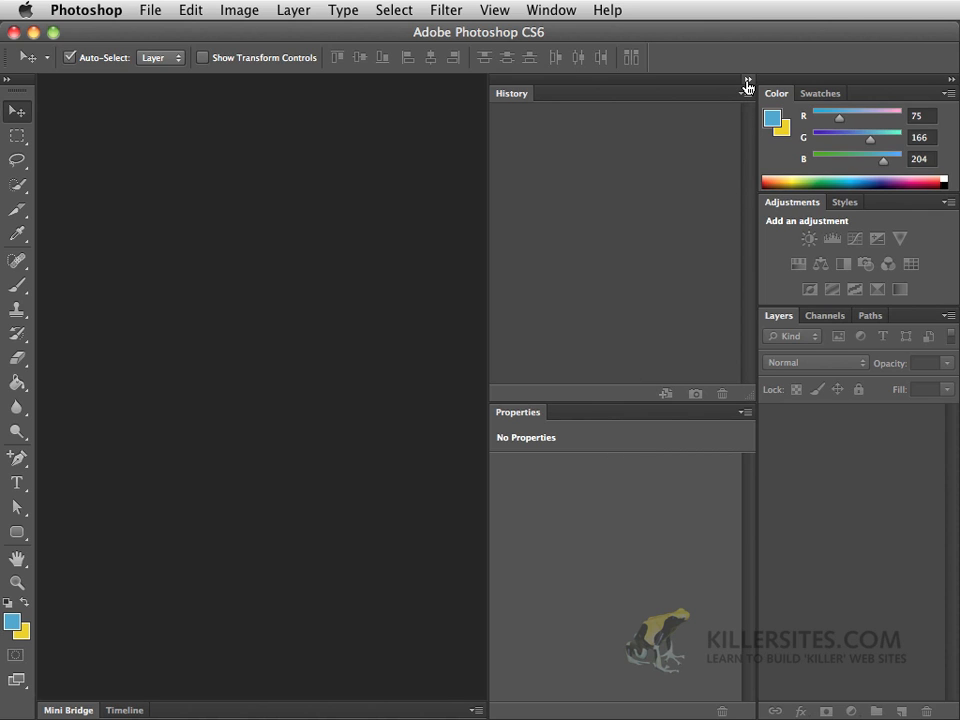
click(746, 84)
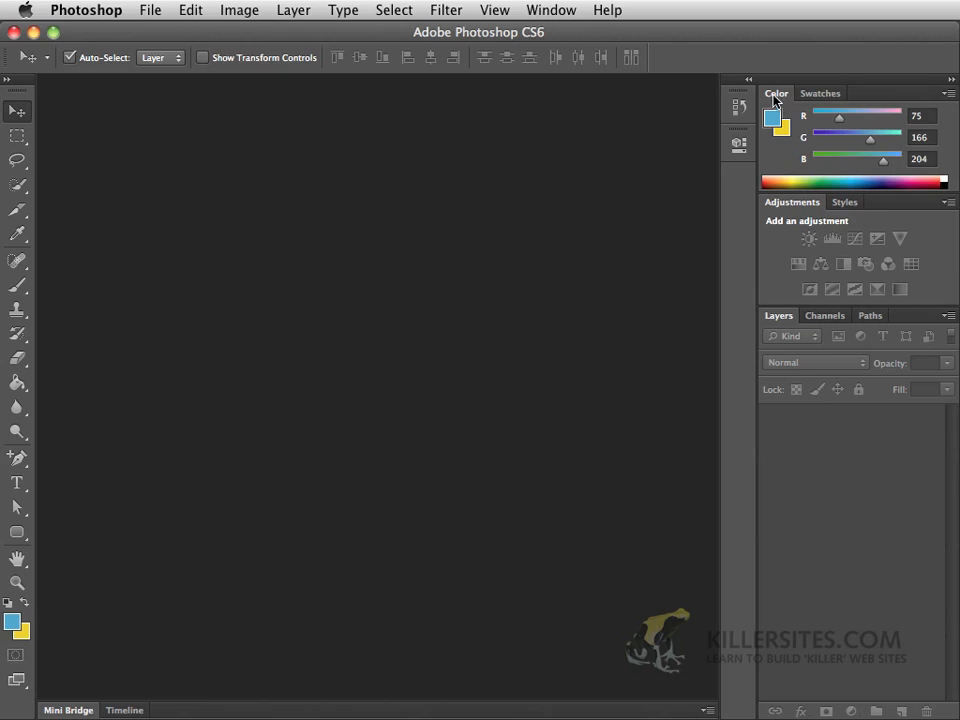
mouse_move(804, 216)
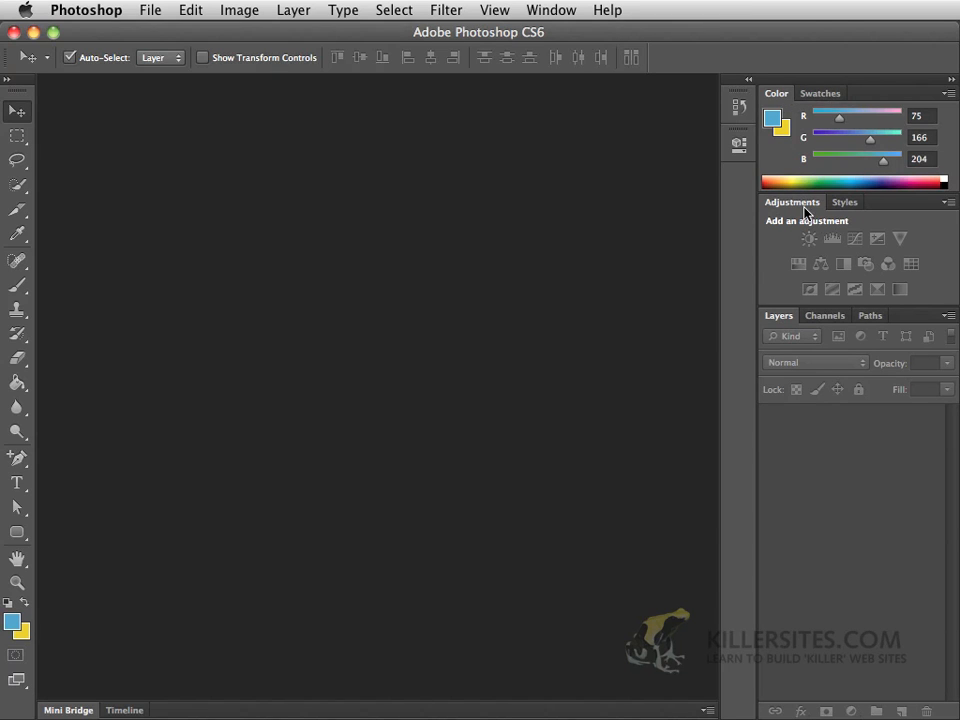
mouse_move(772, 328)
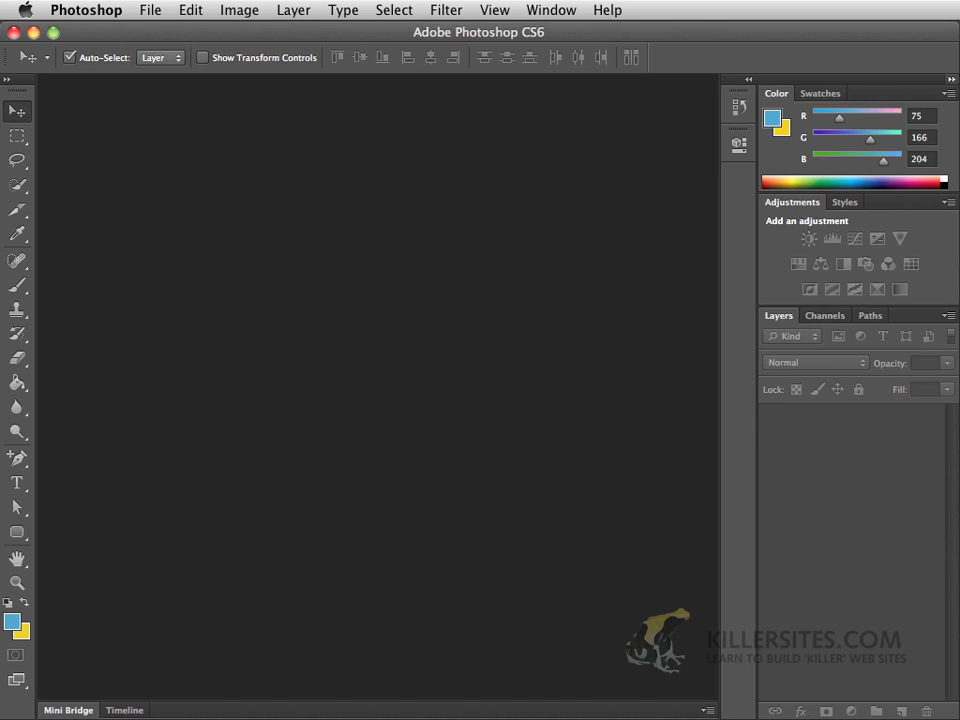
Collapse the main panel dock and the History/Properties dock down to icons
click(748, 80)
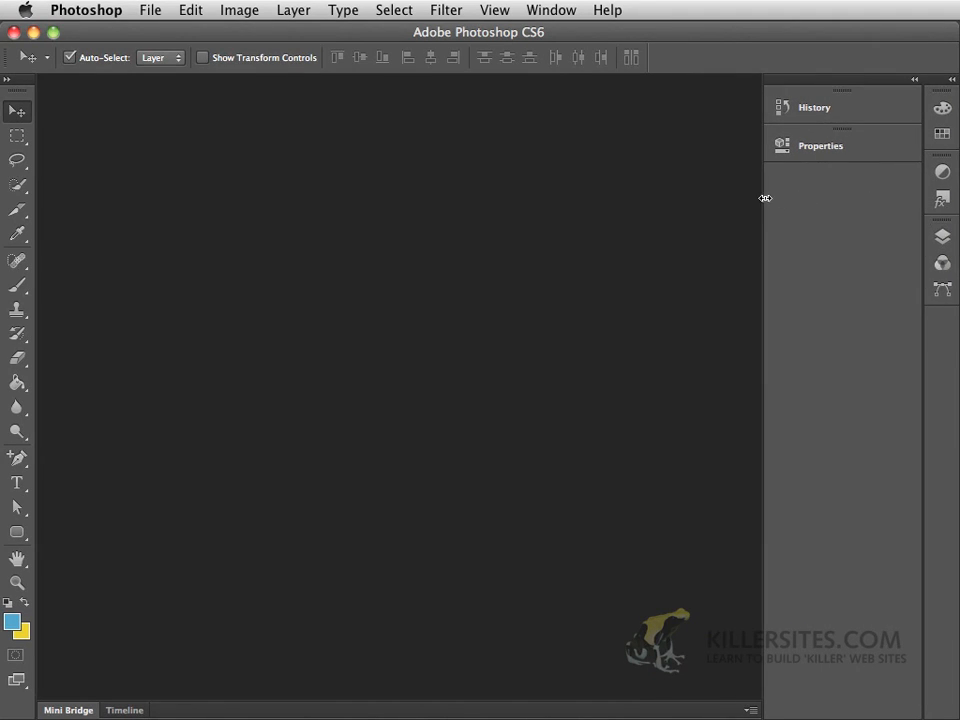
click(912, 80)
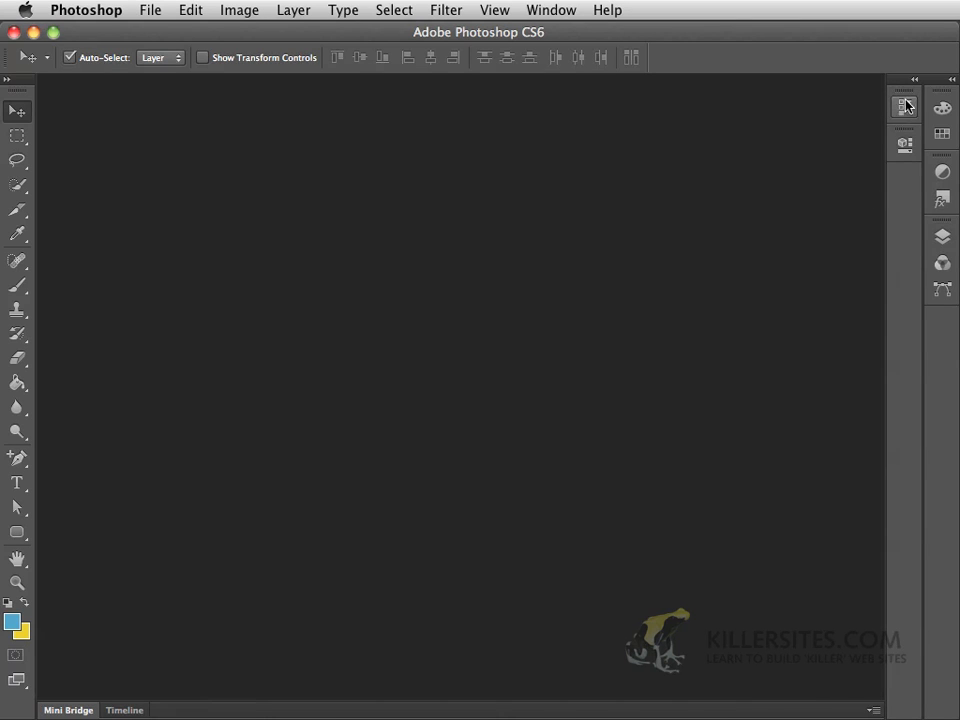
mouse_move(640, 268)
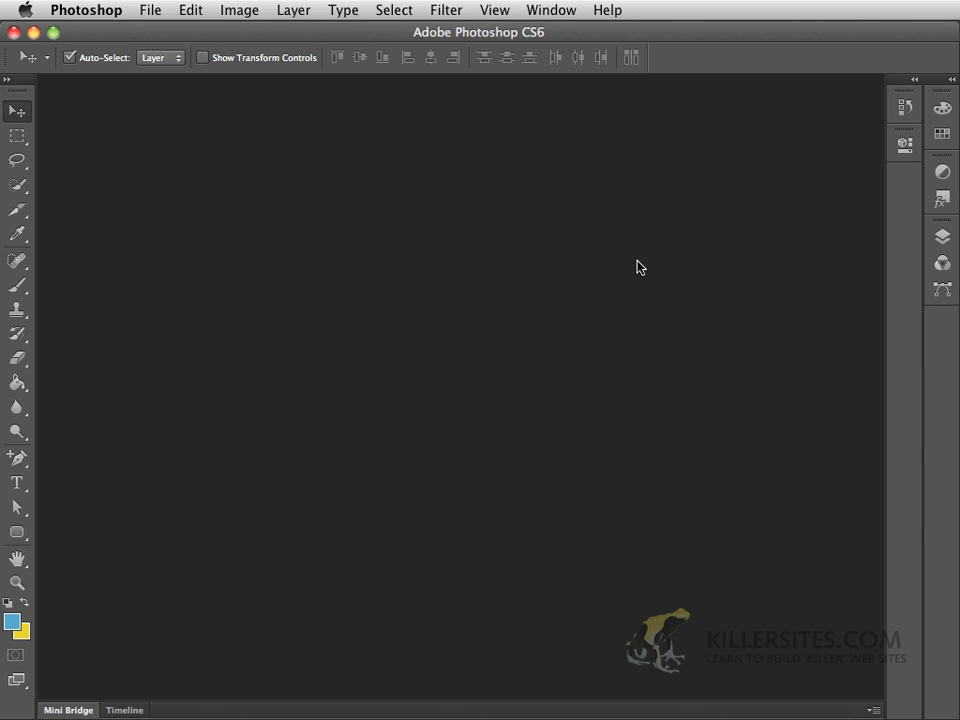
mouse_move(872, 190)
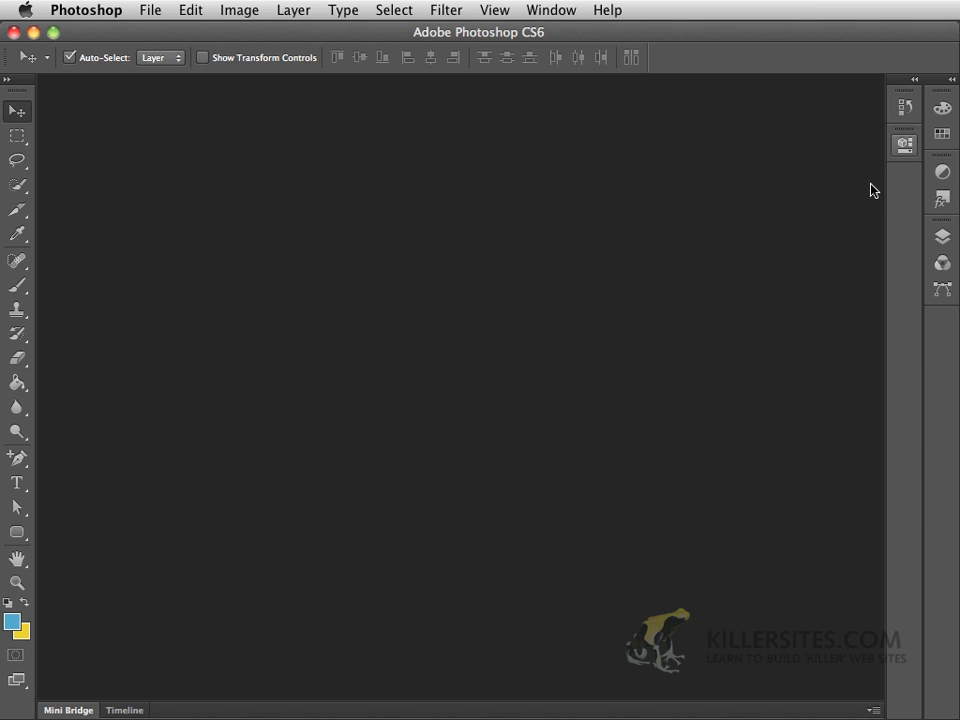
mouse_move(904, 108)
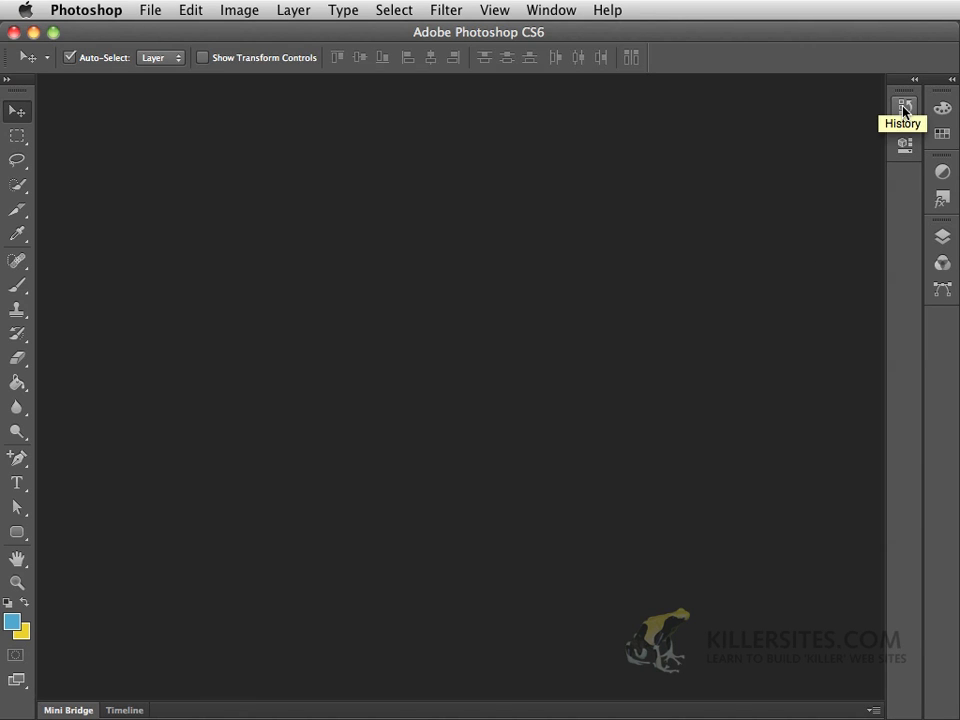
Pop open the History, Properties, Adjustments and Layers icons in turn, then collapse Layers back
click(904, 108)
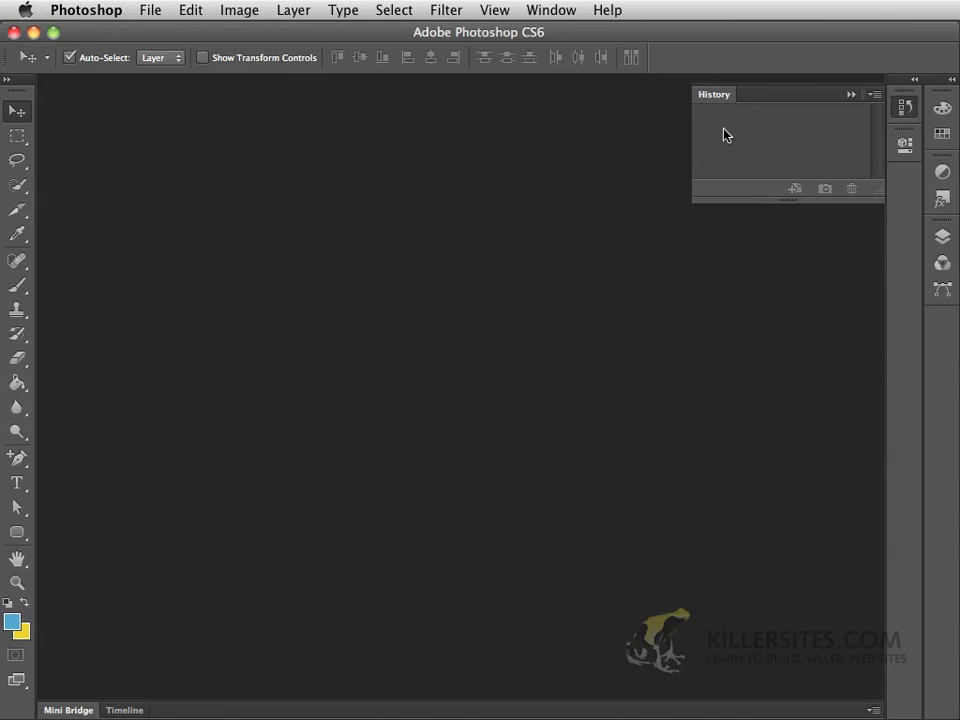
click(904, 144)
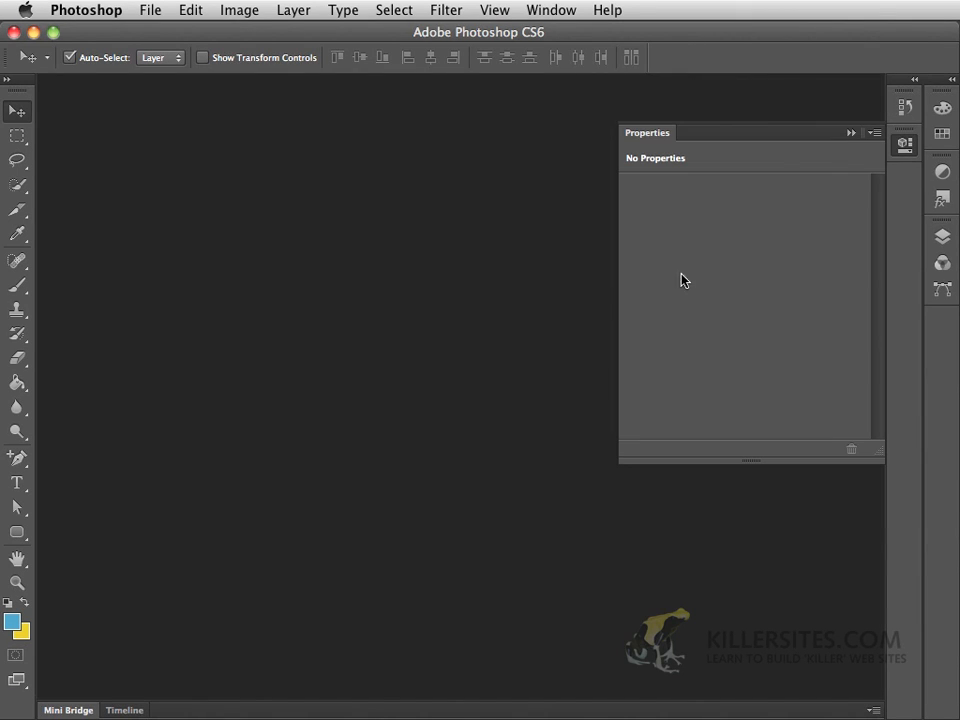
click(940, 108)
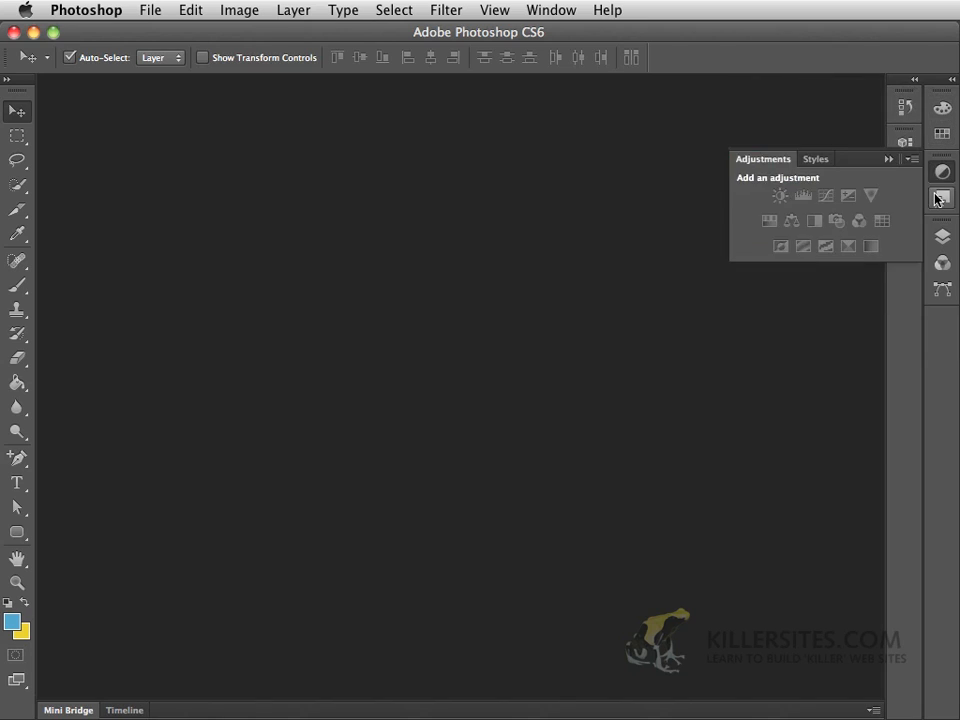
click(942, 262)
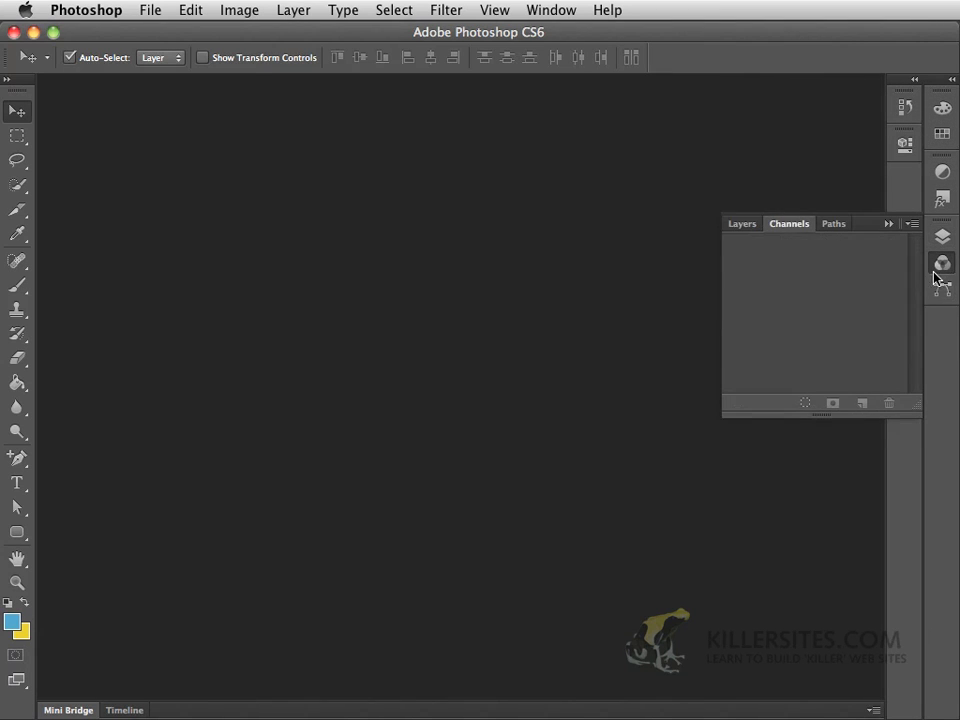
click(742, 224)
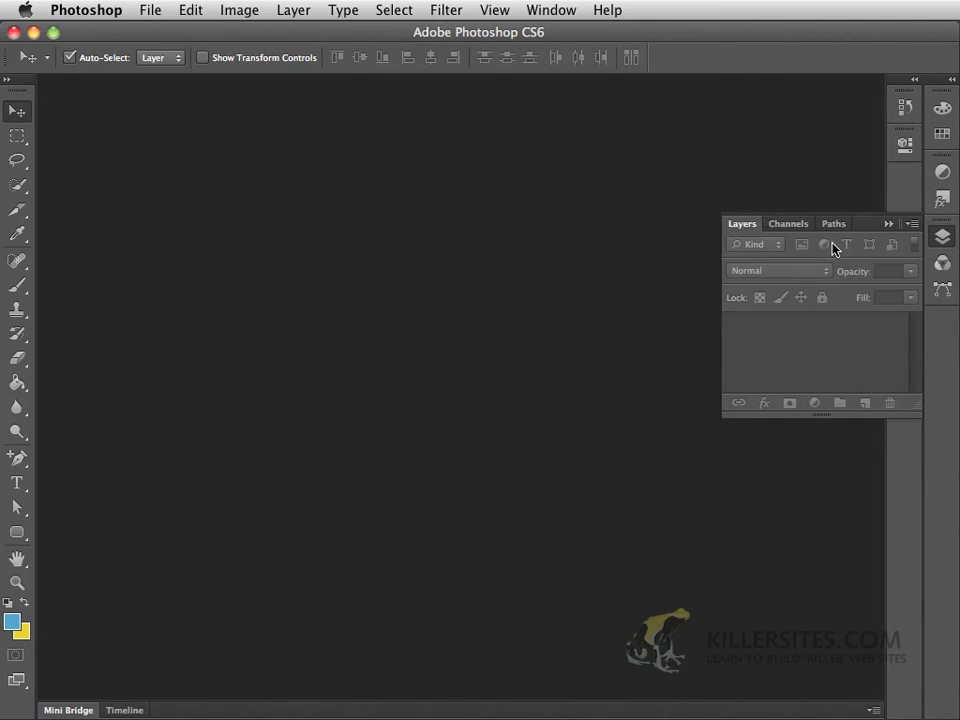
click(888, 224)
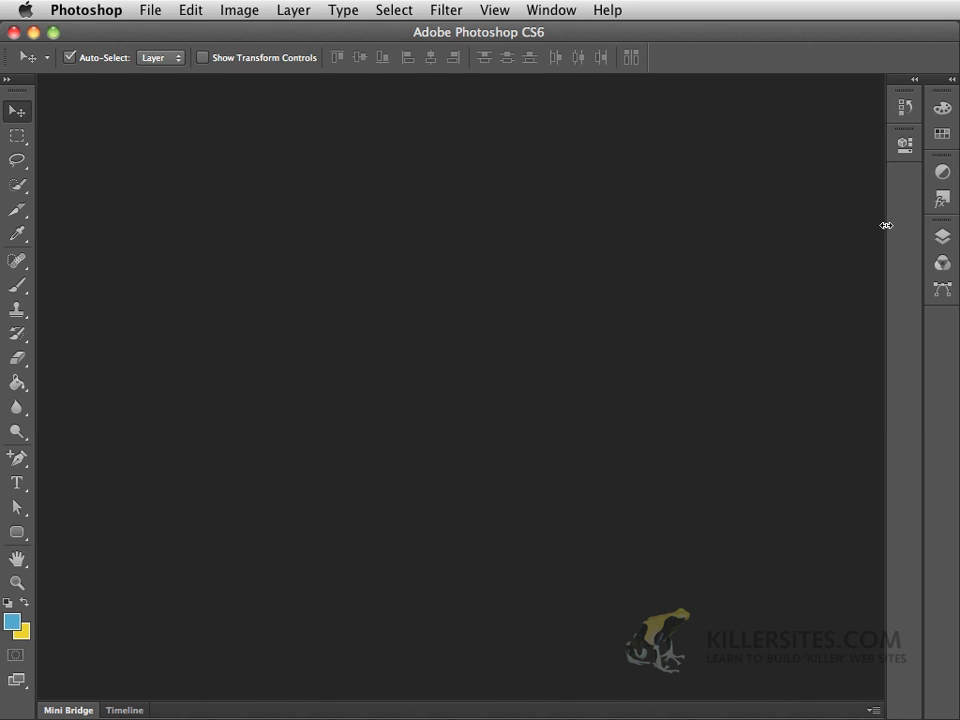
mouse_move(854, 136)
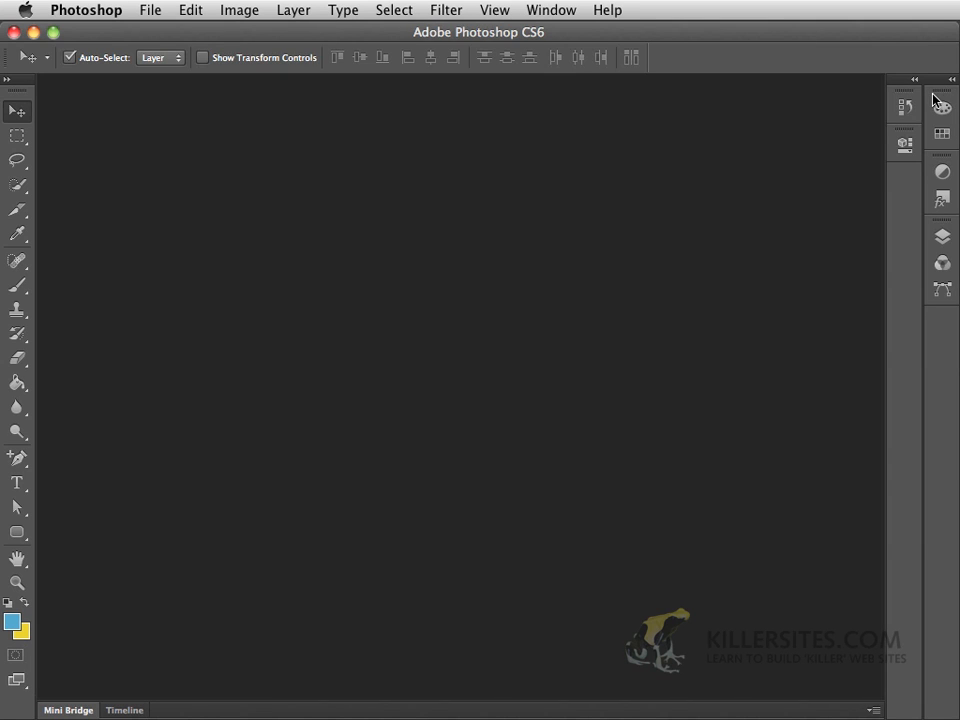
mouse_move(924, 162)
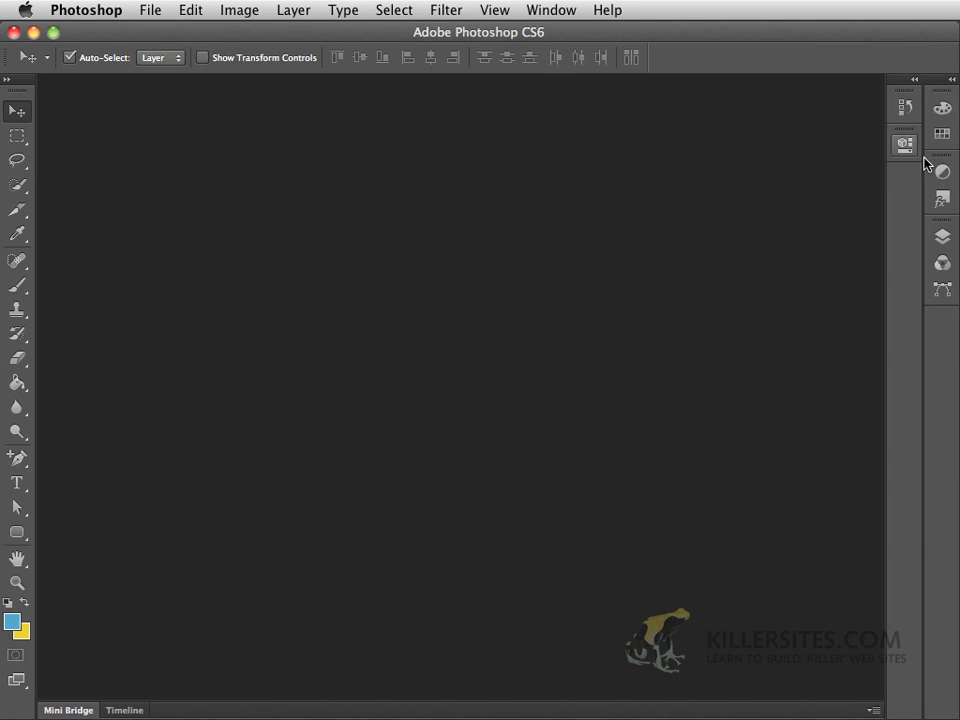
mouse_move(940, 198)
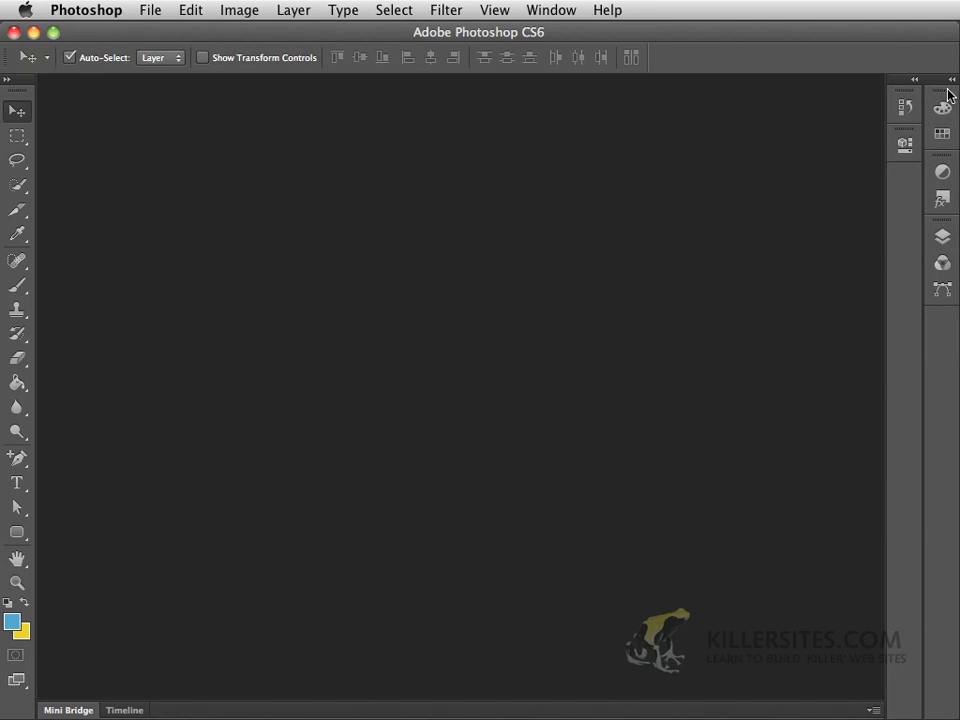
mouse_move(940, 132)
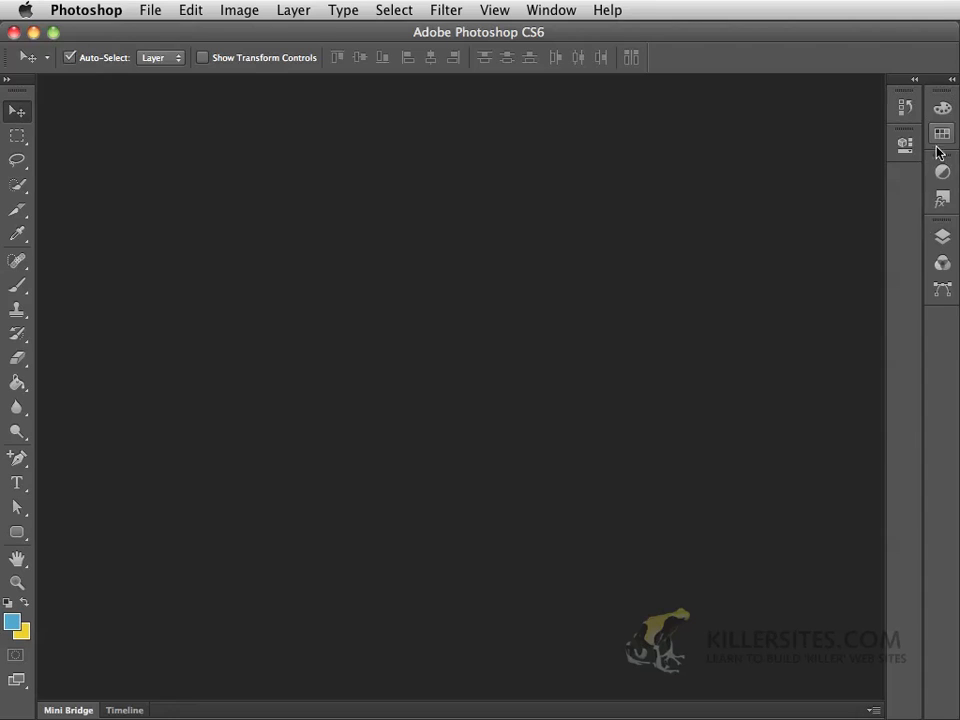
Expand the main dock to full Color, Swatches, Adjustments, Styles and Layers panels
click(940, 132)
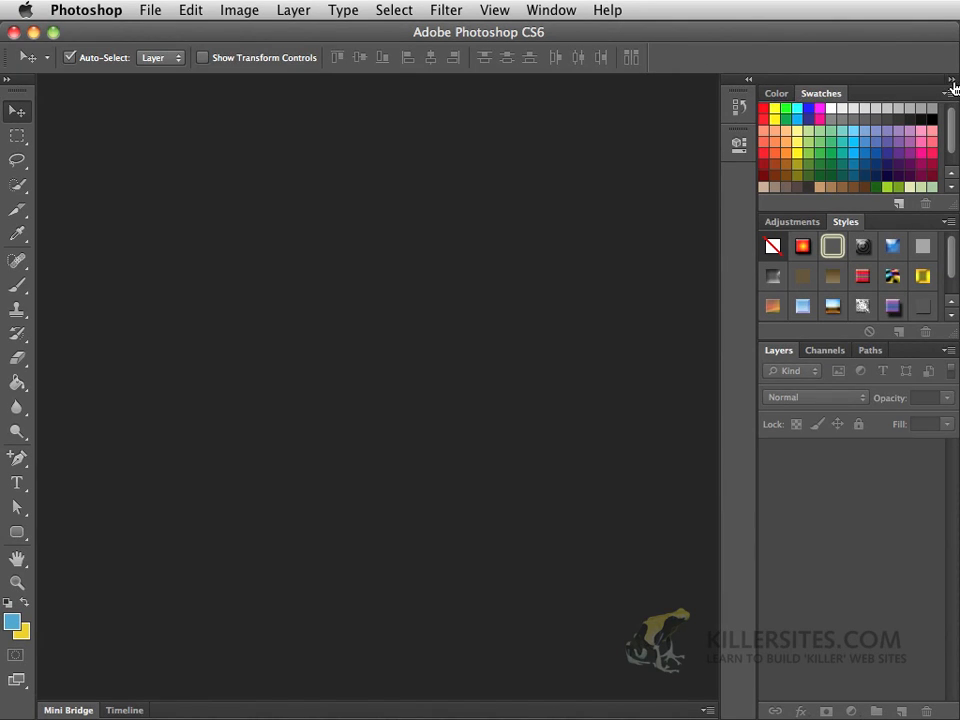
Collapse the dock to icons and flip the floating group between its Color and Swatches tabs
click(948, 80)
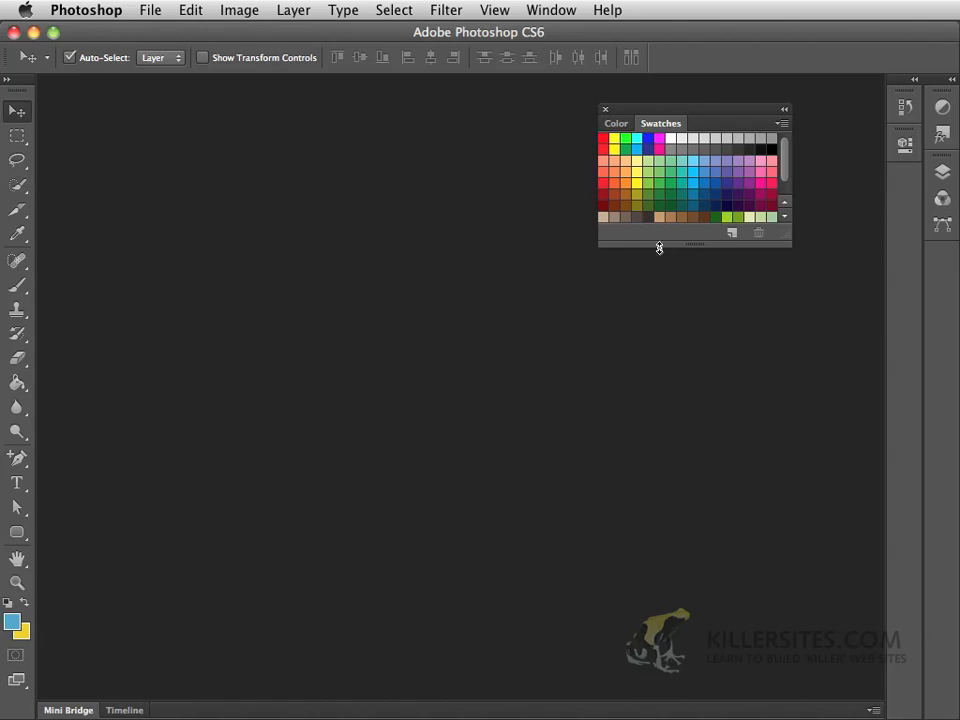
click(616, 124)
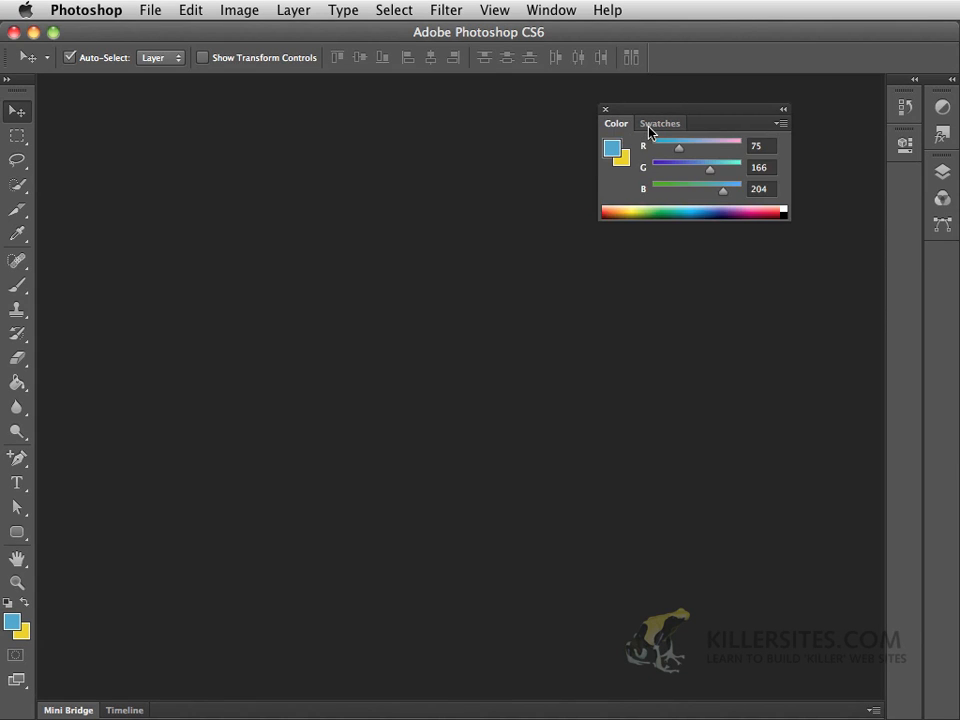
click(660, 124)
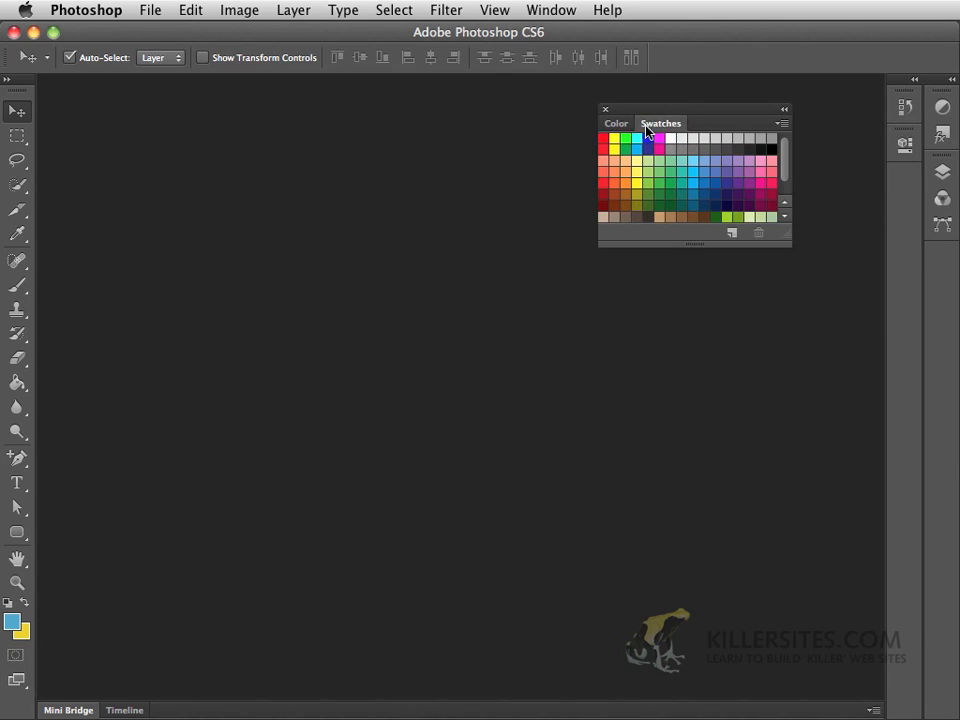
mouse_move(664, 134)
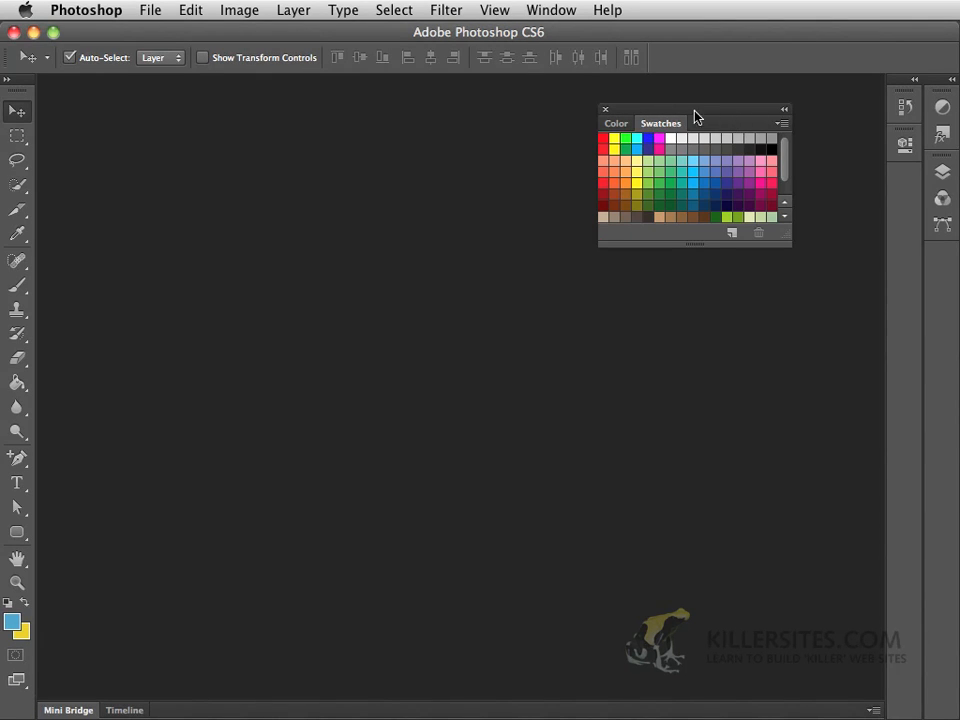
mouse_move(668, 112)
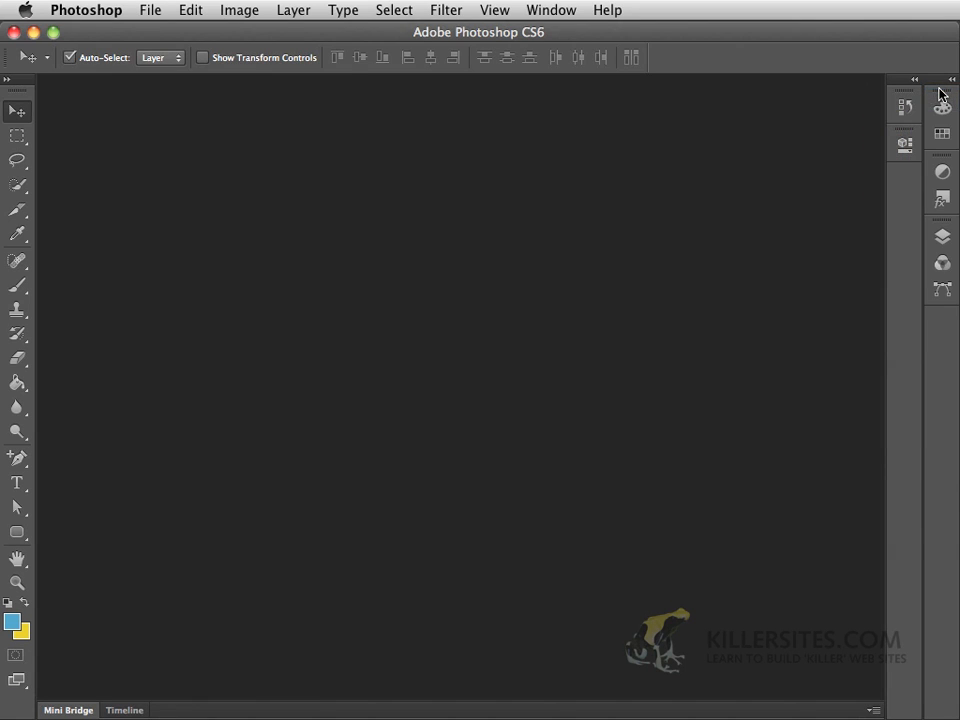
mouse_move(936, 206)
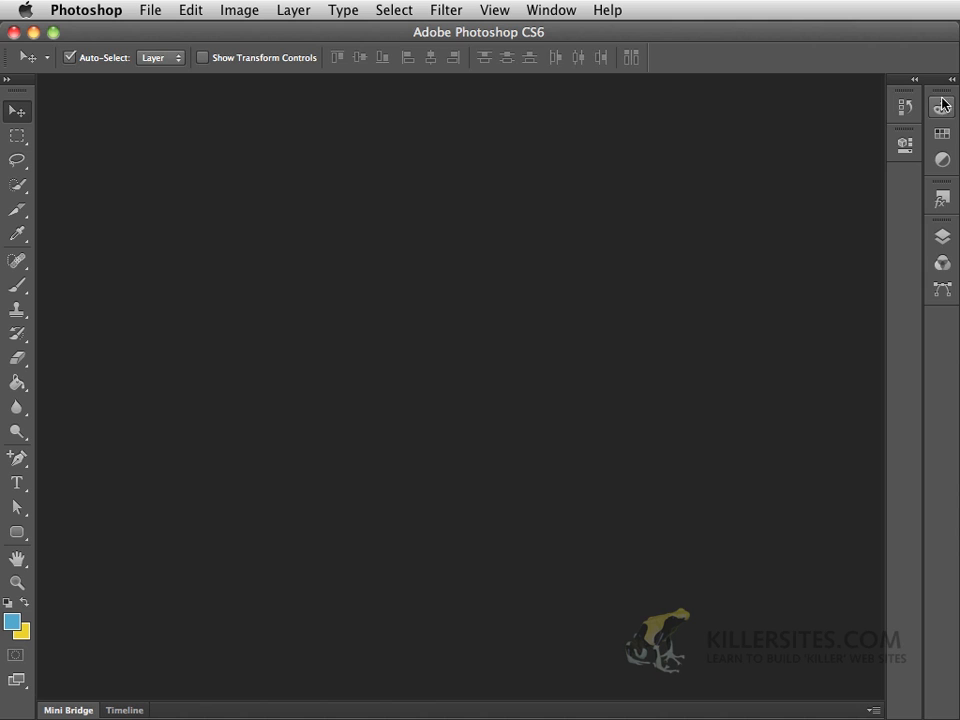
Expand the dock, show the Adjustments tab in its group, and collapse the dock to icons again
click(940, 104)
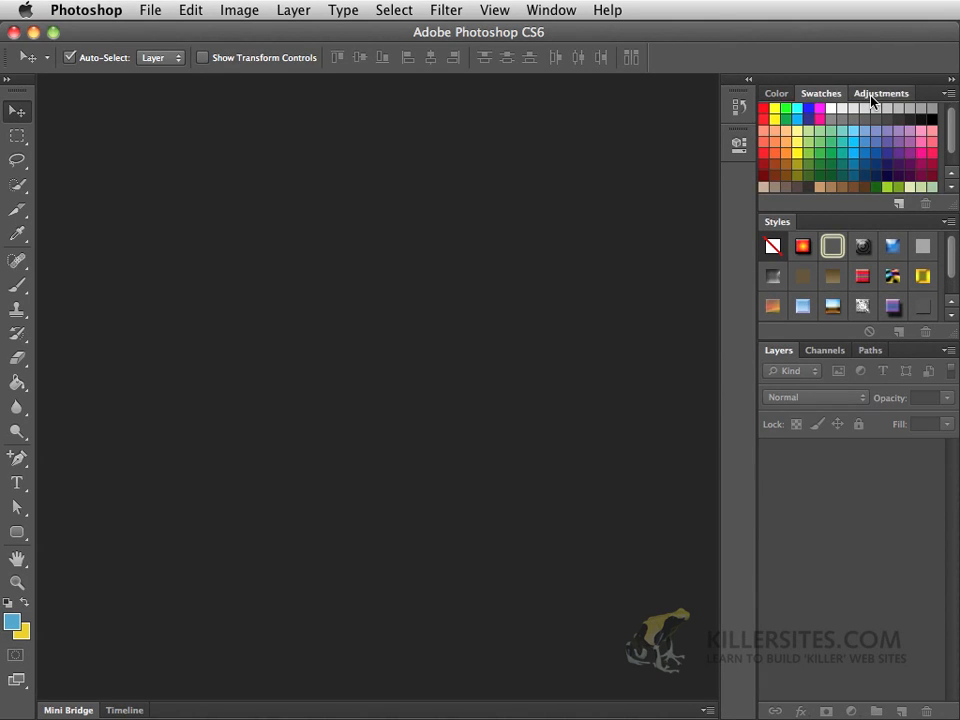
click(880, 92)
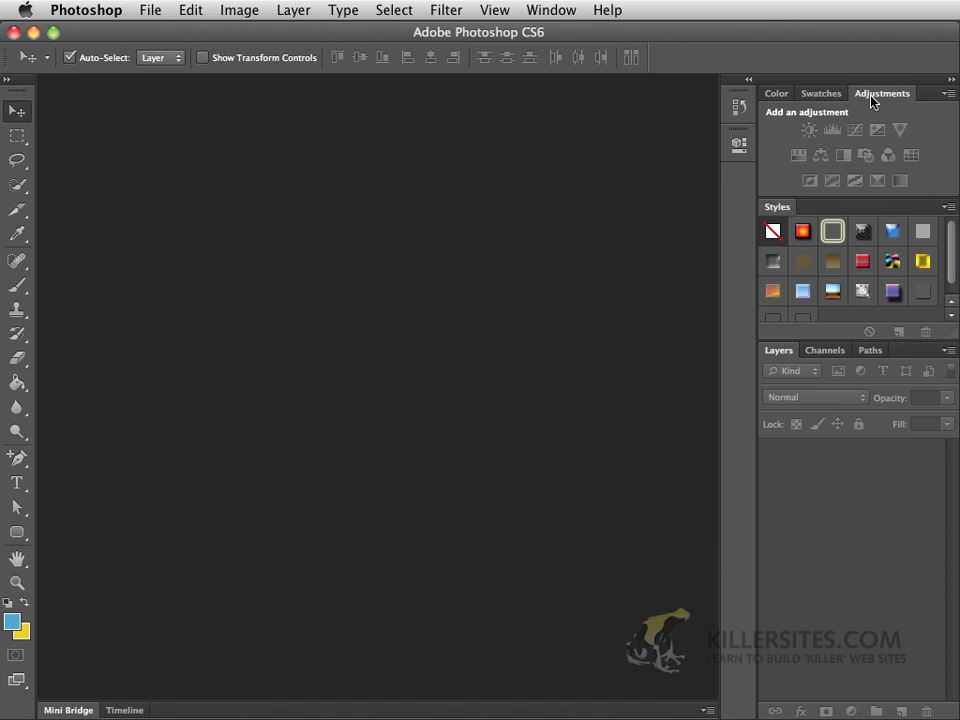
mouse_move(892, 100)
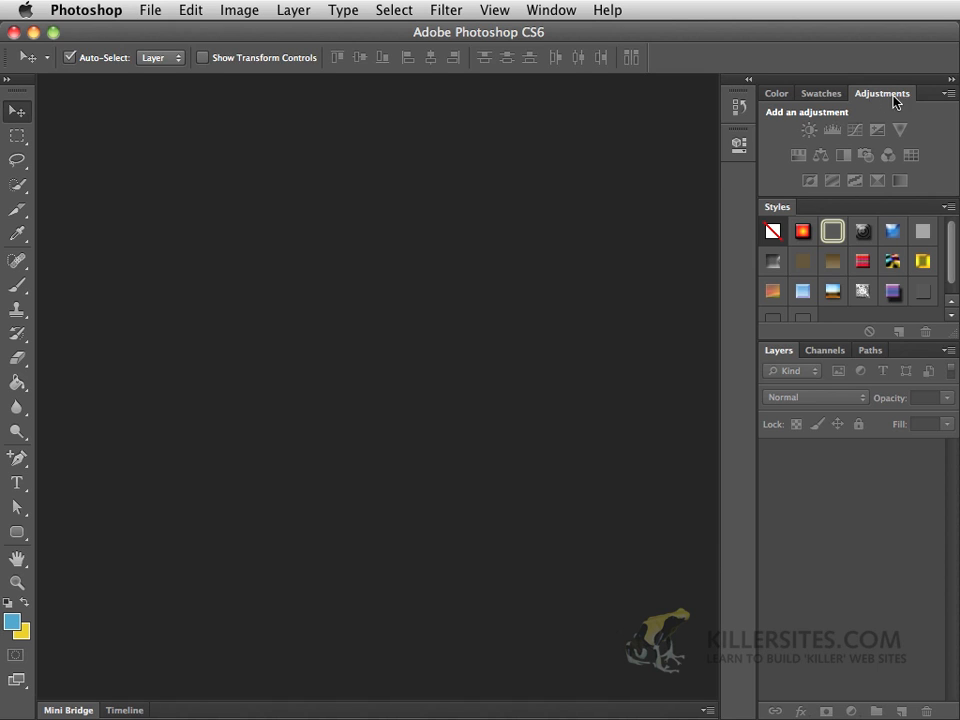
click(748, 80)
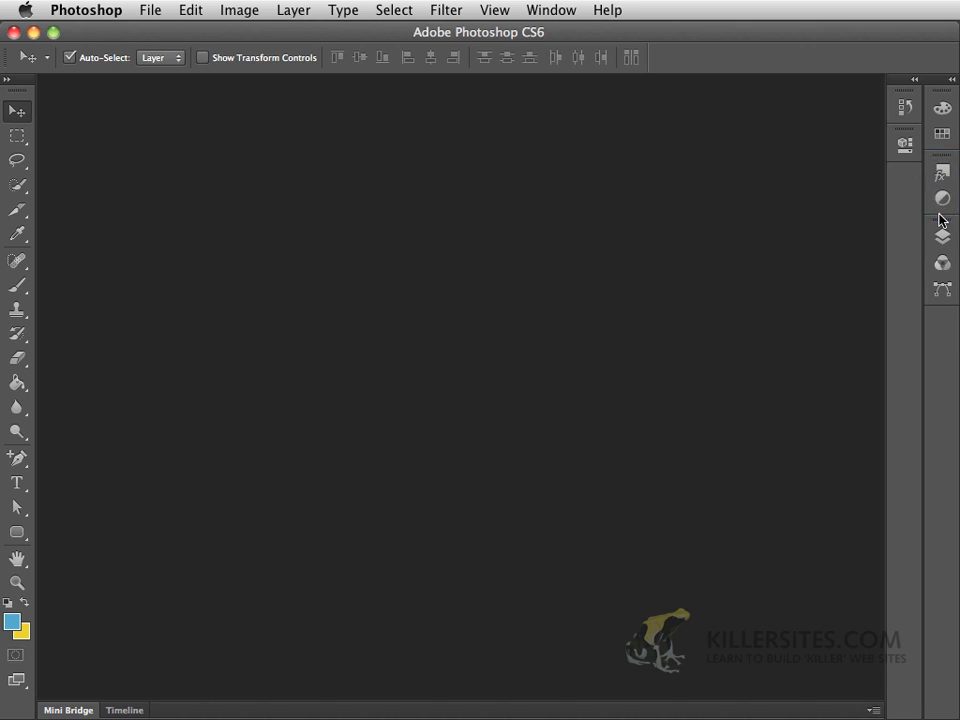
mouse_move(940, 172)
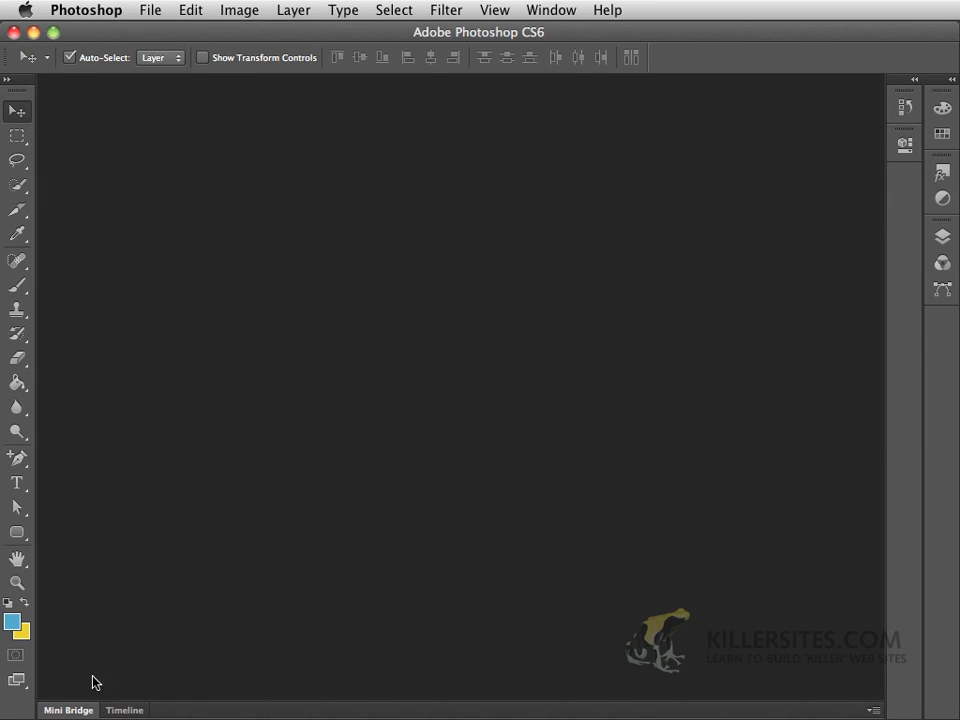
mouse_move(70, 716)
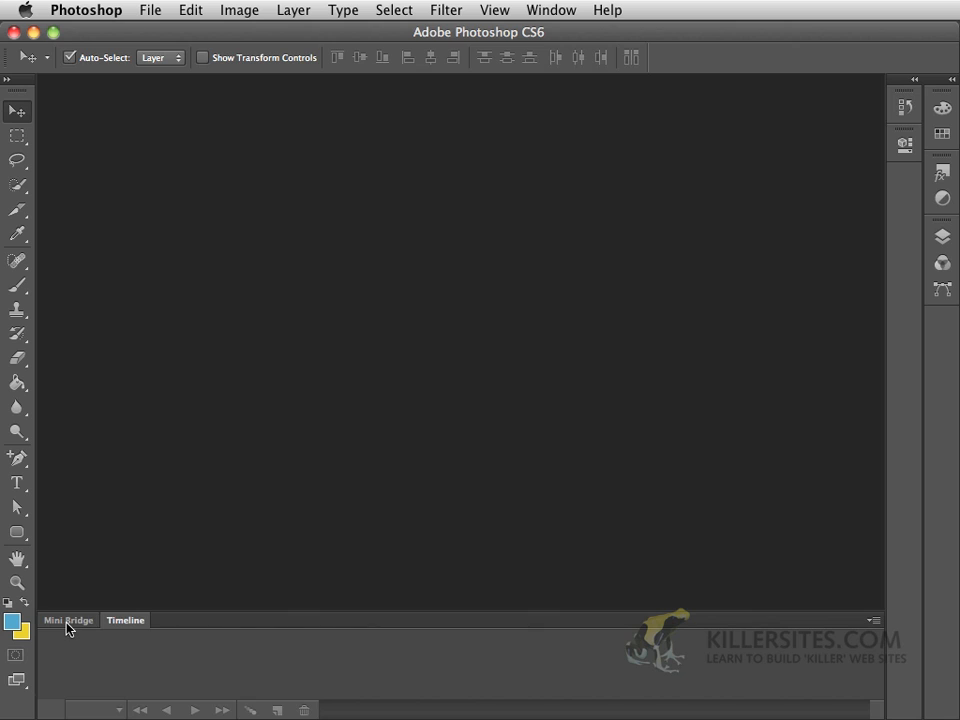
click(68, 620)
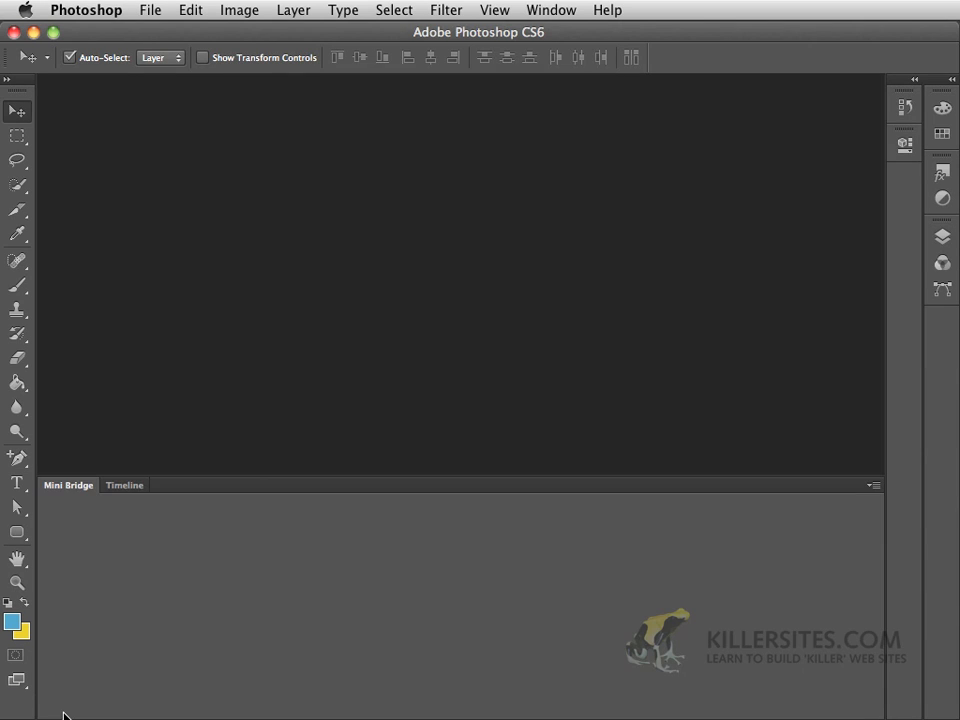
click(68, 486)
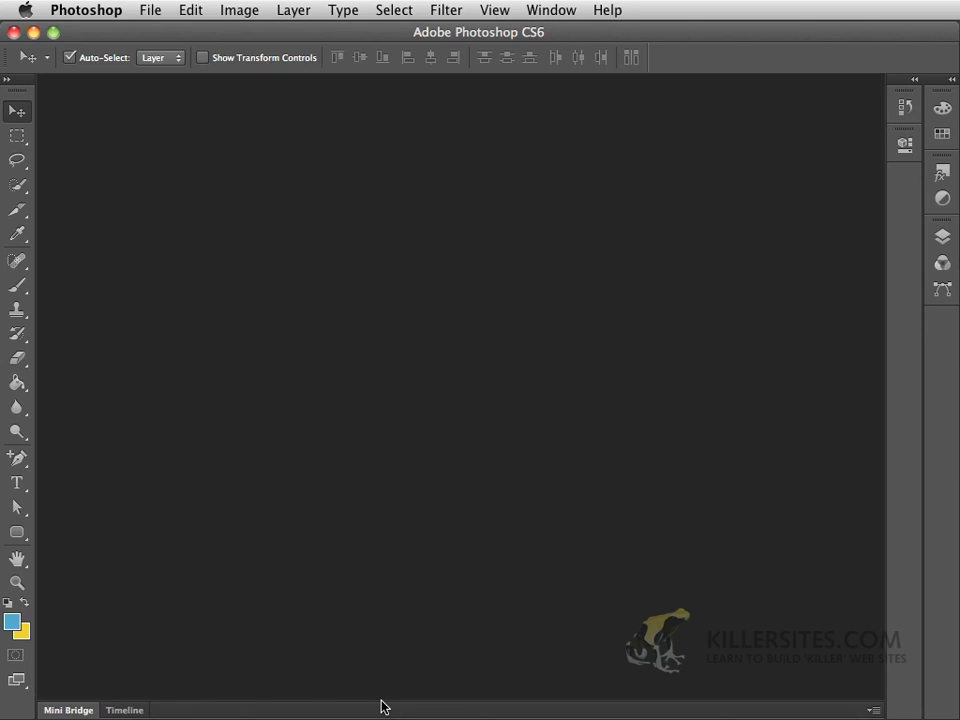
mouse_move(568, 518)
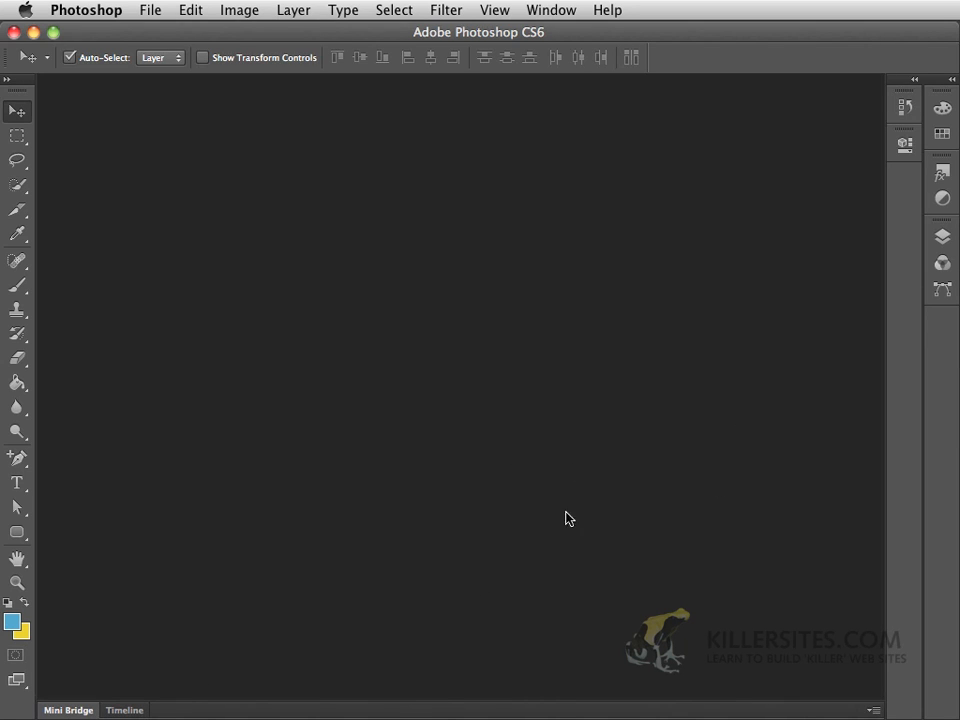
mouse_move(98, 670)
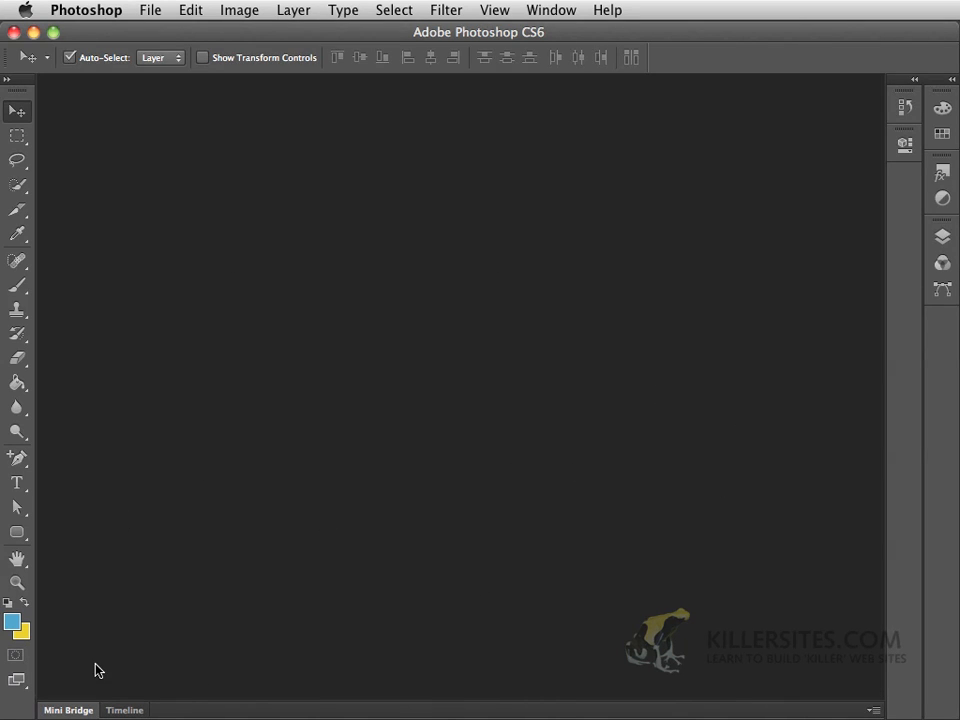
mouse_move(292, 368)
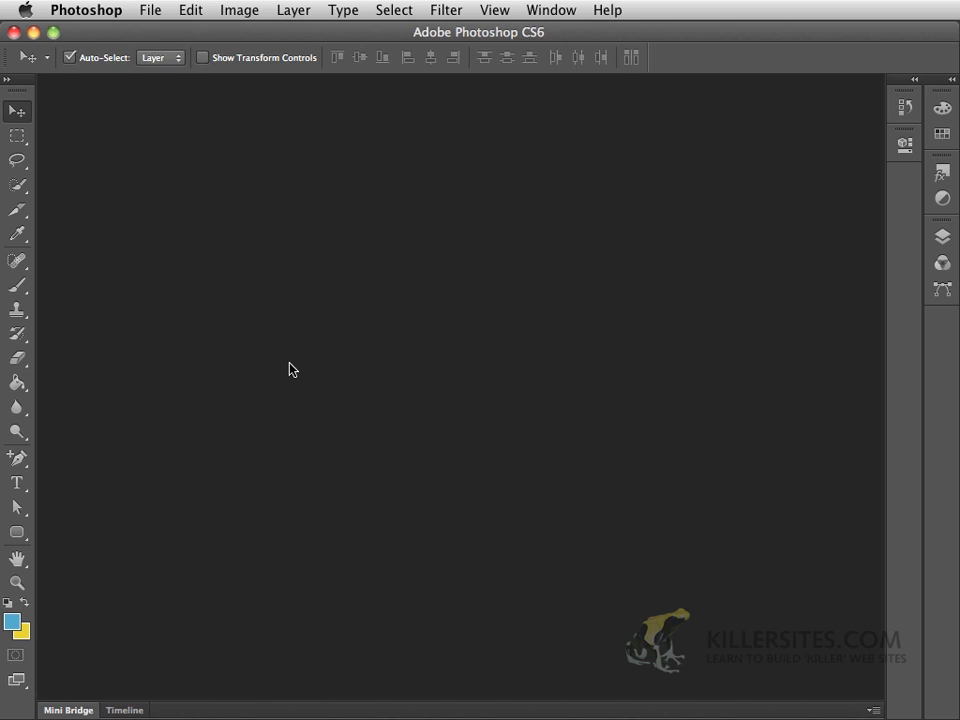
mouse_move(116, 440)
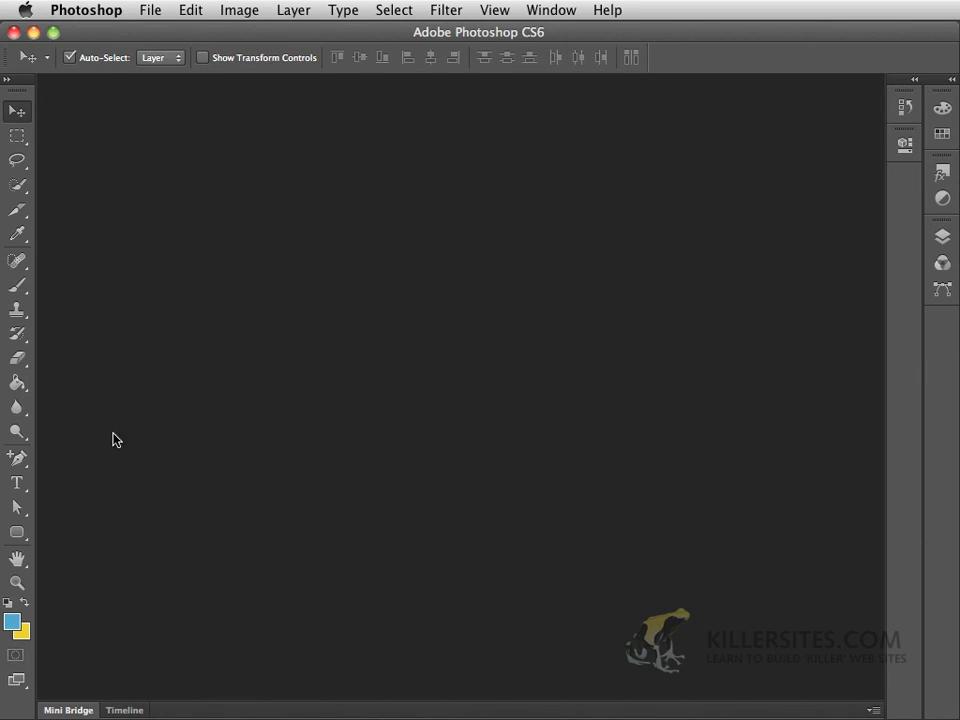